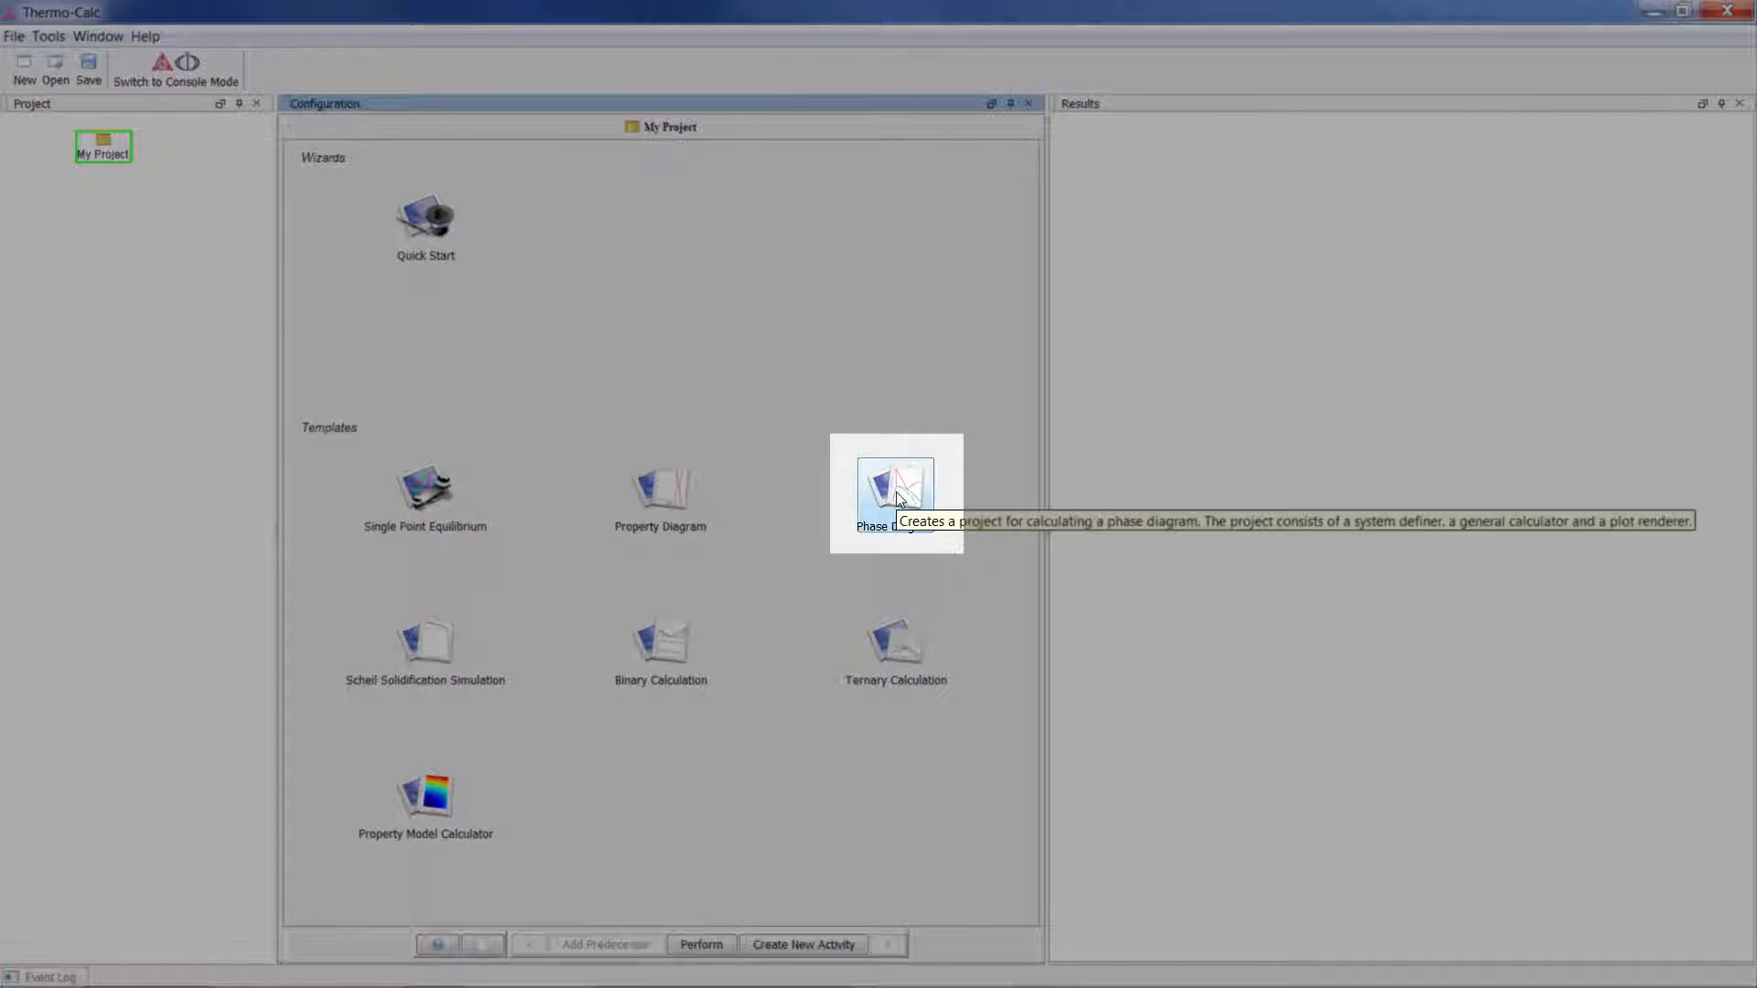
- Create a Phase Diagram project using the FEDEMO Iron Demo Database with Fe and C
{"action": "double_click", "coordinate": [895, 493]}
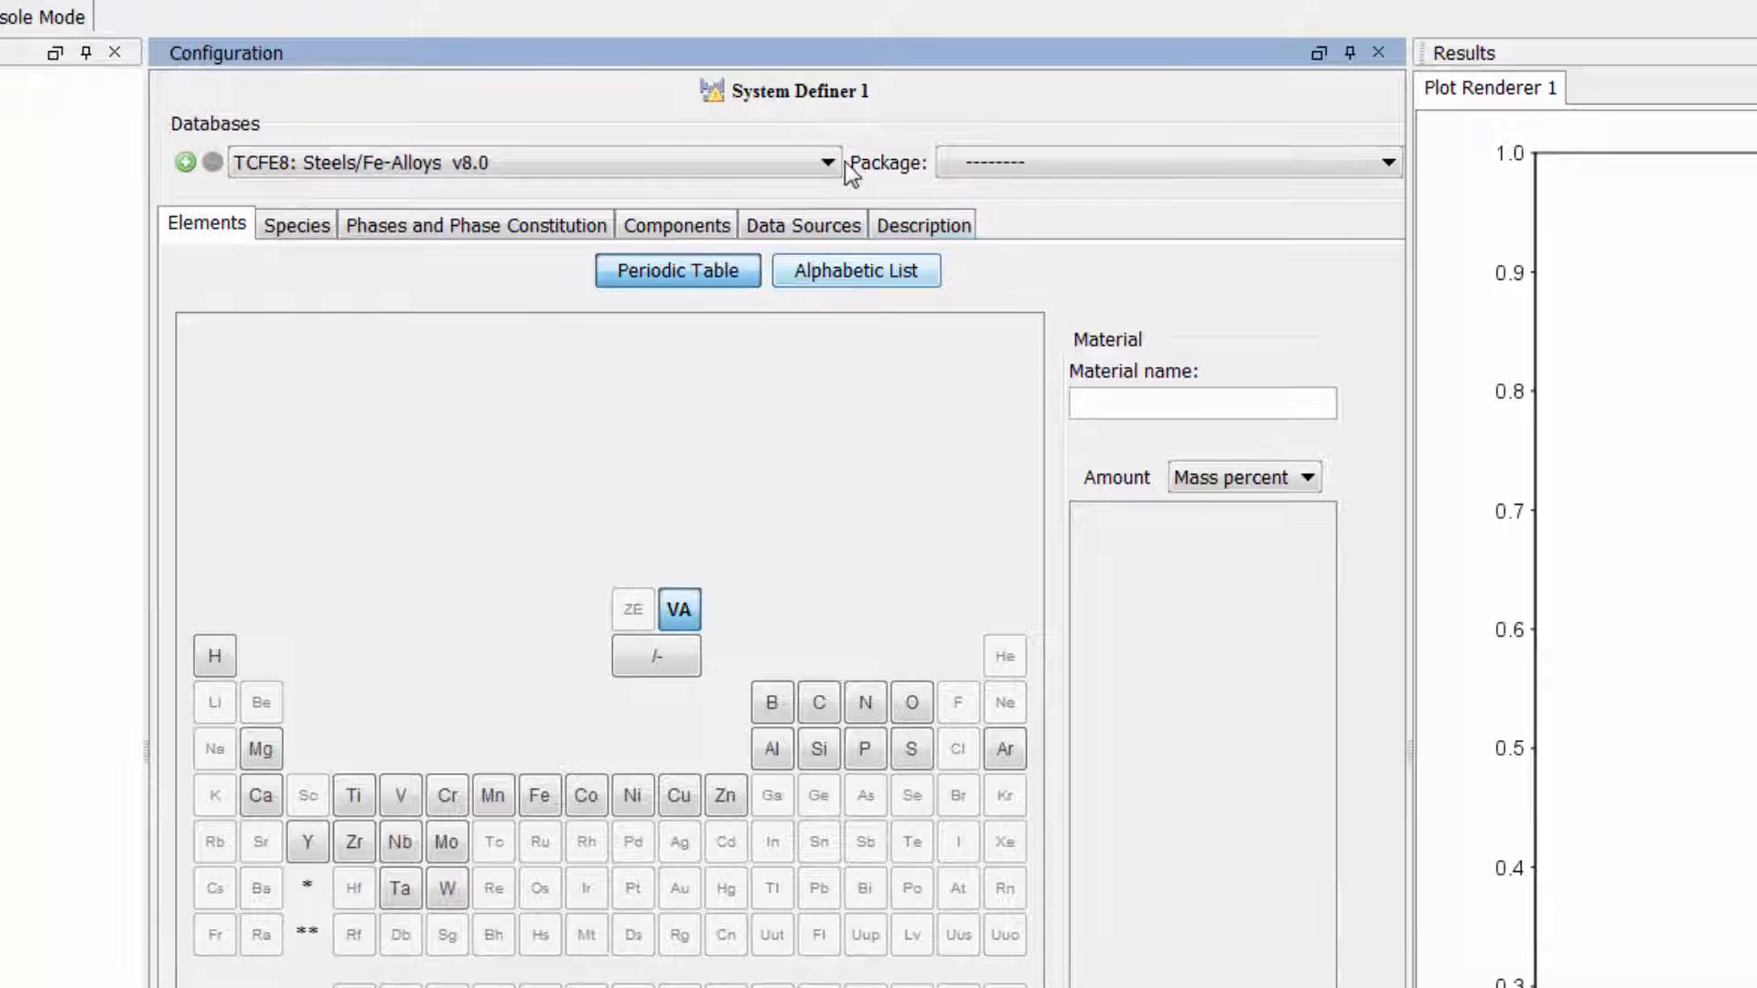
{"action": "left_click", "coordinate": [826, 163]}
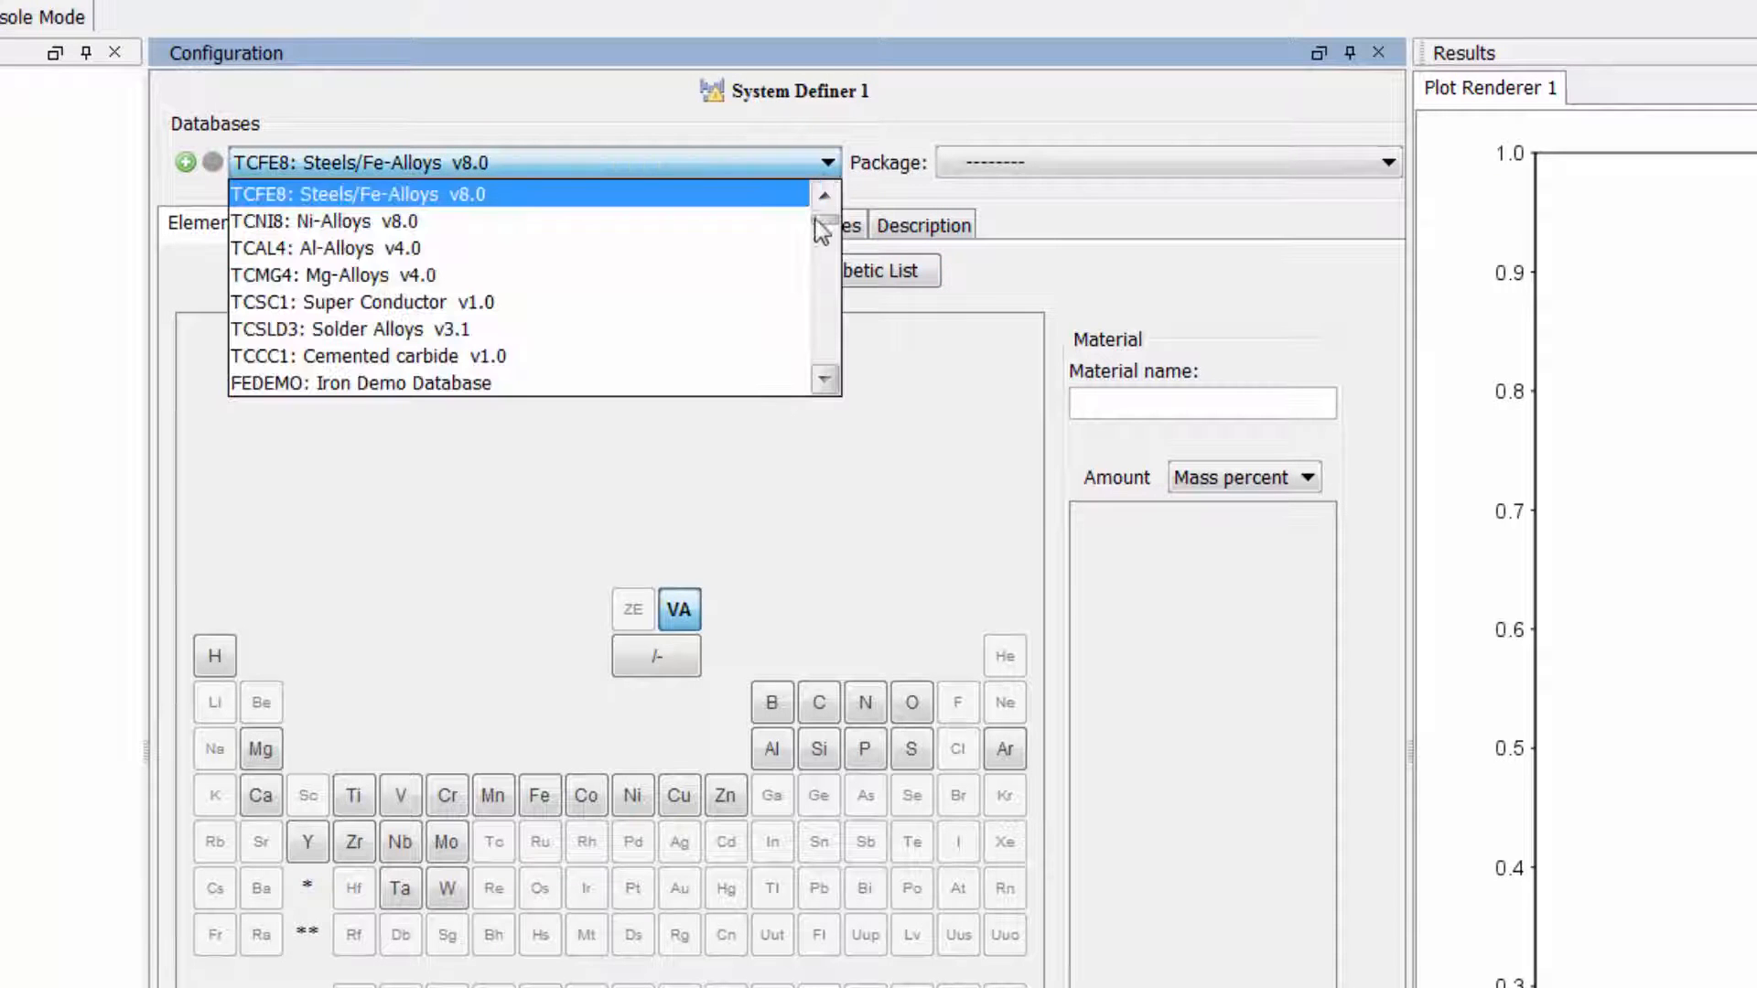
{"action": "mouse_move", "coordinate": [532, 382]}
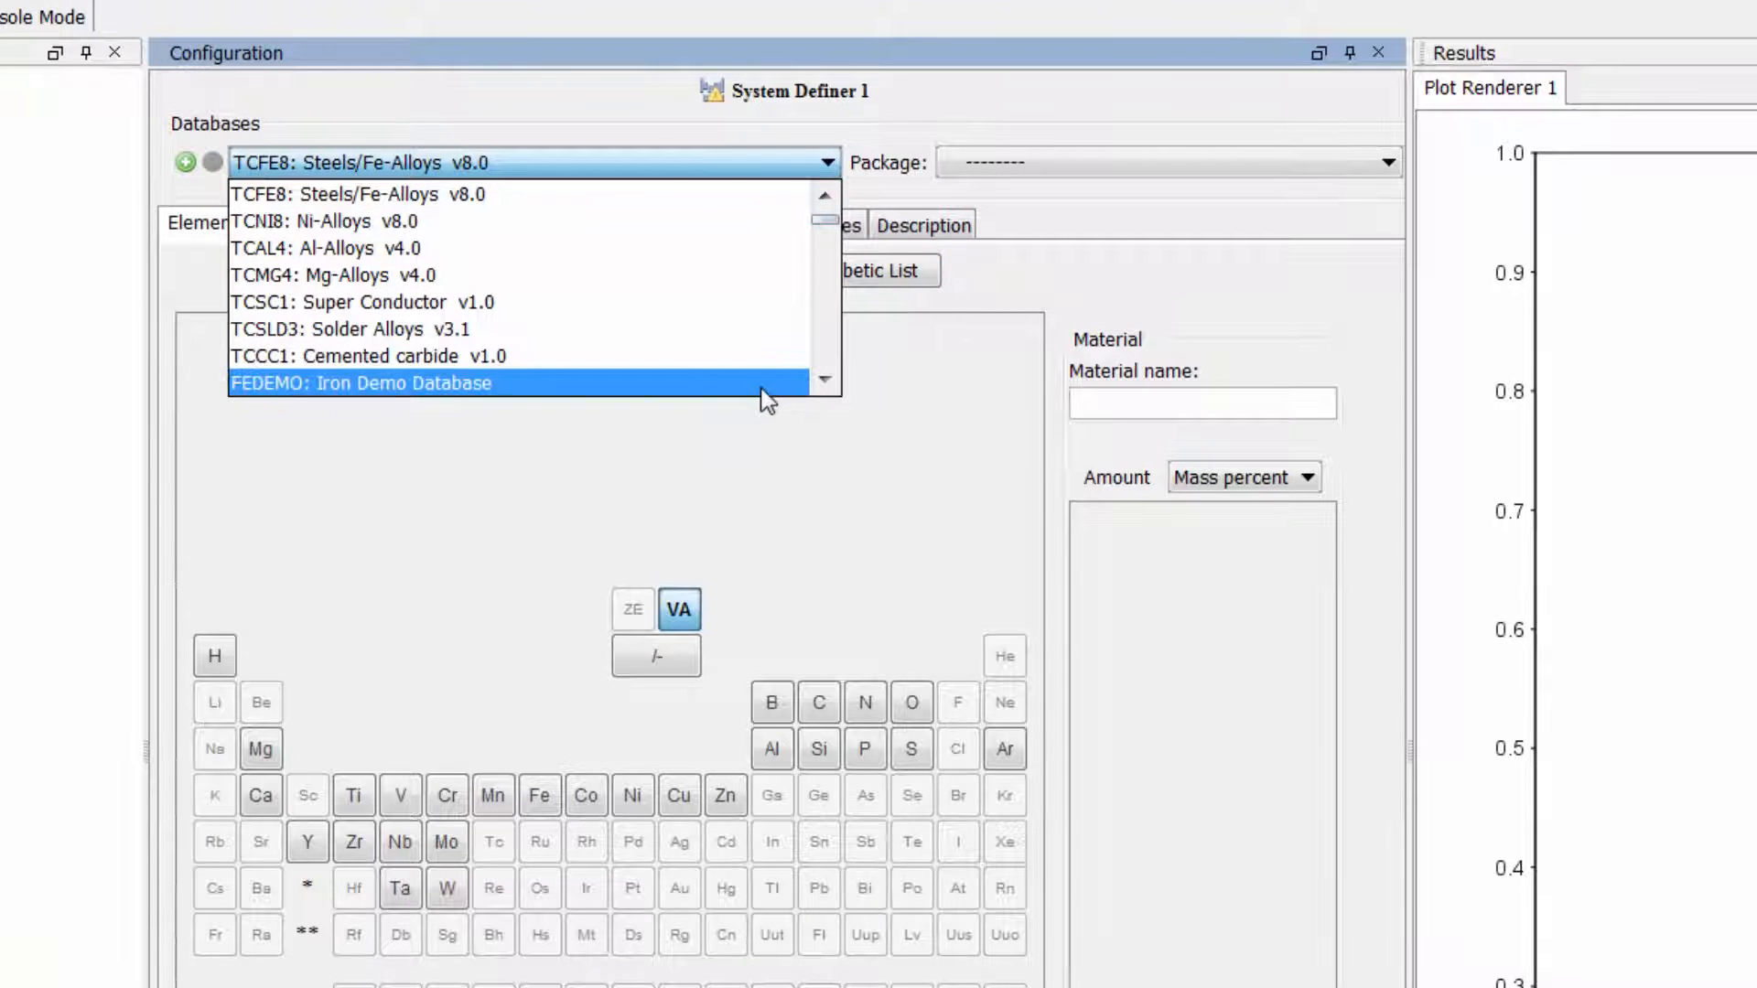
{"action": "left_click", "coordinate": [361, 383]}
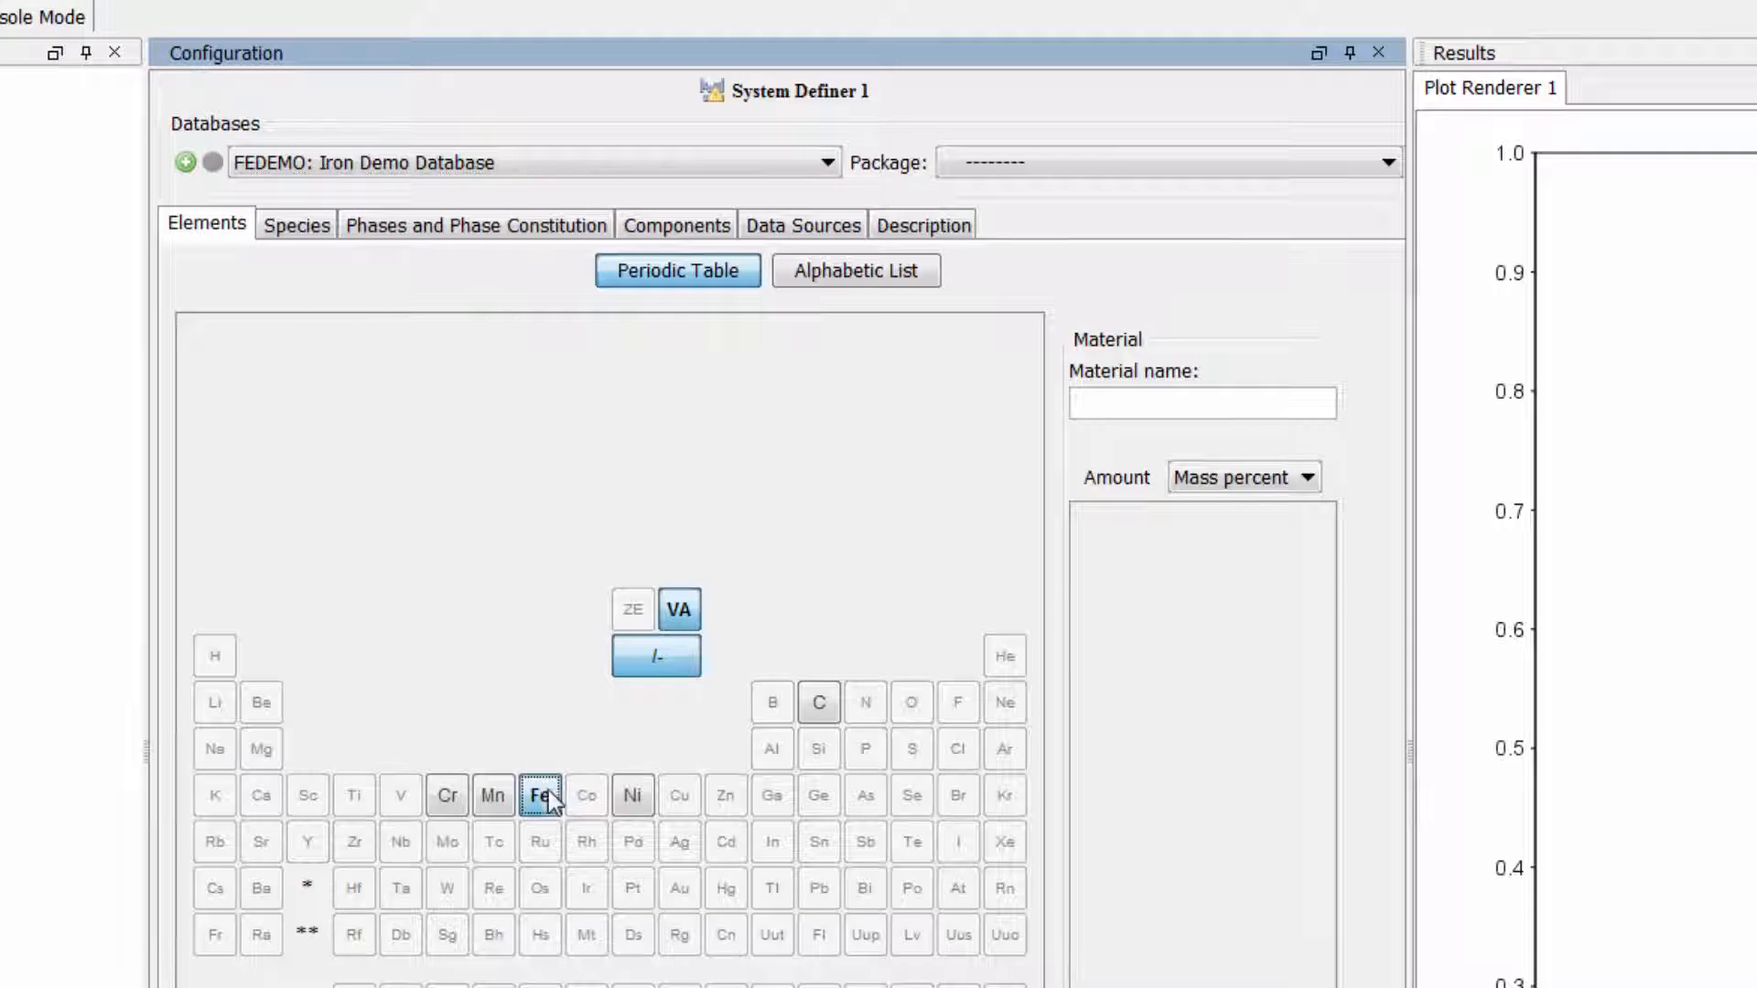
{"action": "left_click", "coordinate": [818, 703]}
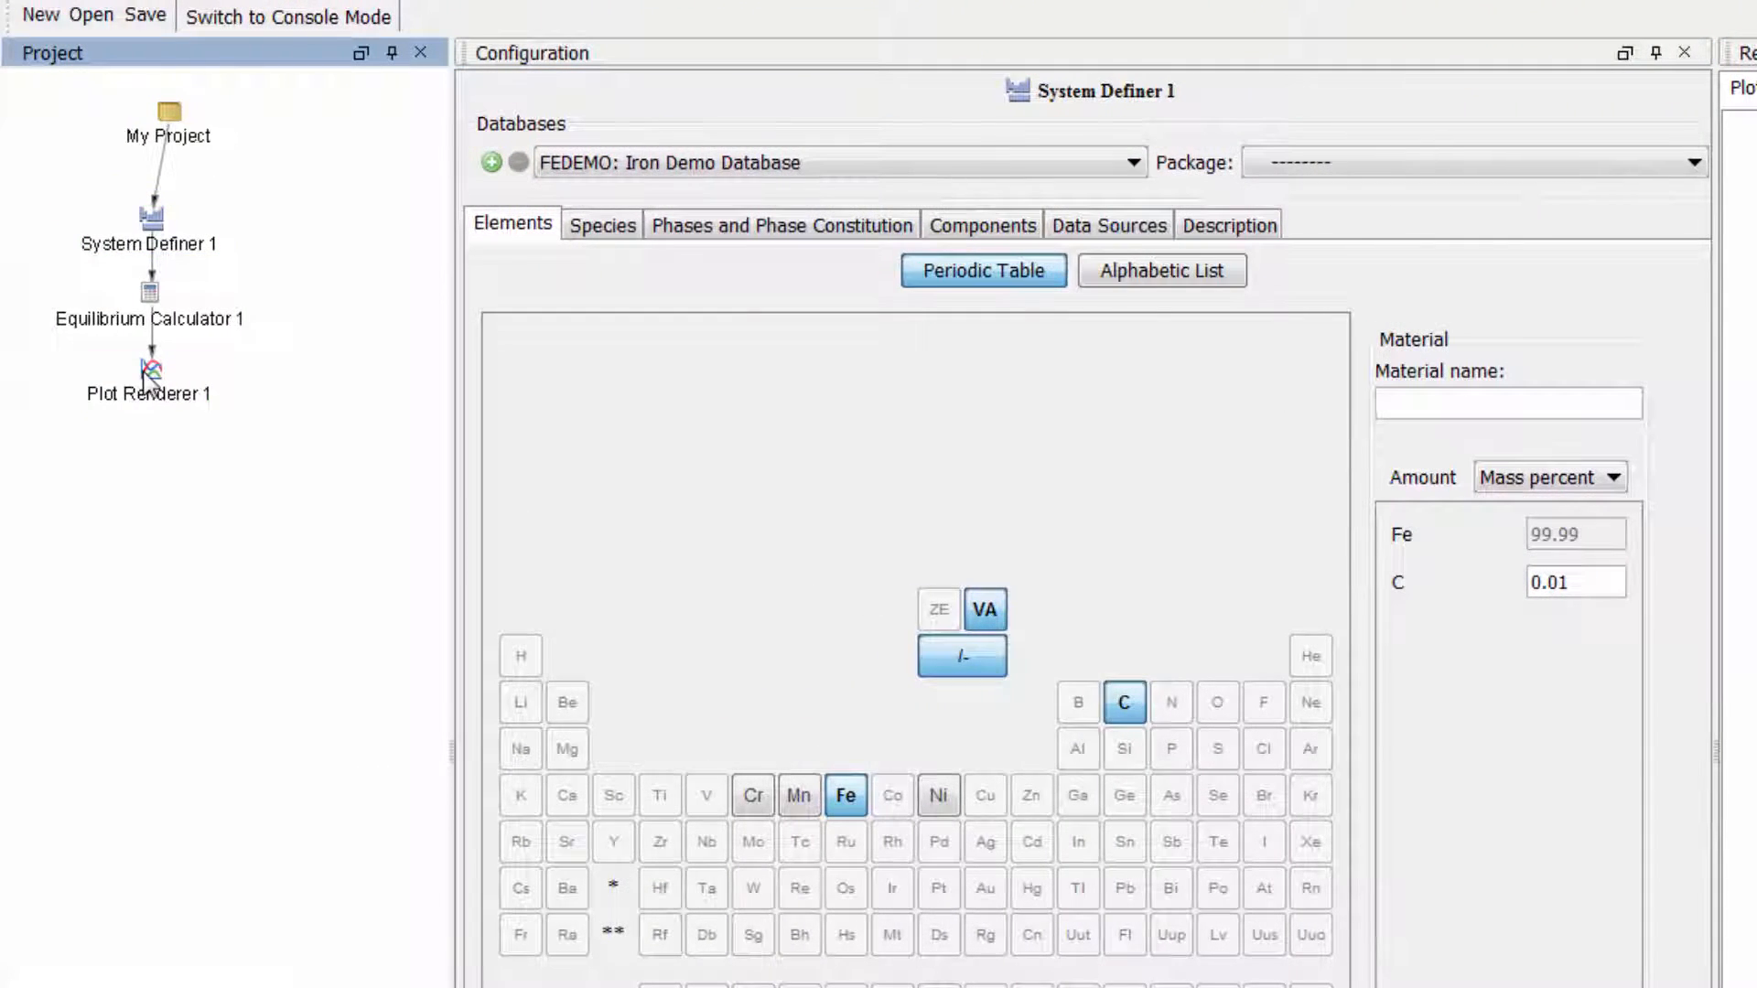
- Set the composition axis to mole fraction C, manually scaled to 0.25 with step 0.025
{"action": "left_click", "coordinate": [150, 373]}
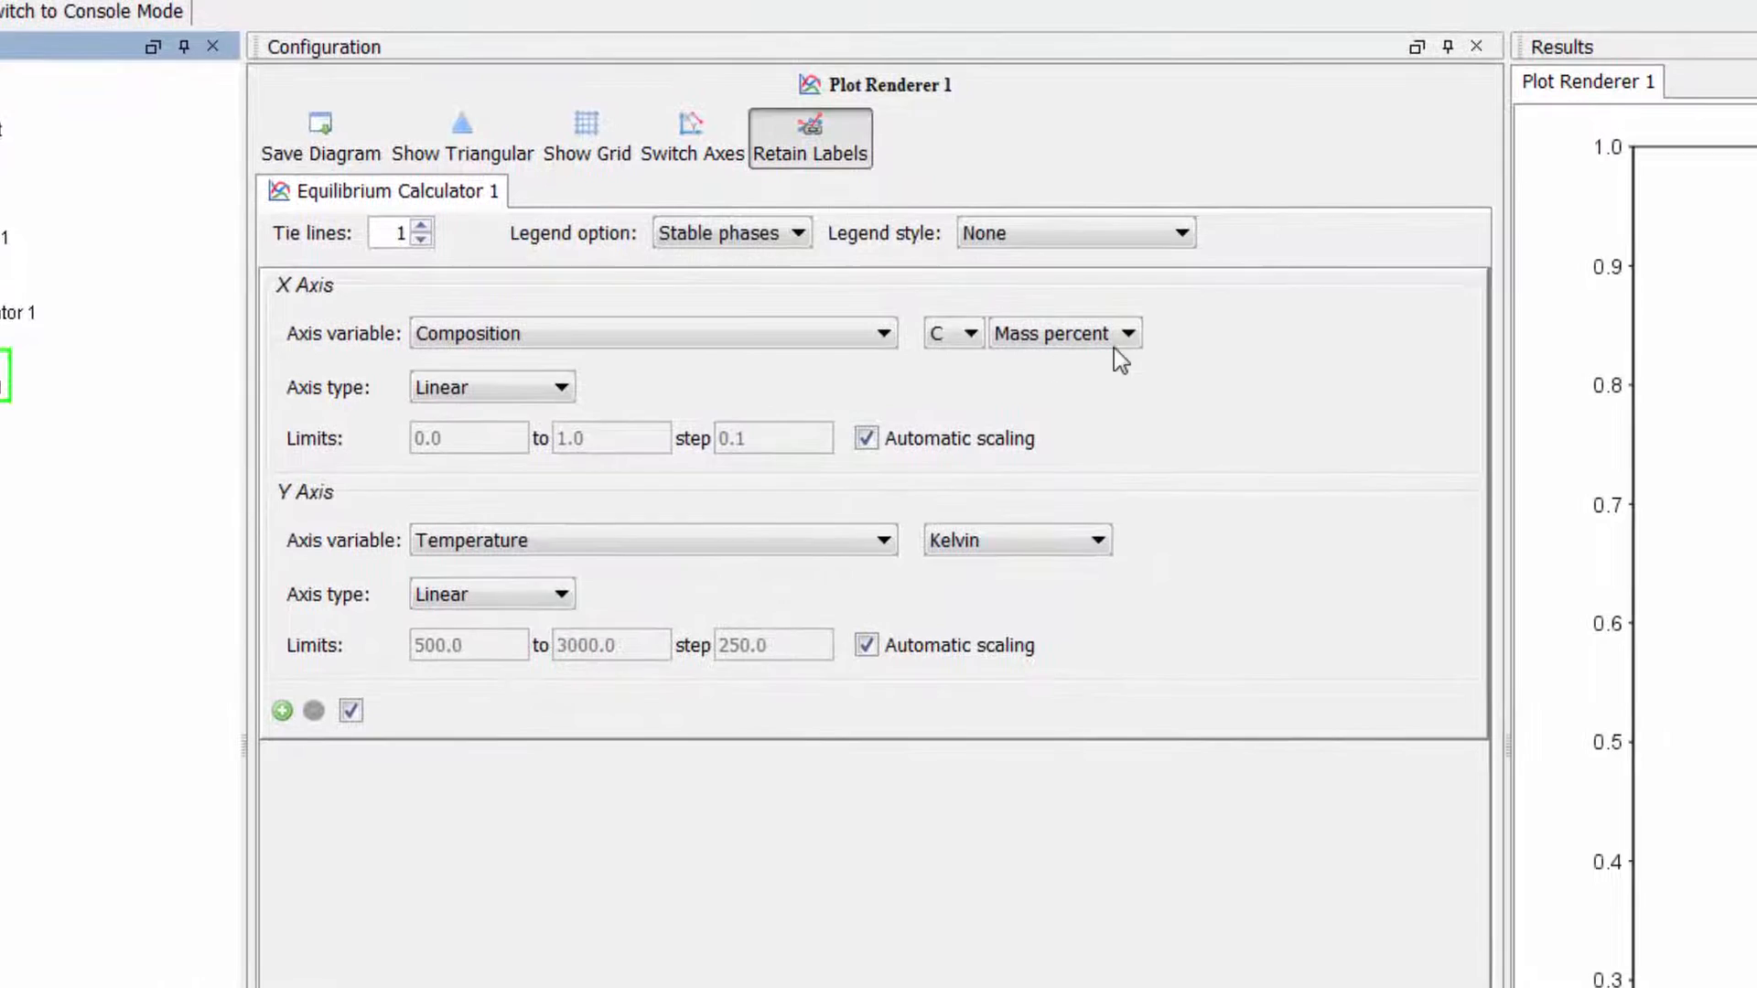
{"action": "left_click", "coordinate": [1128, 333]}
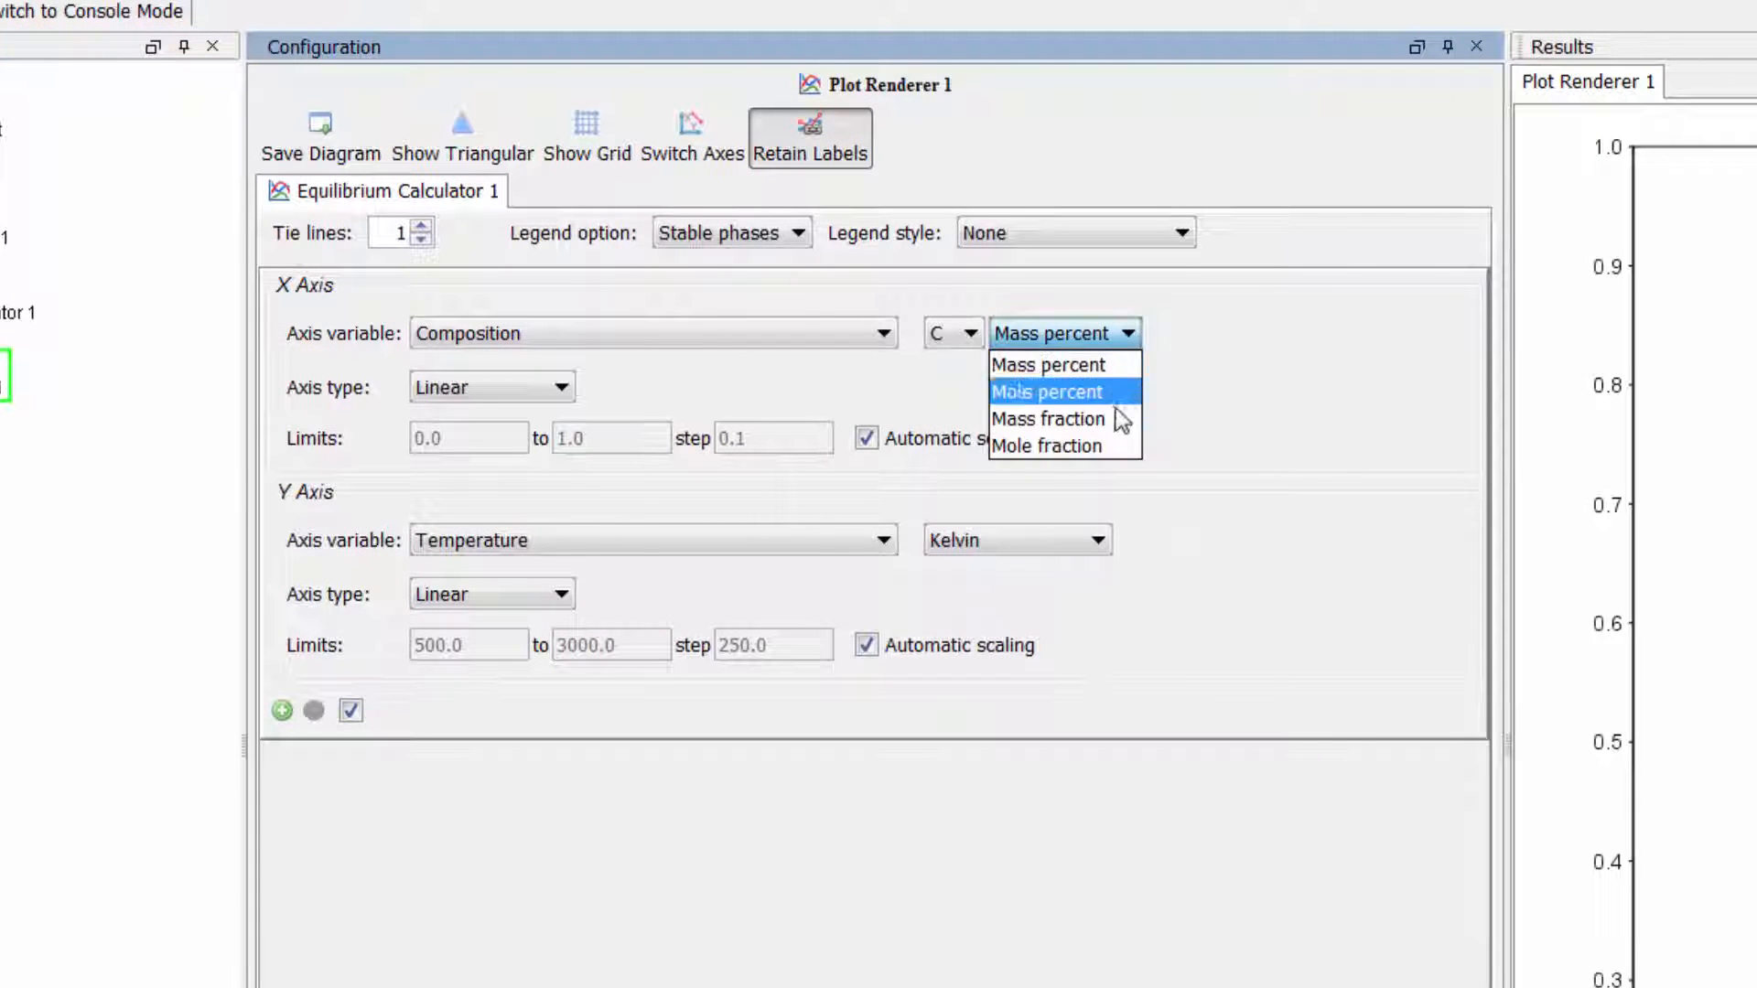
{"action": "left_click", "coordinate": [1047, 445]}
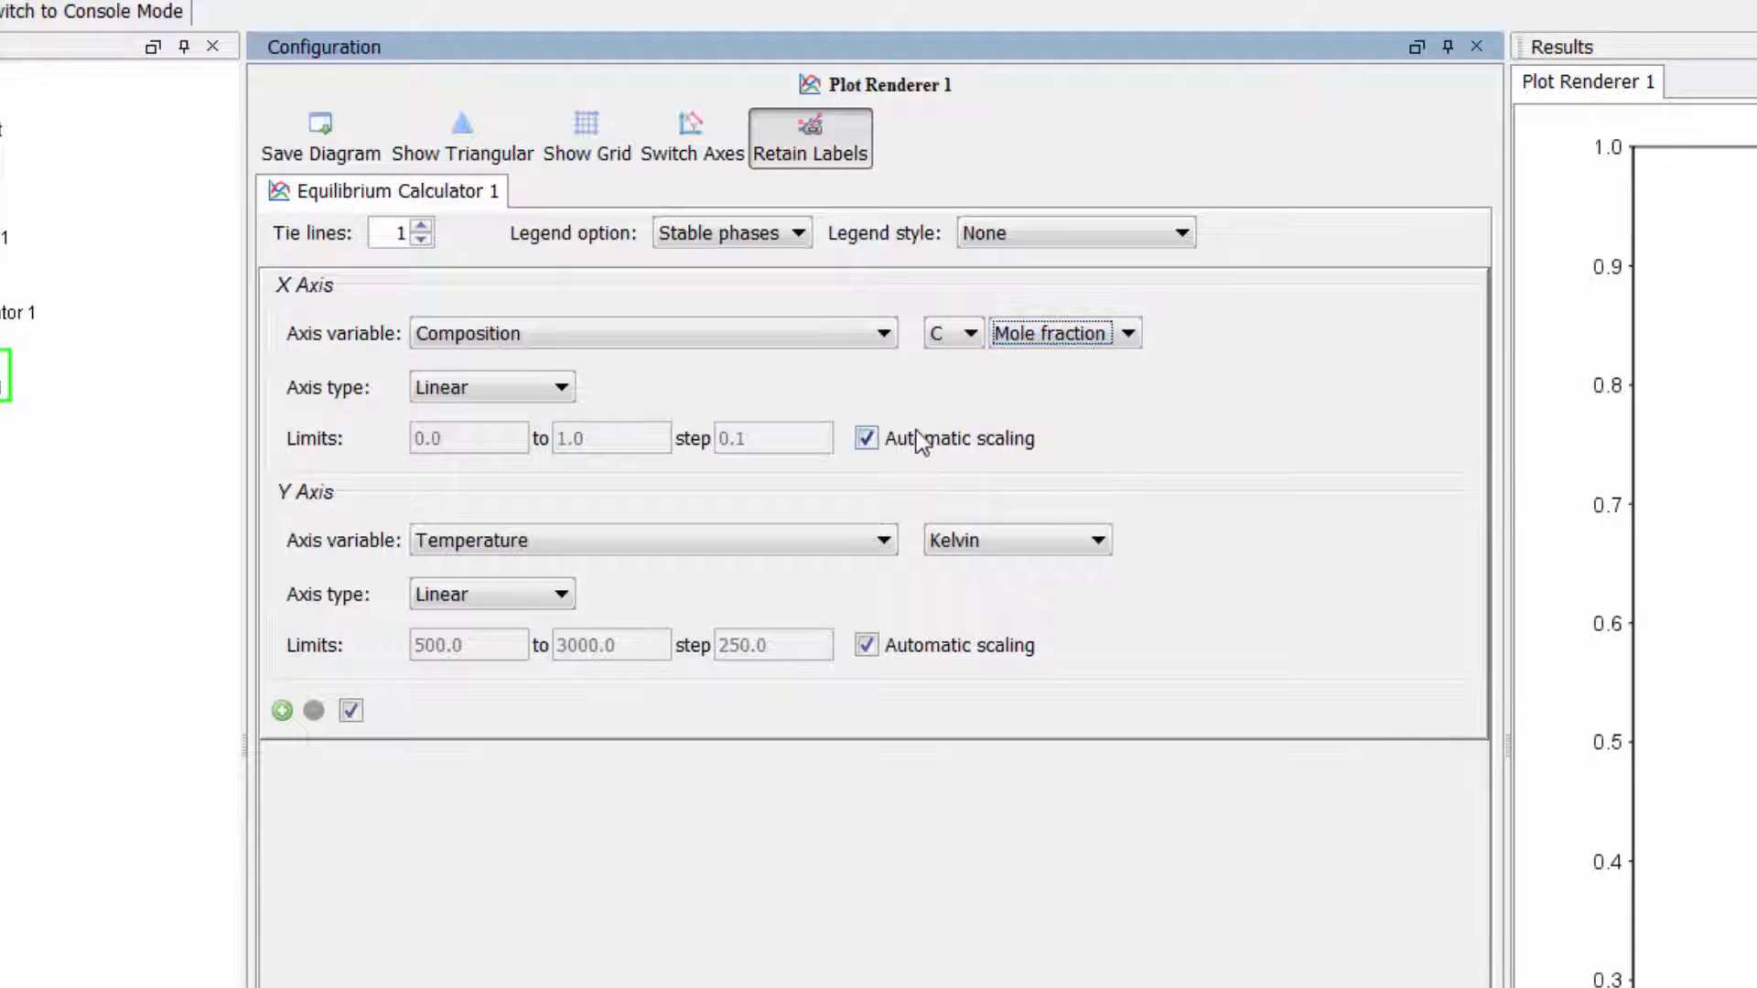
{"action": "left_click", "coordinate": [865, 438]}
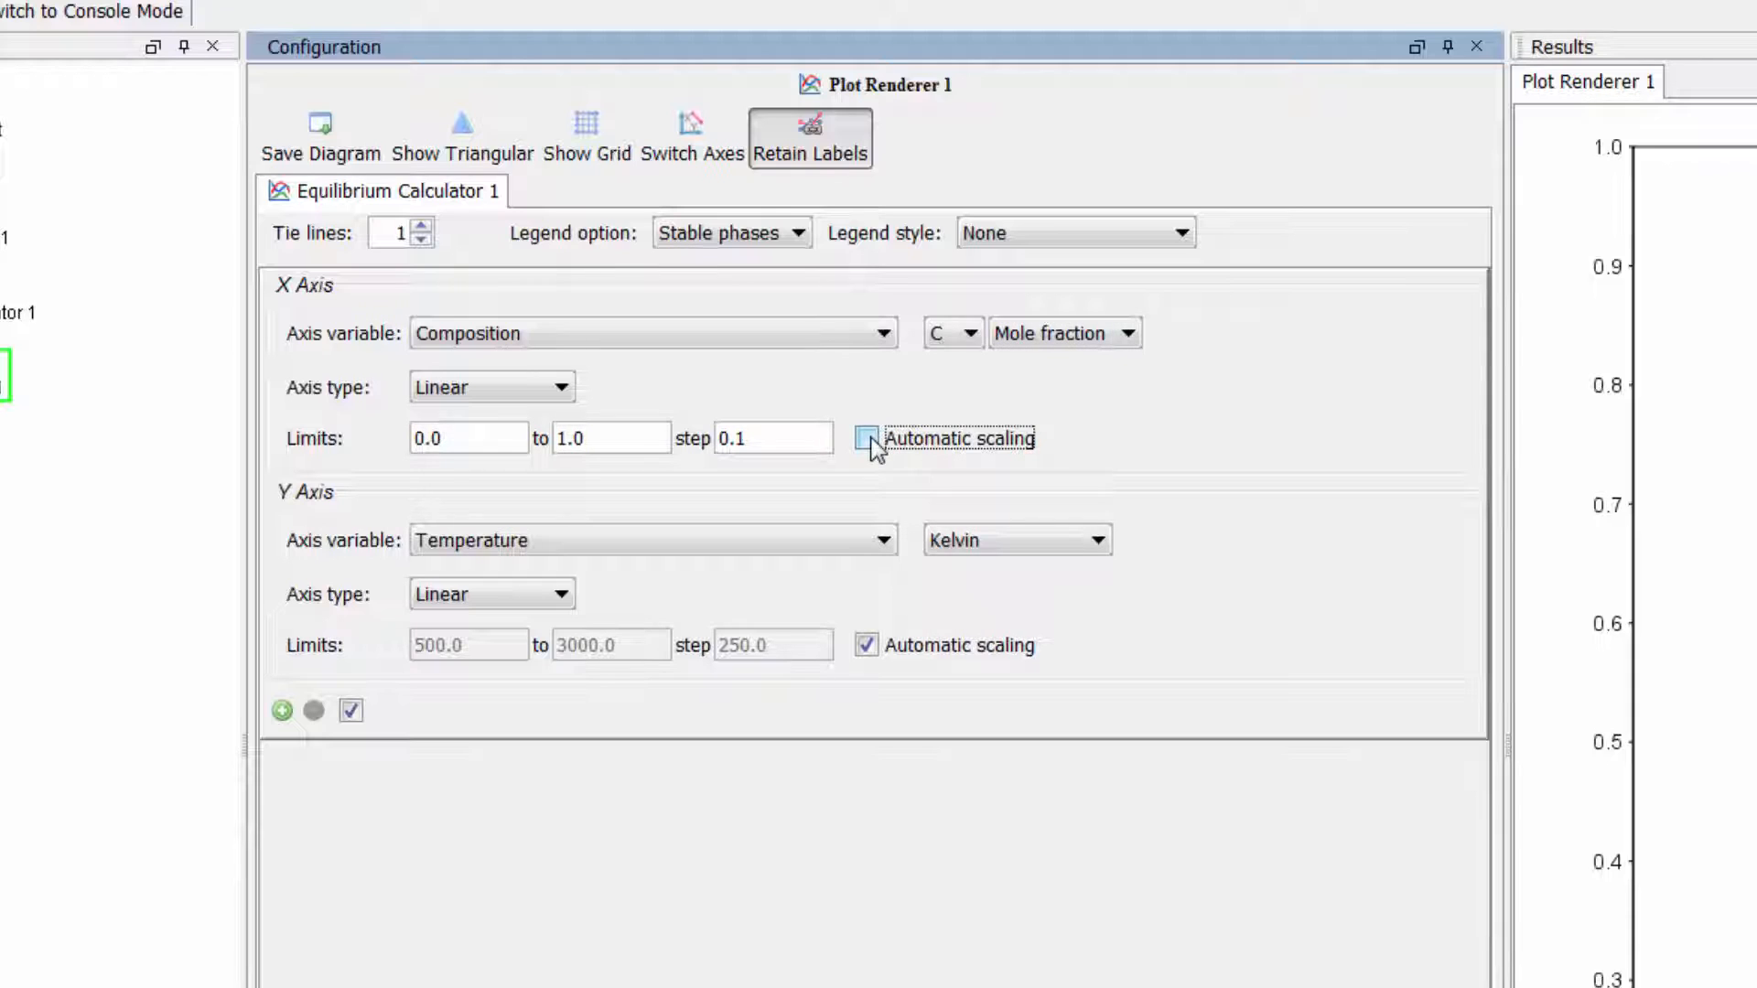
{"action": "left_click", "coordinate": [867, 438]}
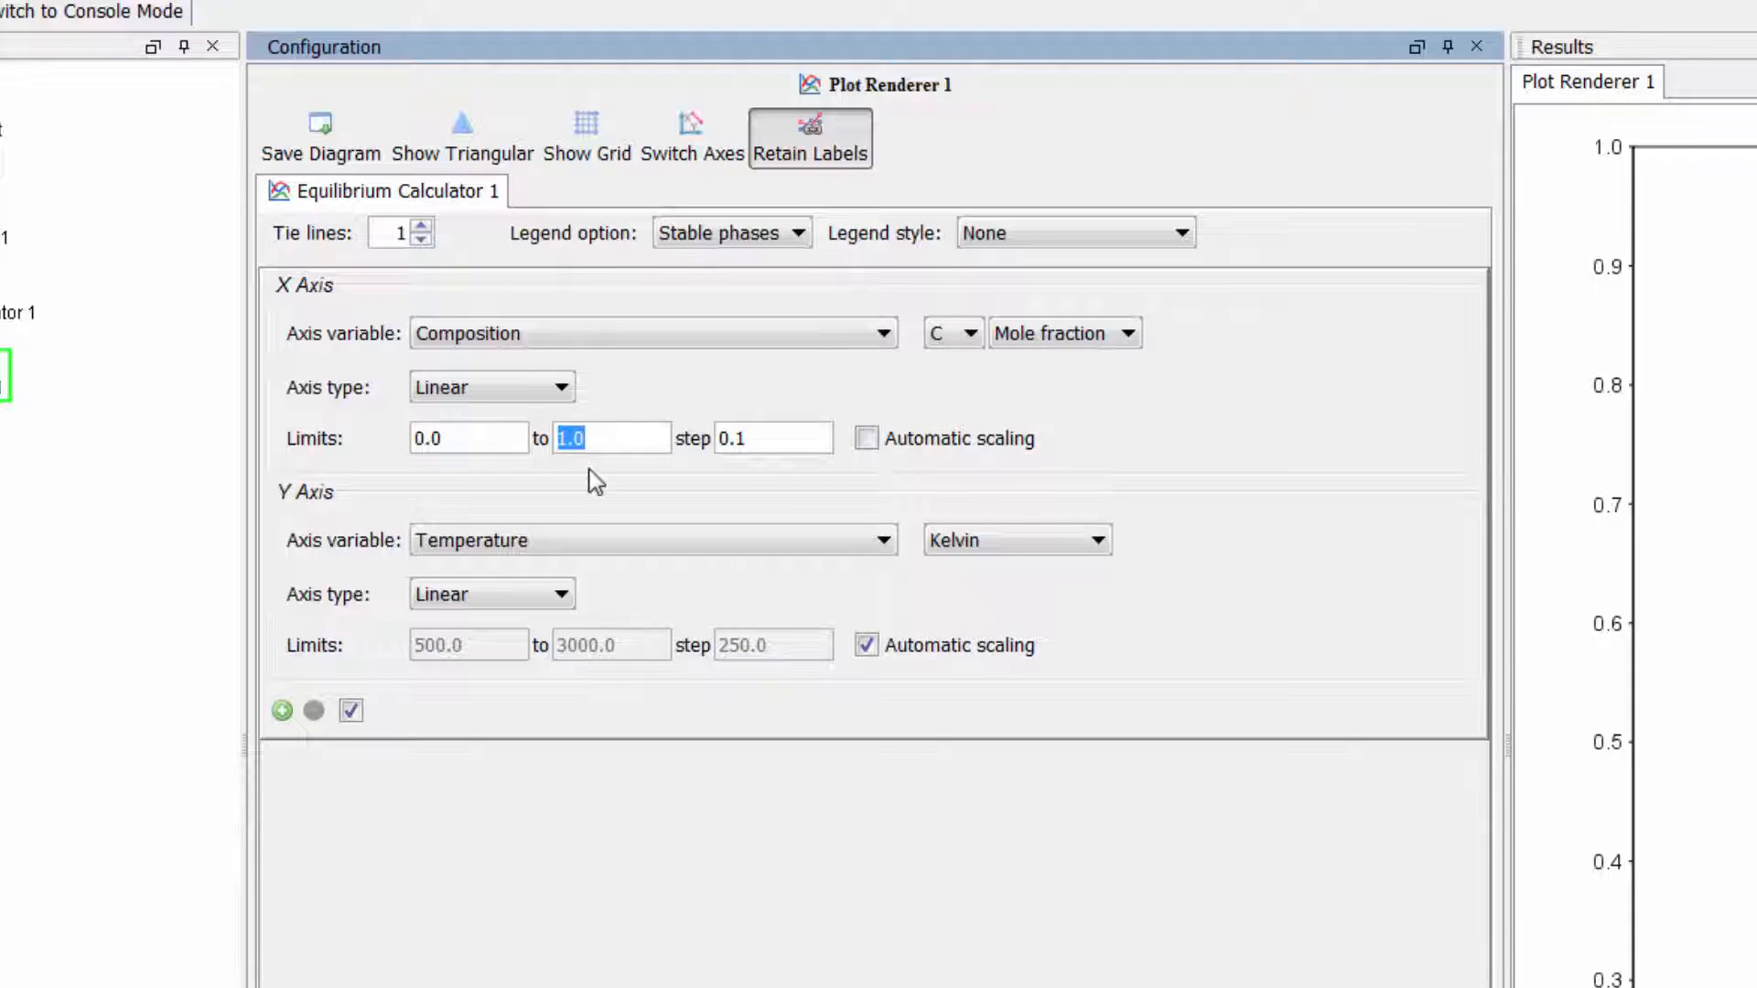
{"action": "type", "text": ".25"}
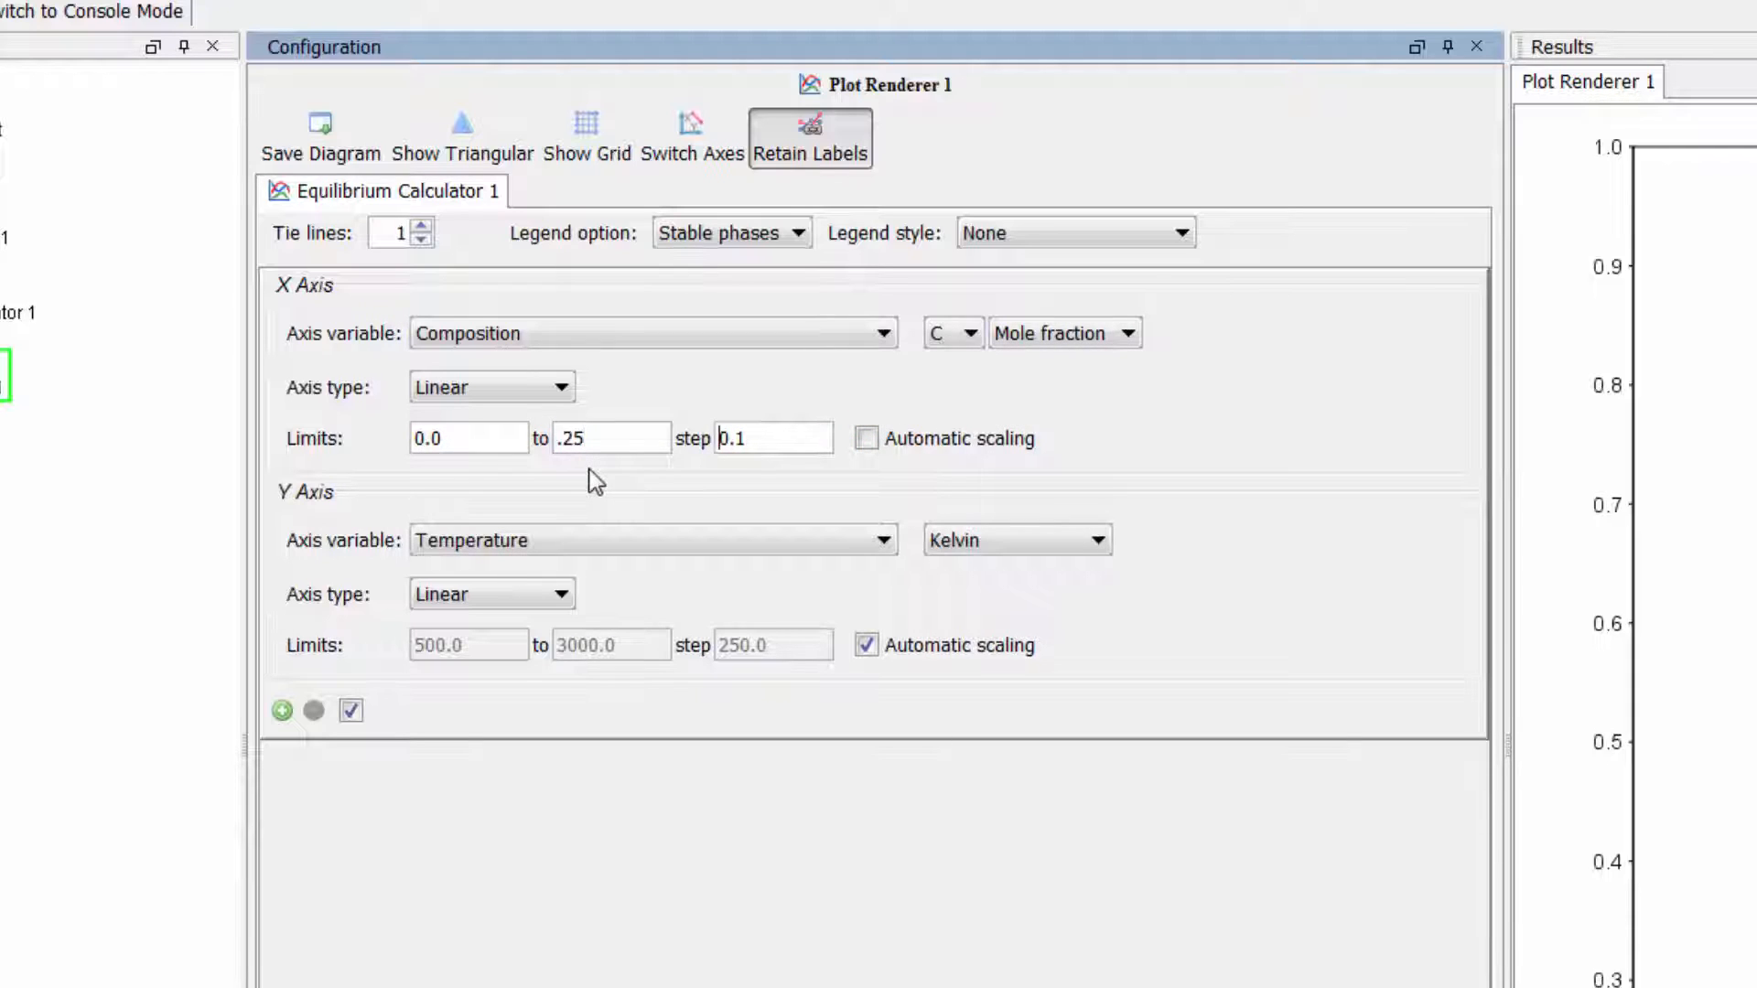
{"action": "type", "text": ".025"}
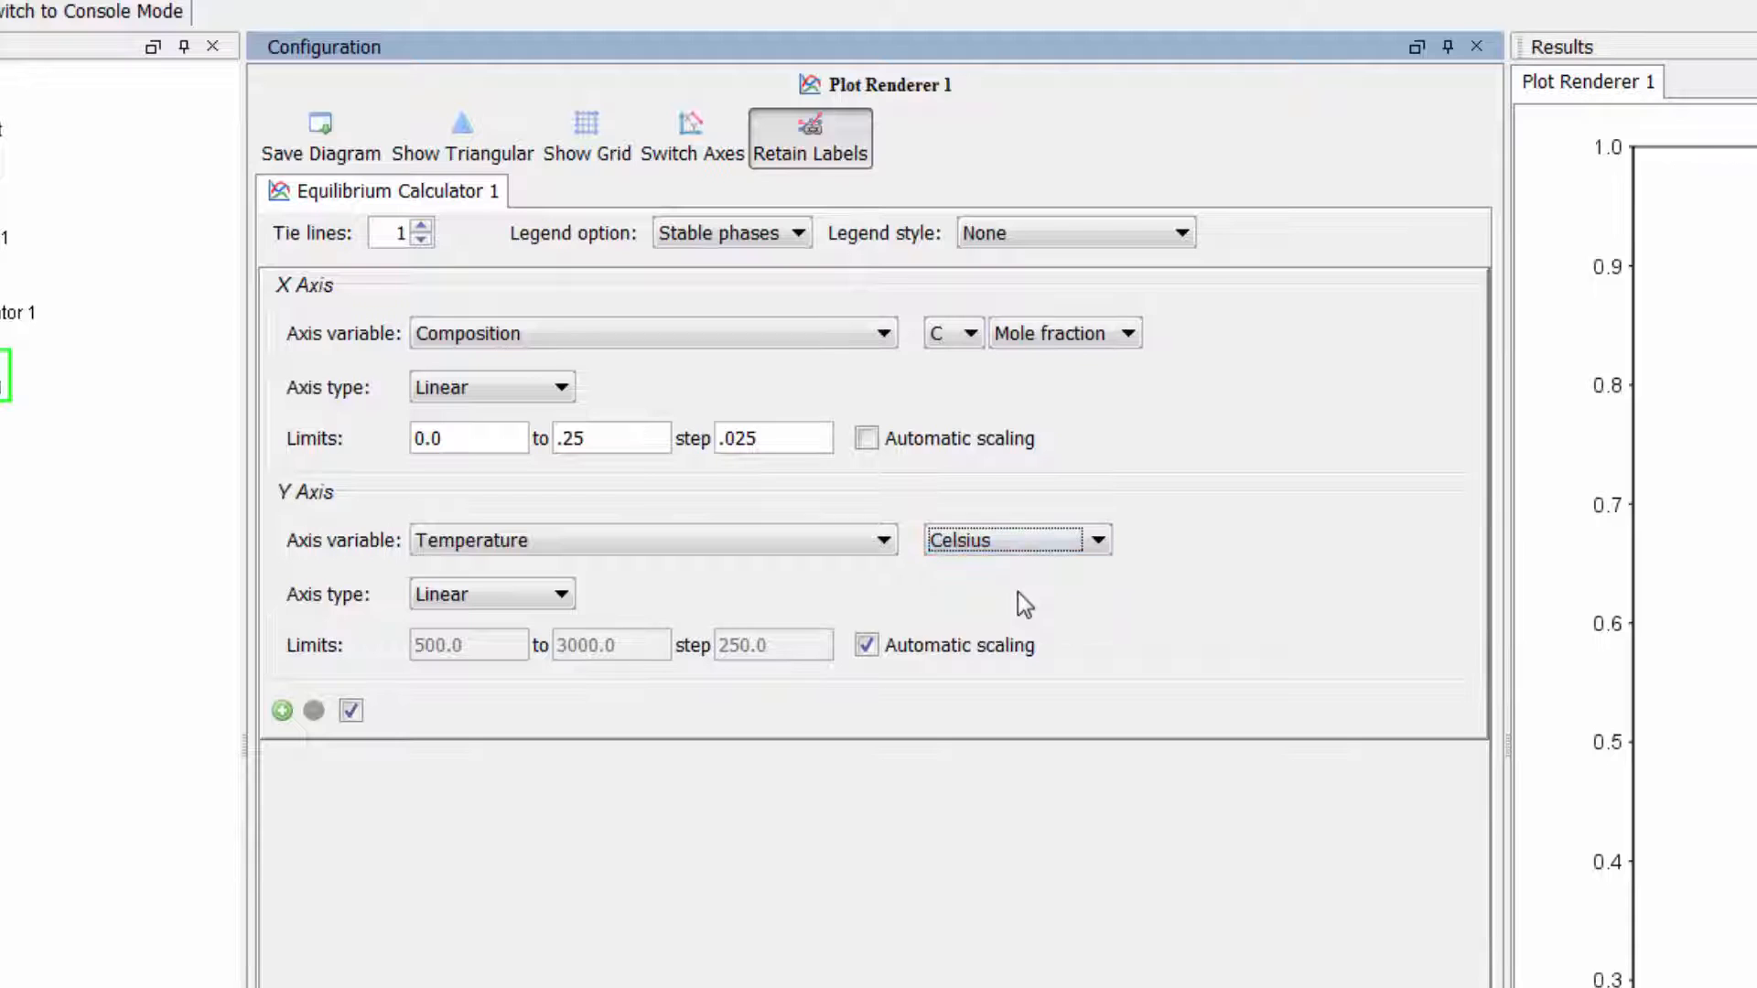
- Turn off automatic temperature scaling and set the upper limit to 1800 °C
{"action": "left_click", "coordinate": [867, 644]}
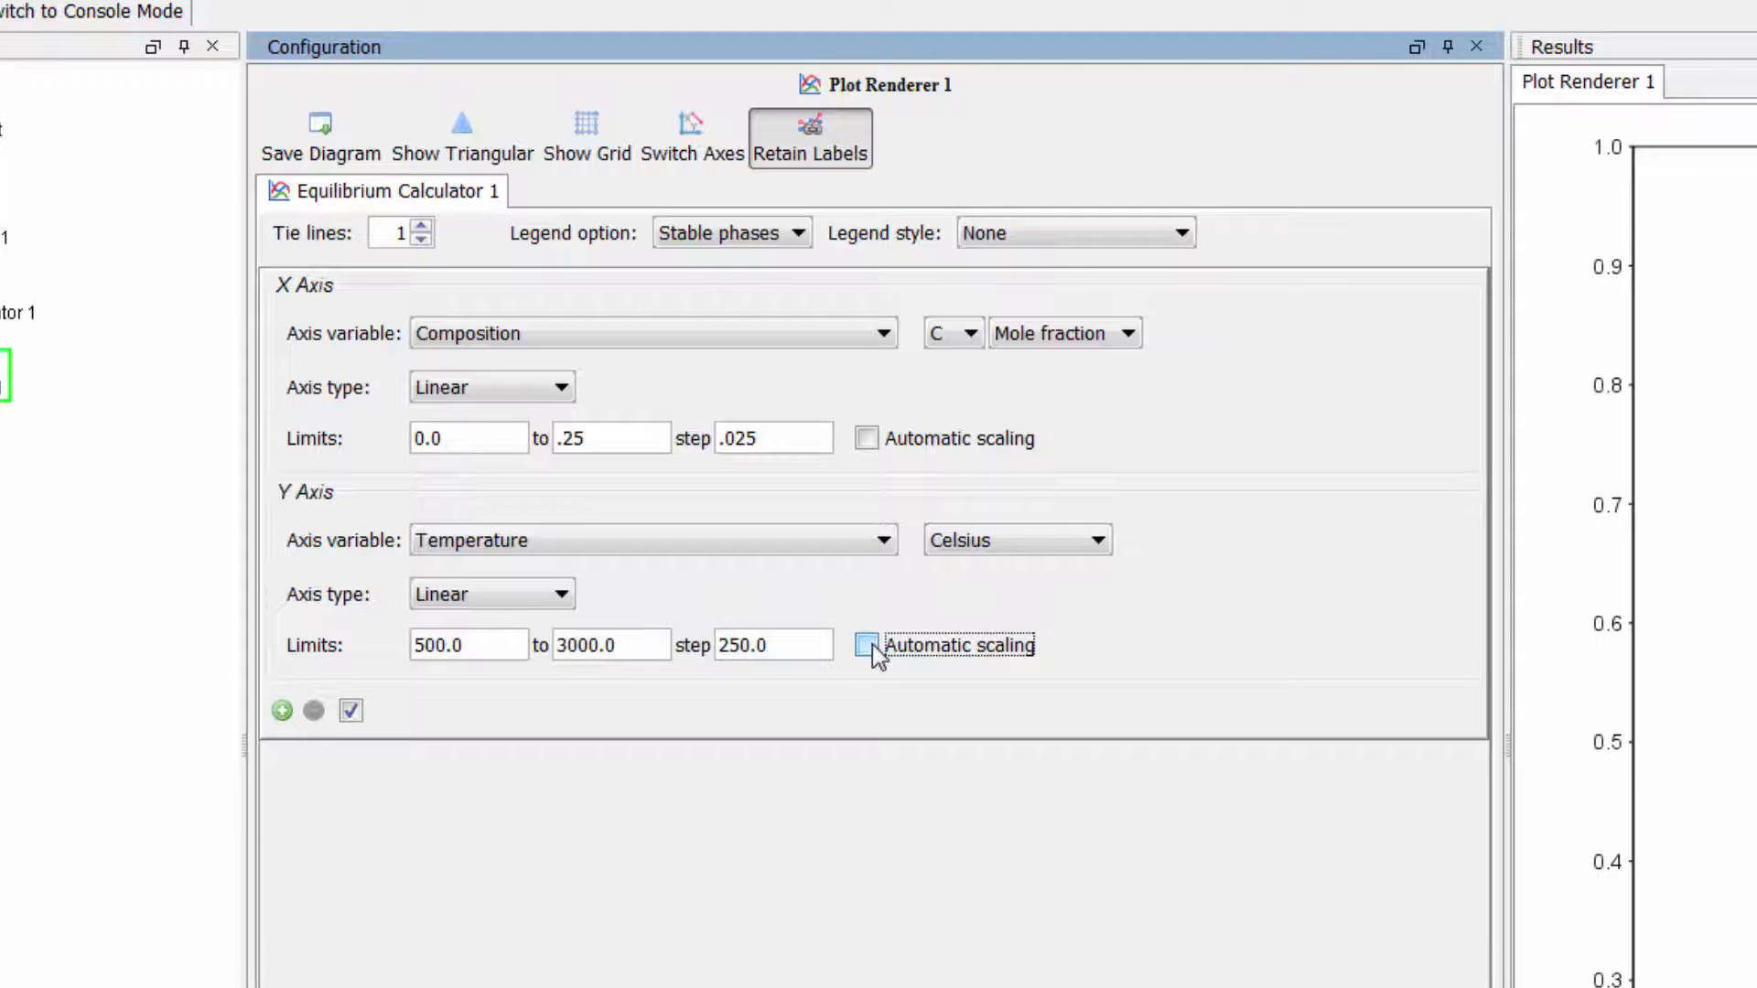
{"action": "triple_click", "coordinate": [610, 645]}
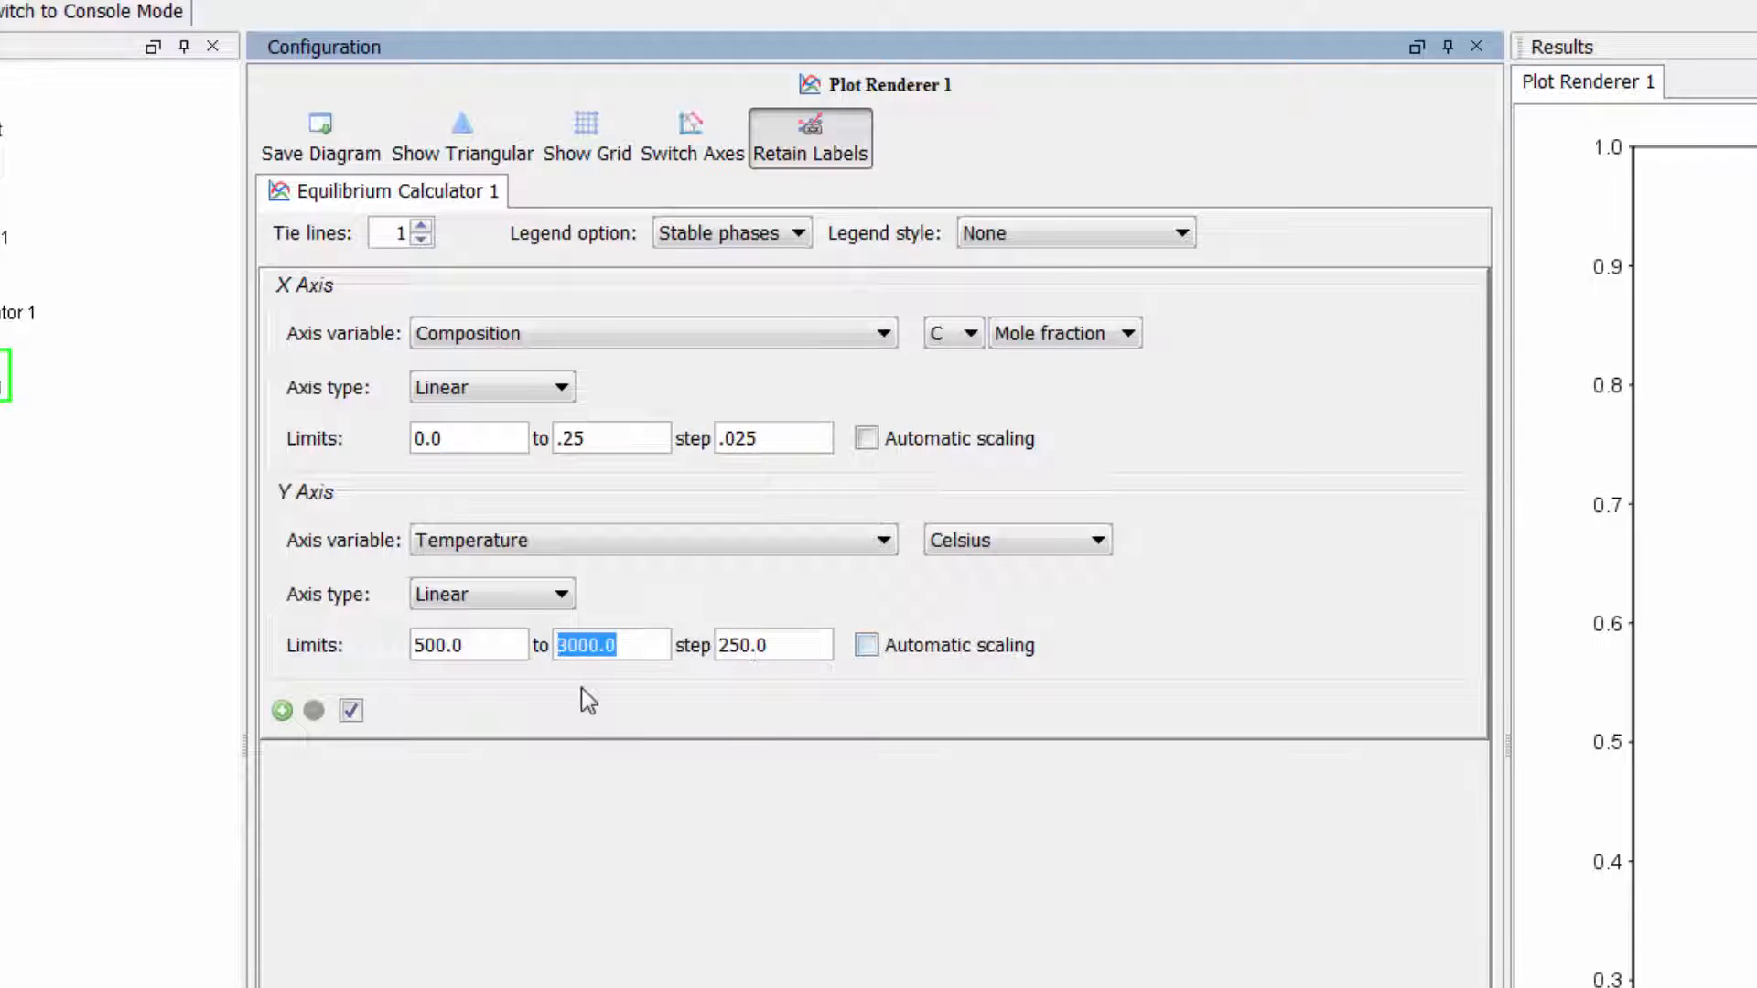
{"action": "type", "text": "1800"}
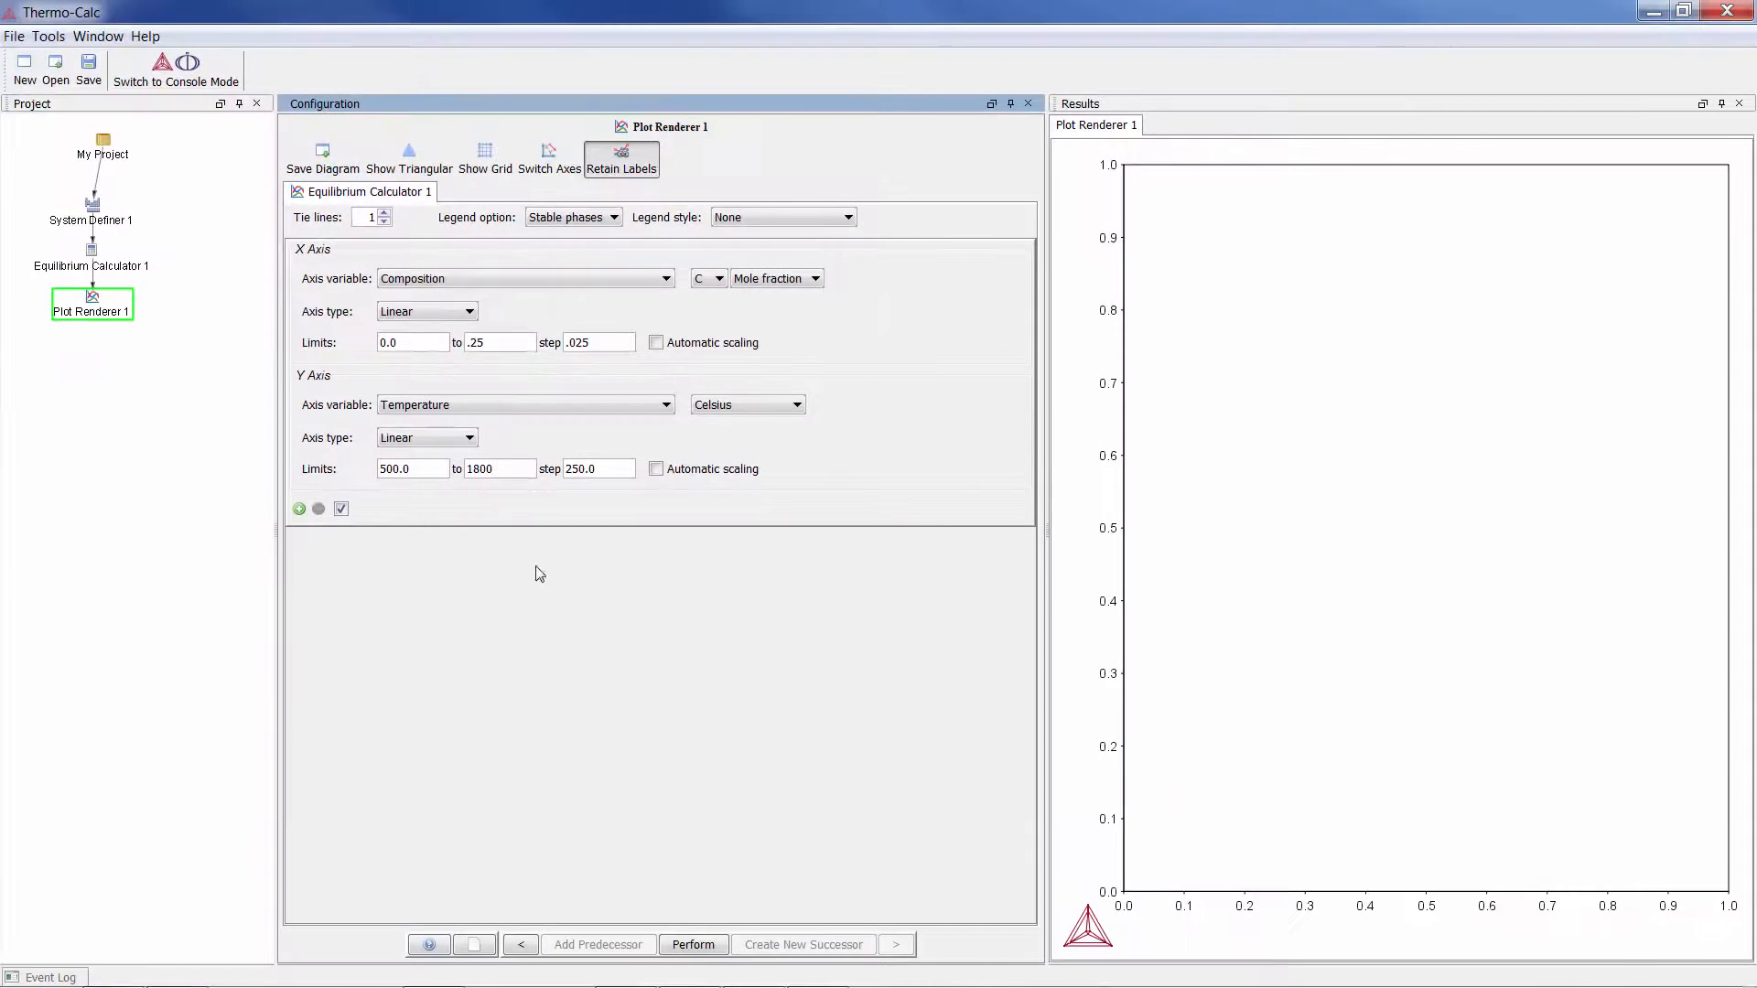
{"action": "mouse_move", "coordinate": [693, 945]}
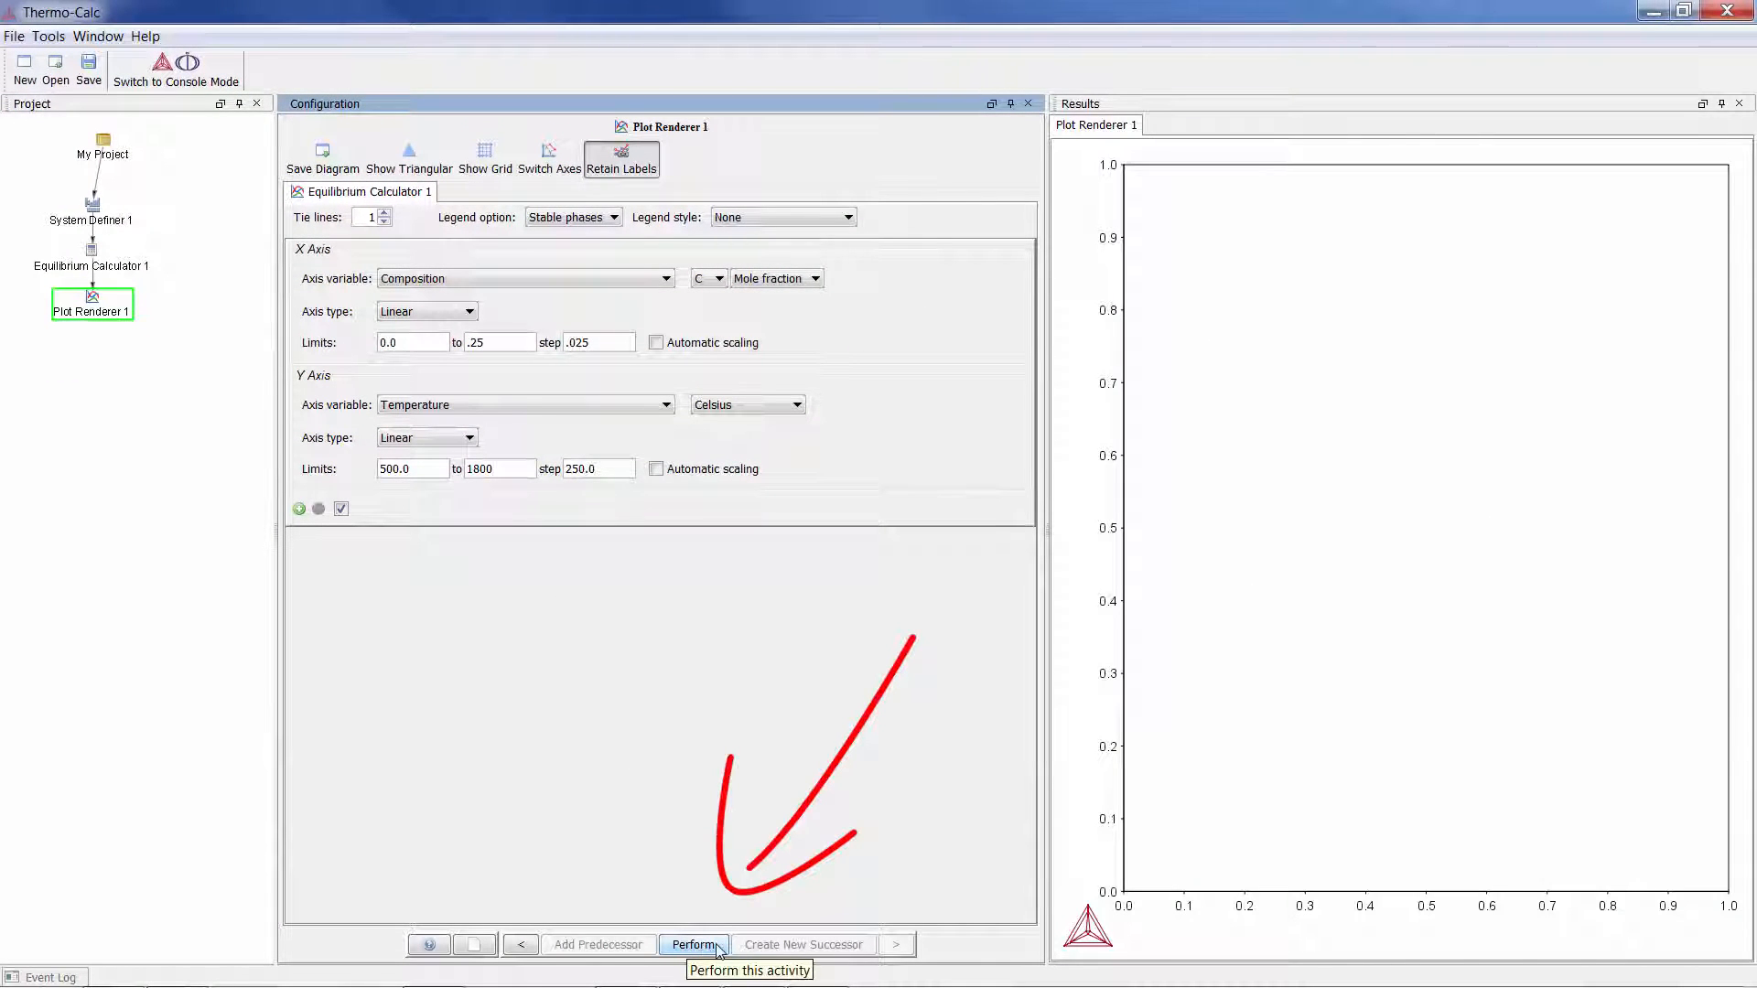
- Calculate and plot the Fe-C diagram of temperature versus mole fraction C
{"action": "left_click", "coordinate": [693, 943]}
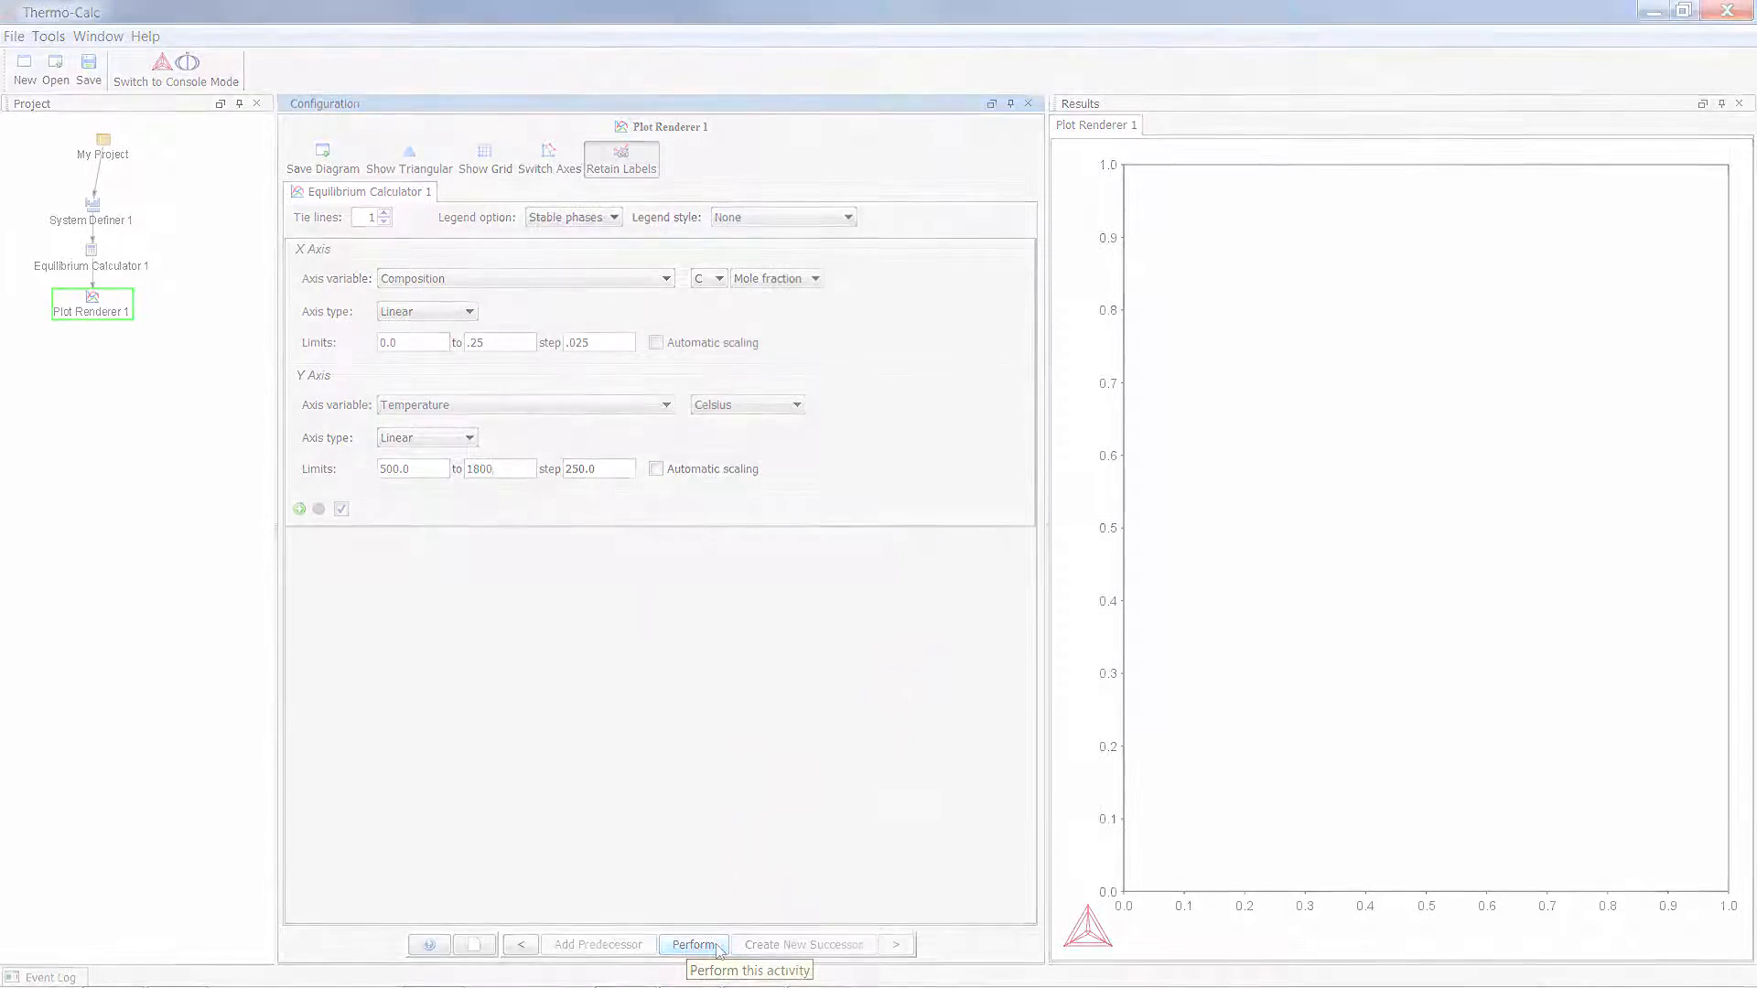
{"action": "left_click", "coordinate": [693, 944]}
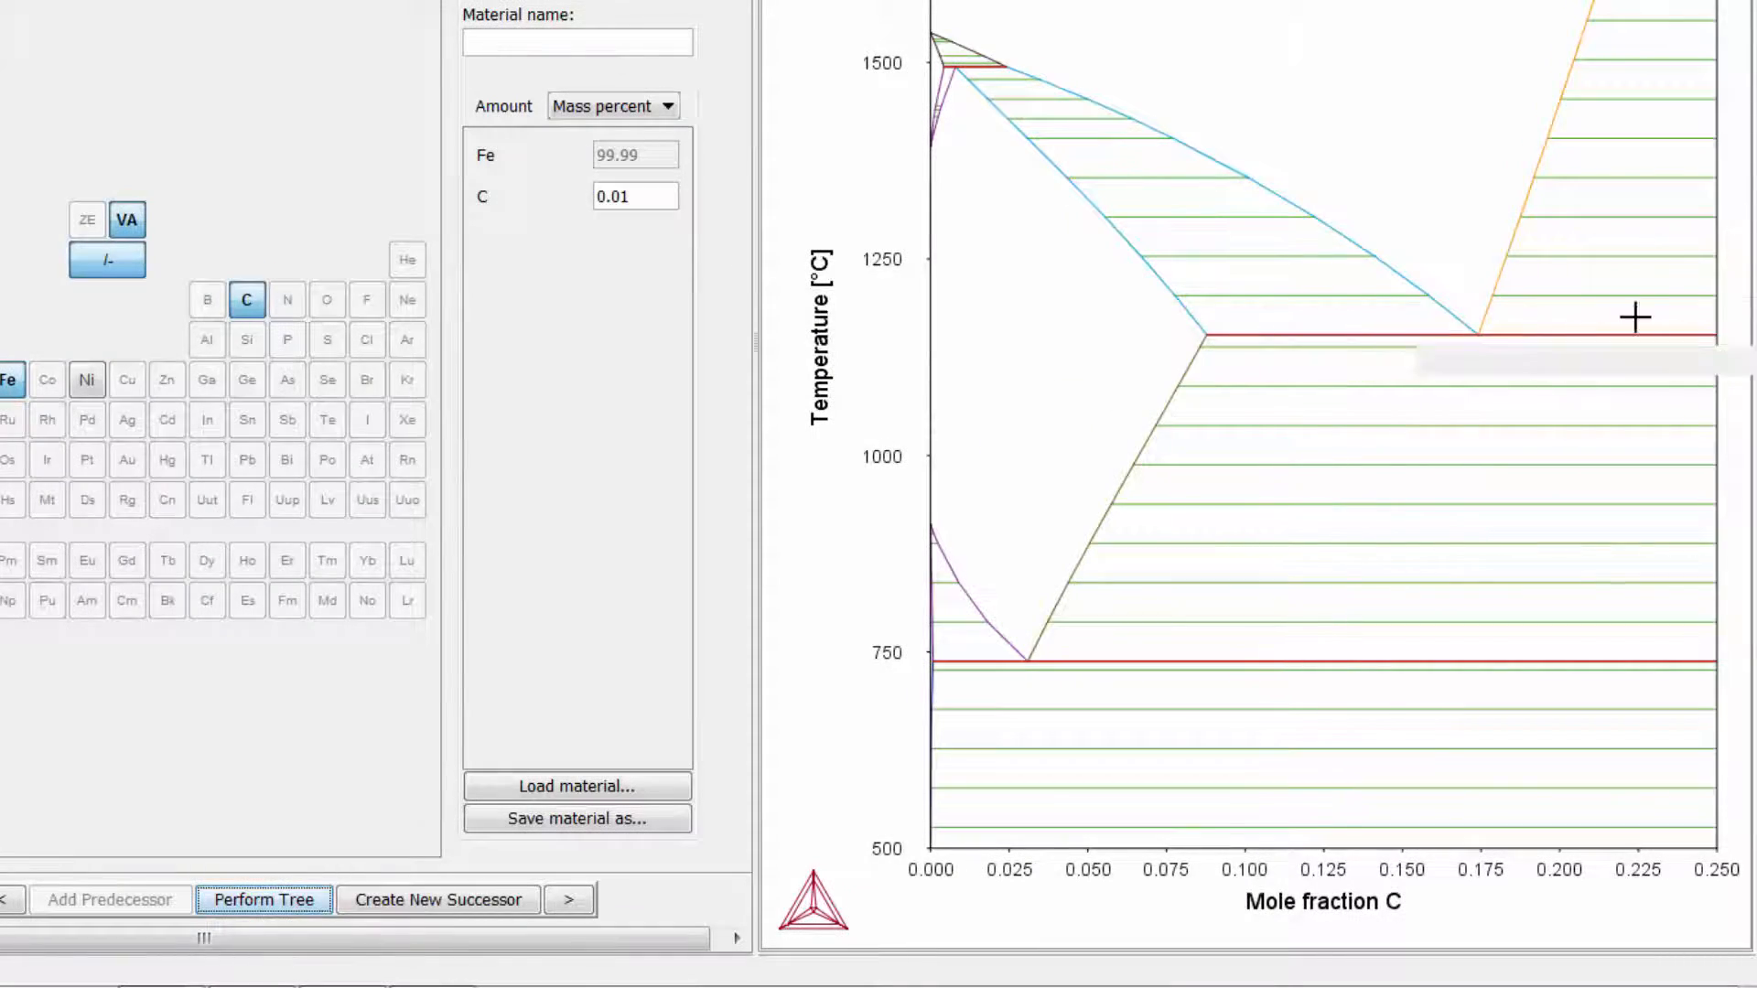
{"action": "mouse_move", "coordinate": [1636, 318]}
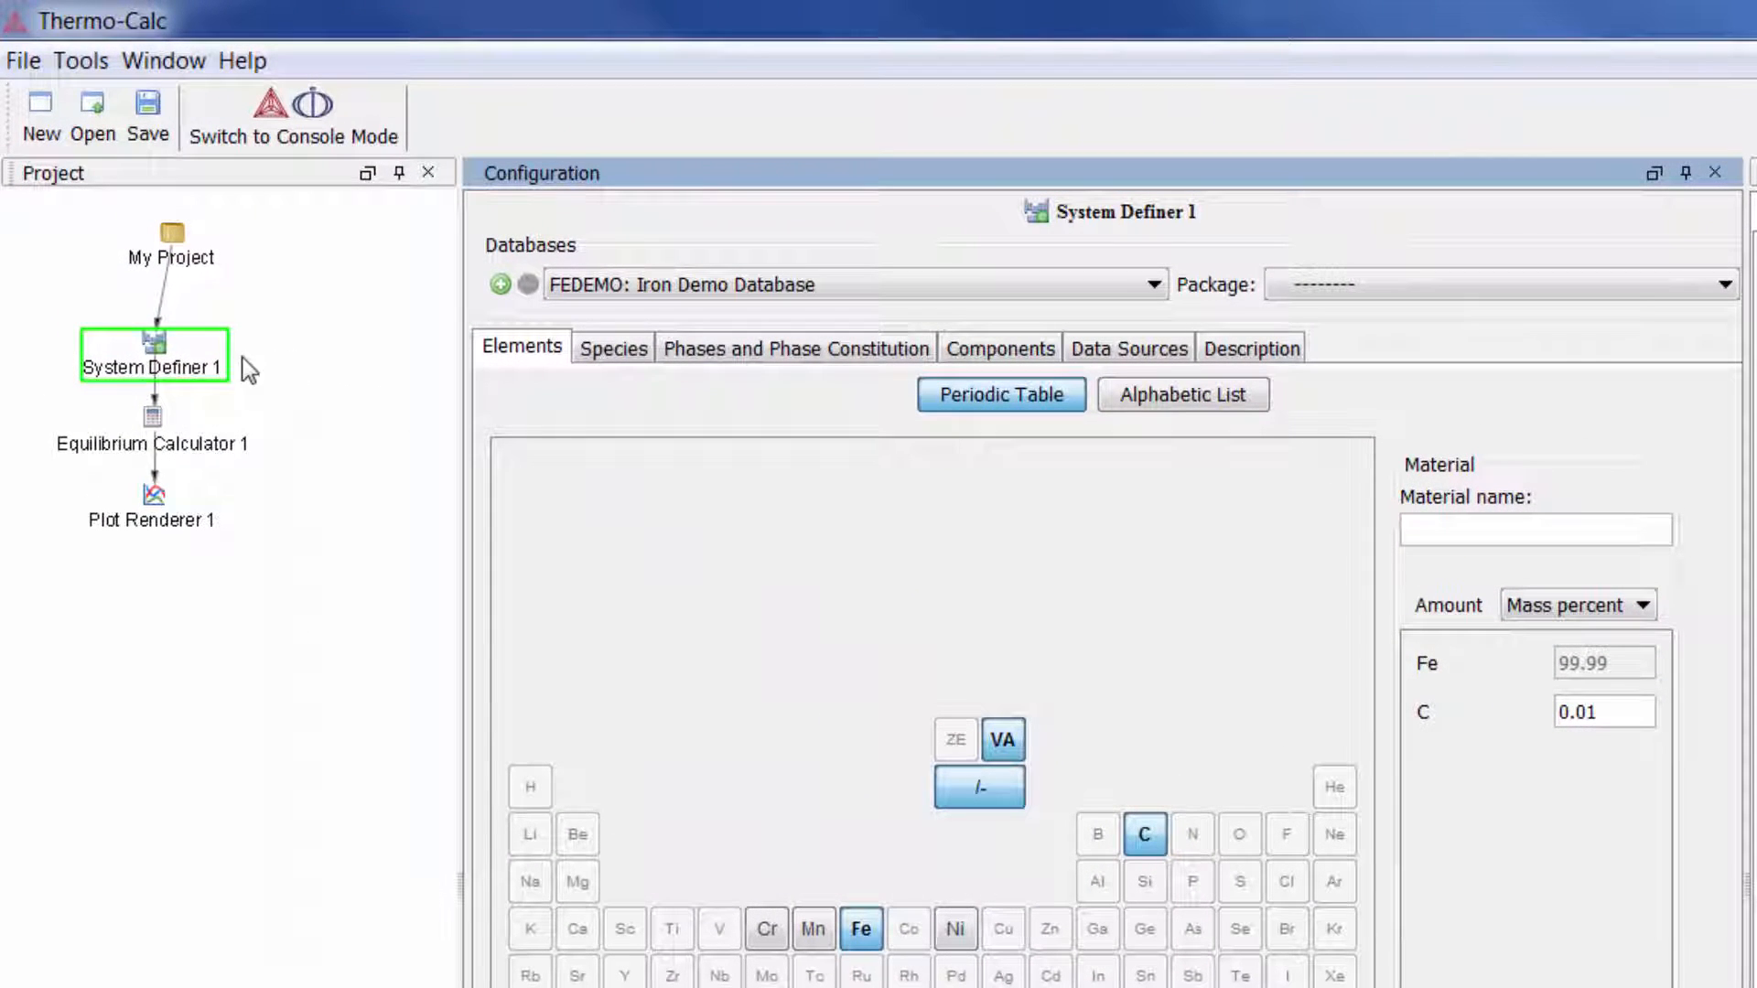
- Clone System Definer 1's tree into a second system, calculator and plot chain
{"action": "right_click", "coordinate": [153, 344]}
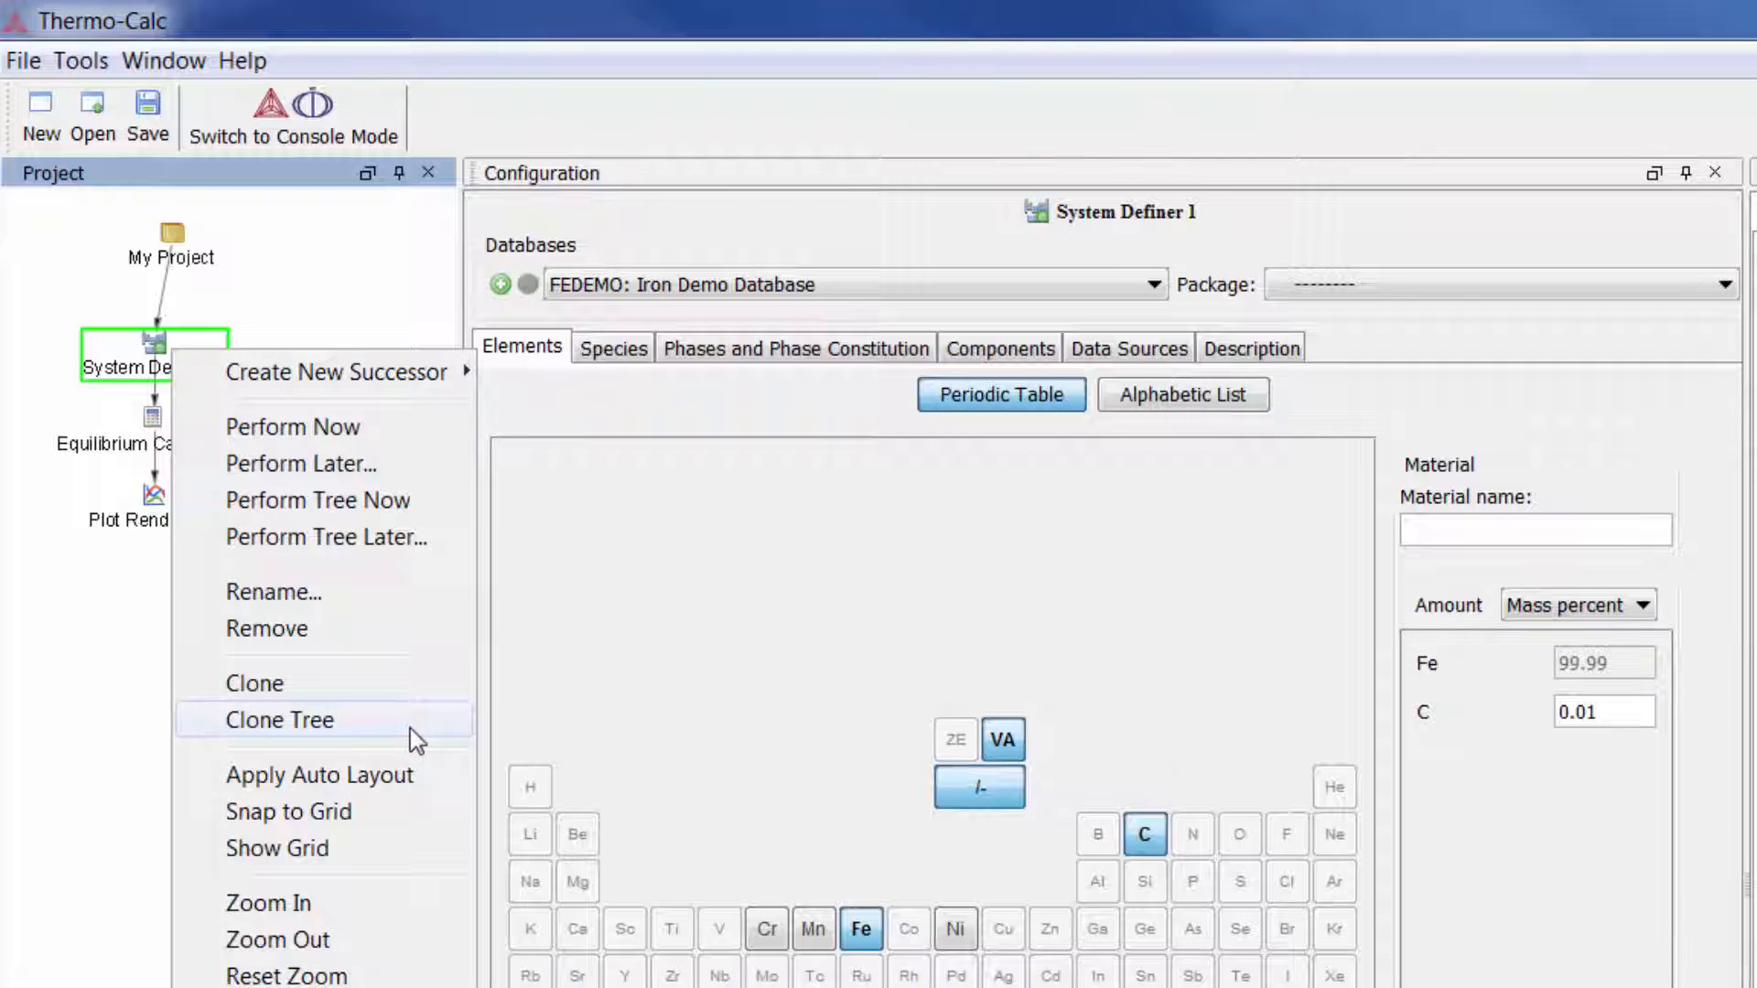
{"action": "left_click", "coordinate": [280, 719]}
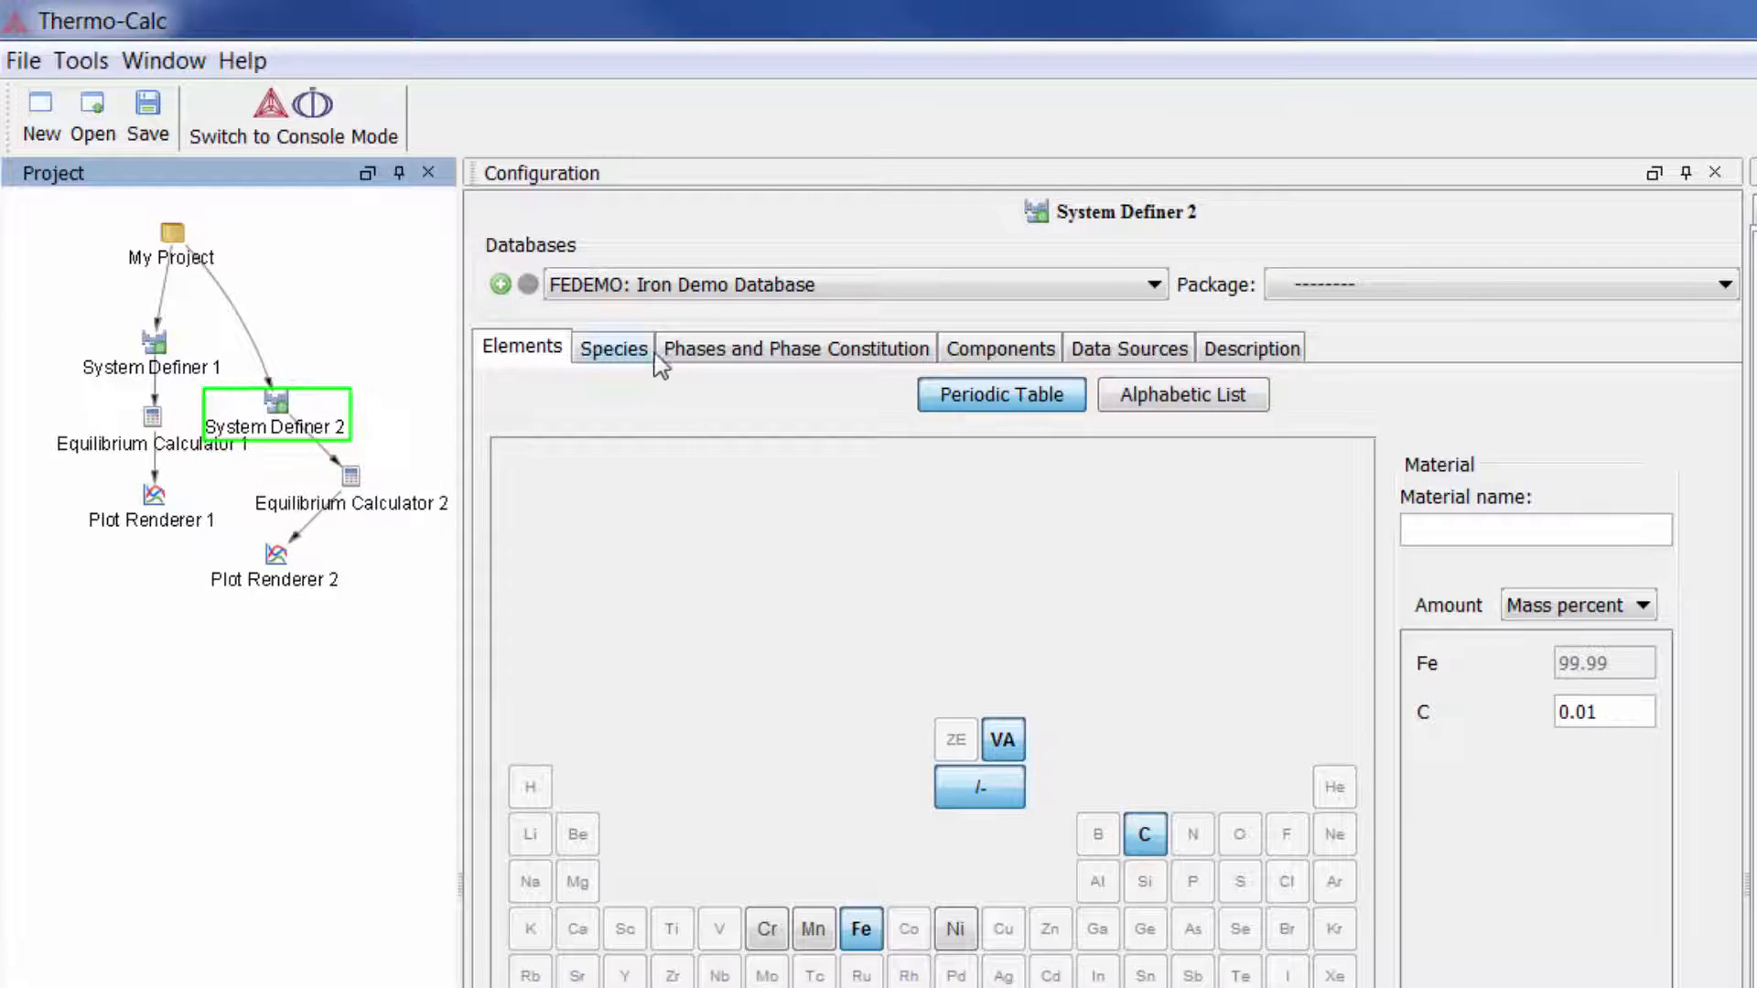
- Review System Definer 2's phases with graphite excluded, then view Plot Renderer 2's axes
{"action": "left_click", "coordinate": [795, 348]}
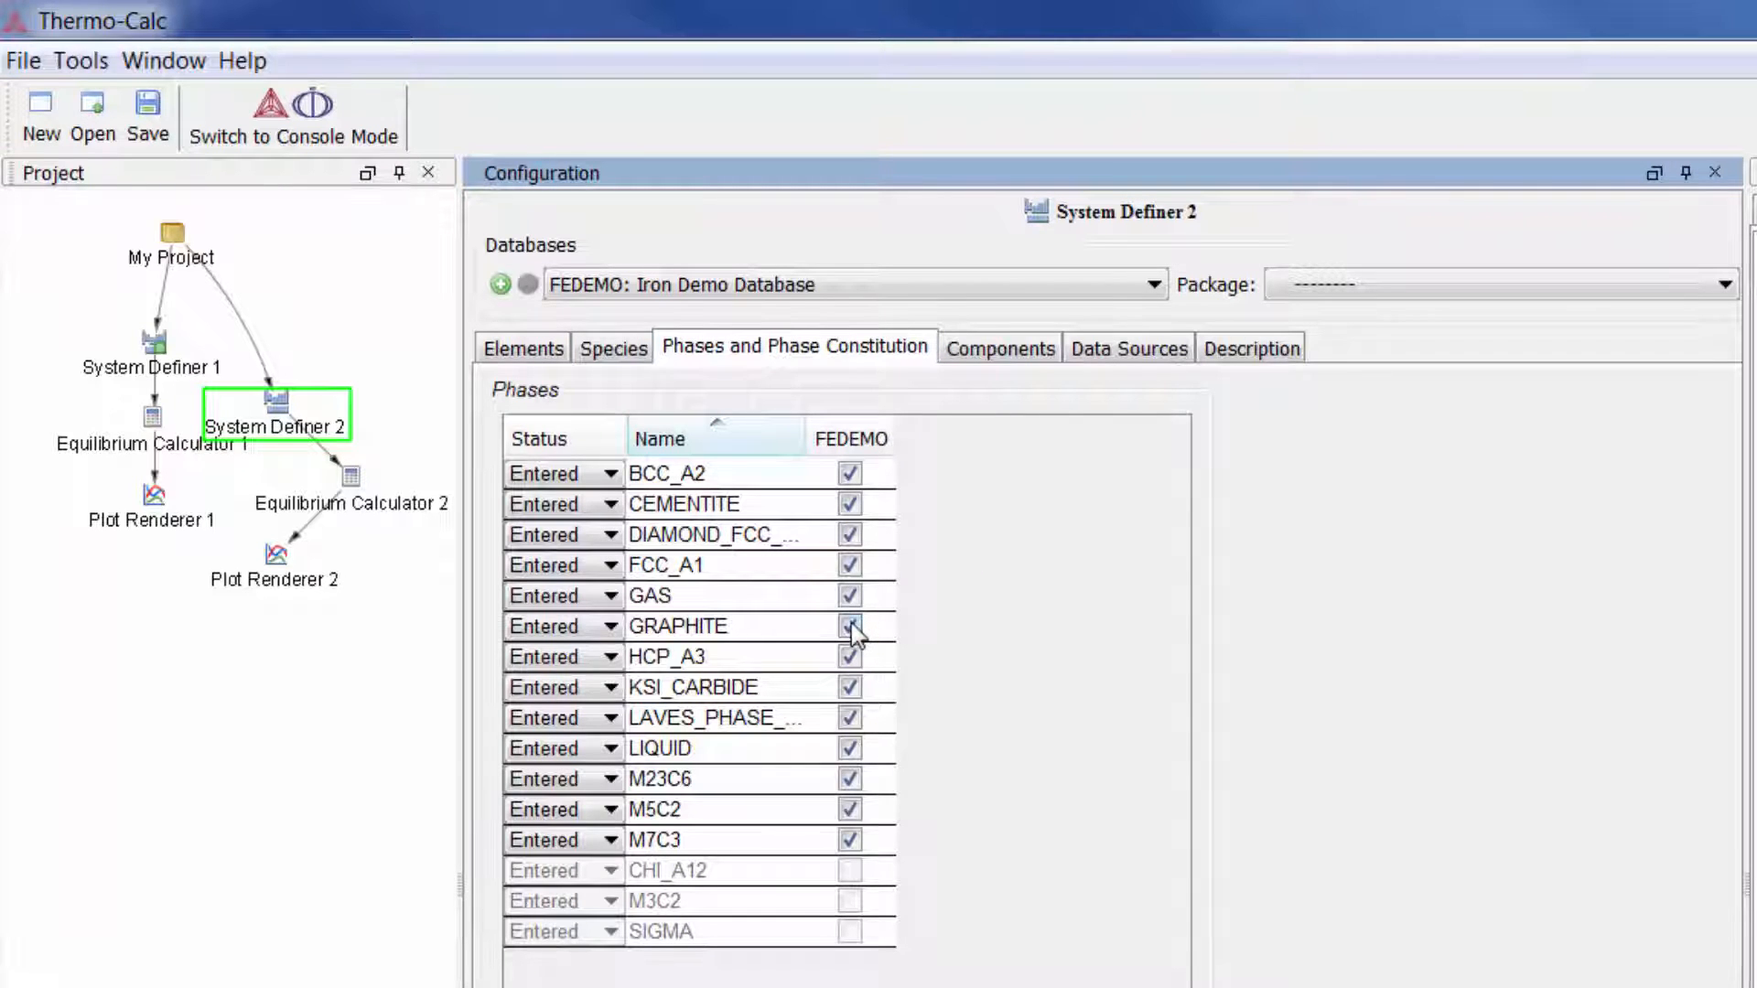
{"action": "left_click", "coordinate": [848, 625]}
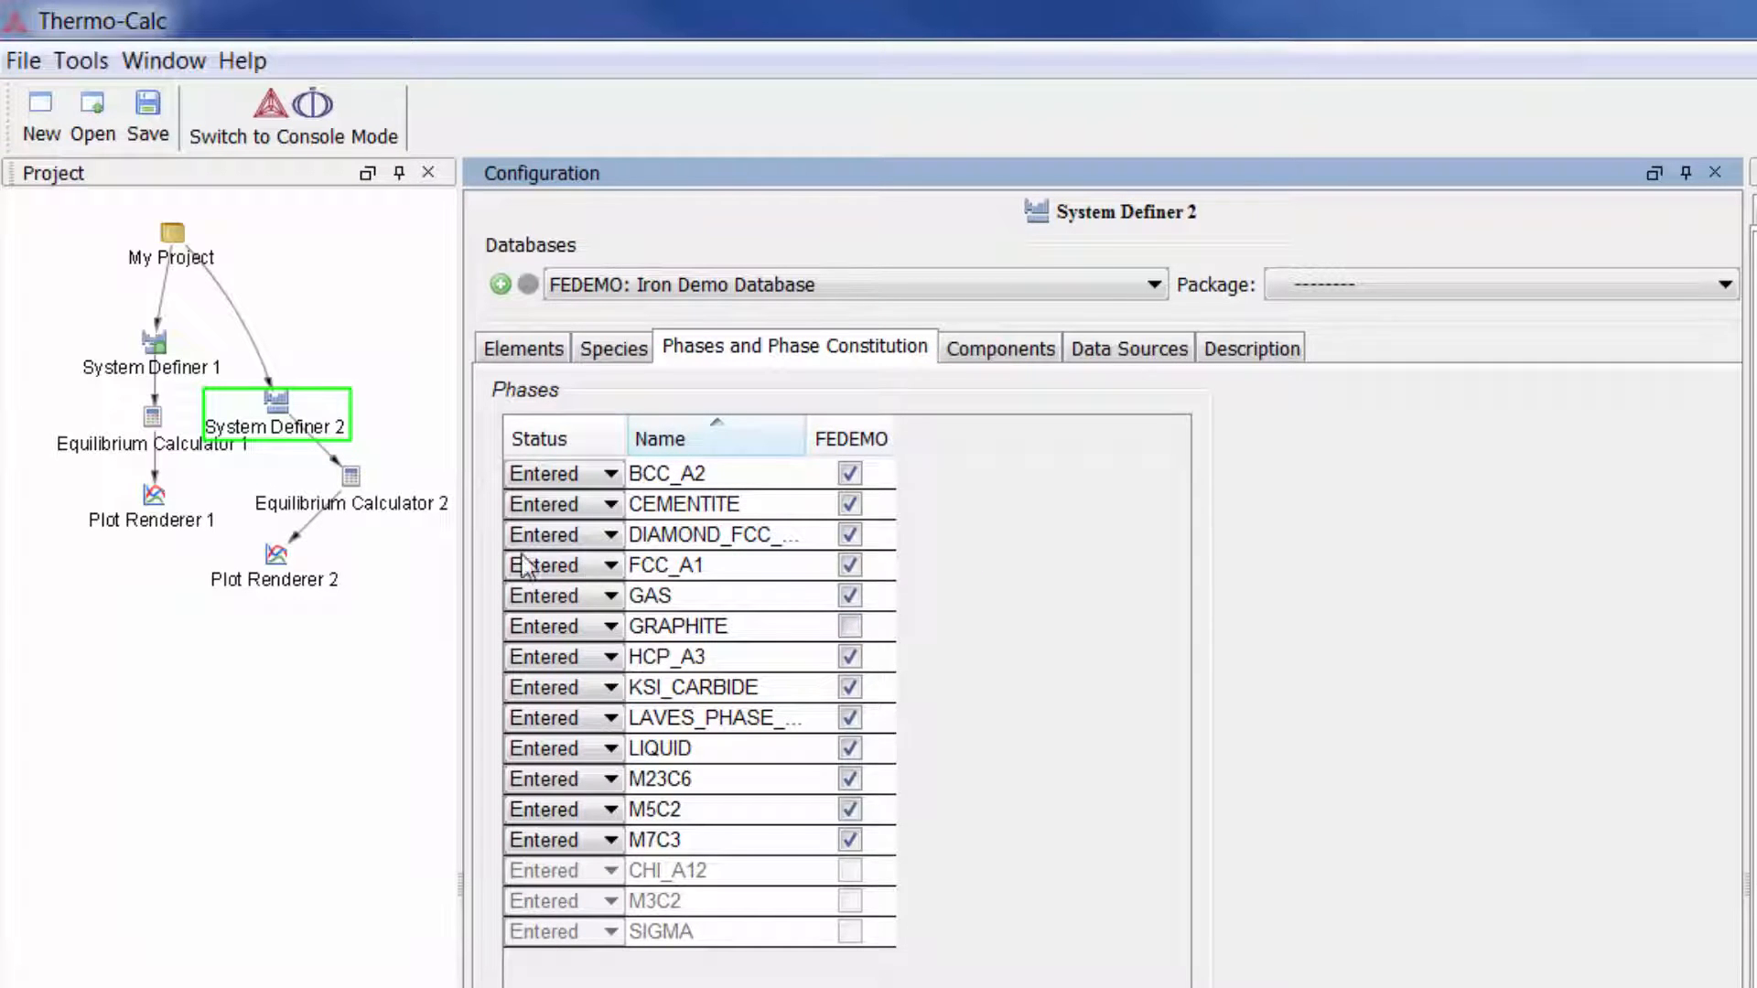
{"action": "left_click", "coordinate": [274, 554]}
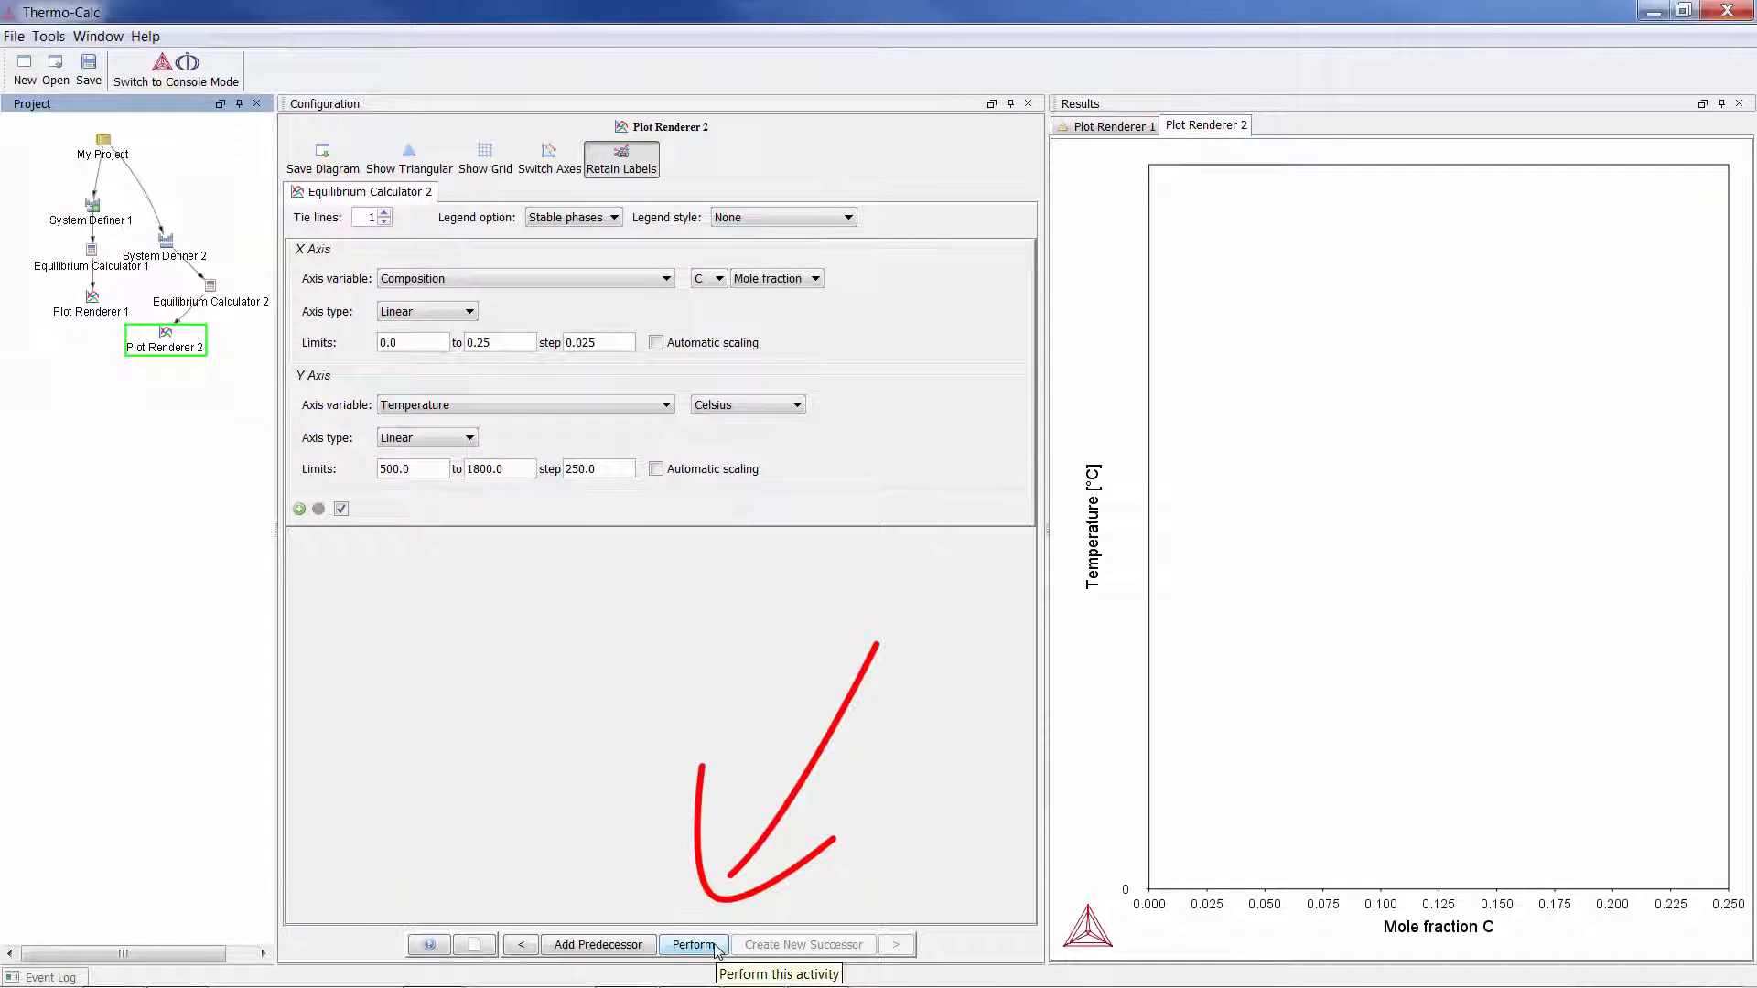
- Calculate and draw the metastable Fe-C diagram with cementite regions in Plot Renderer 2
{"action": "left_click", "coordinate": [693, 945]}
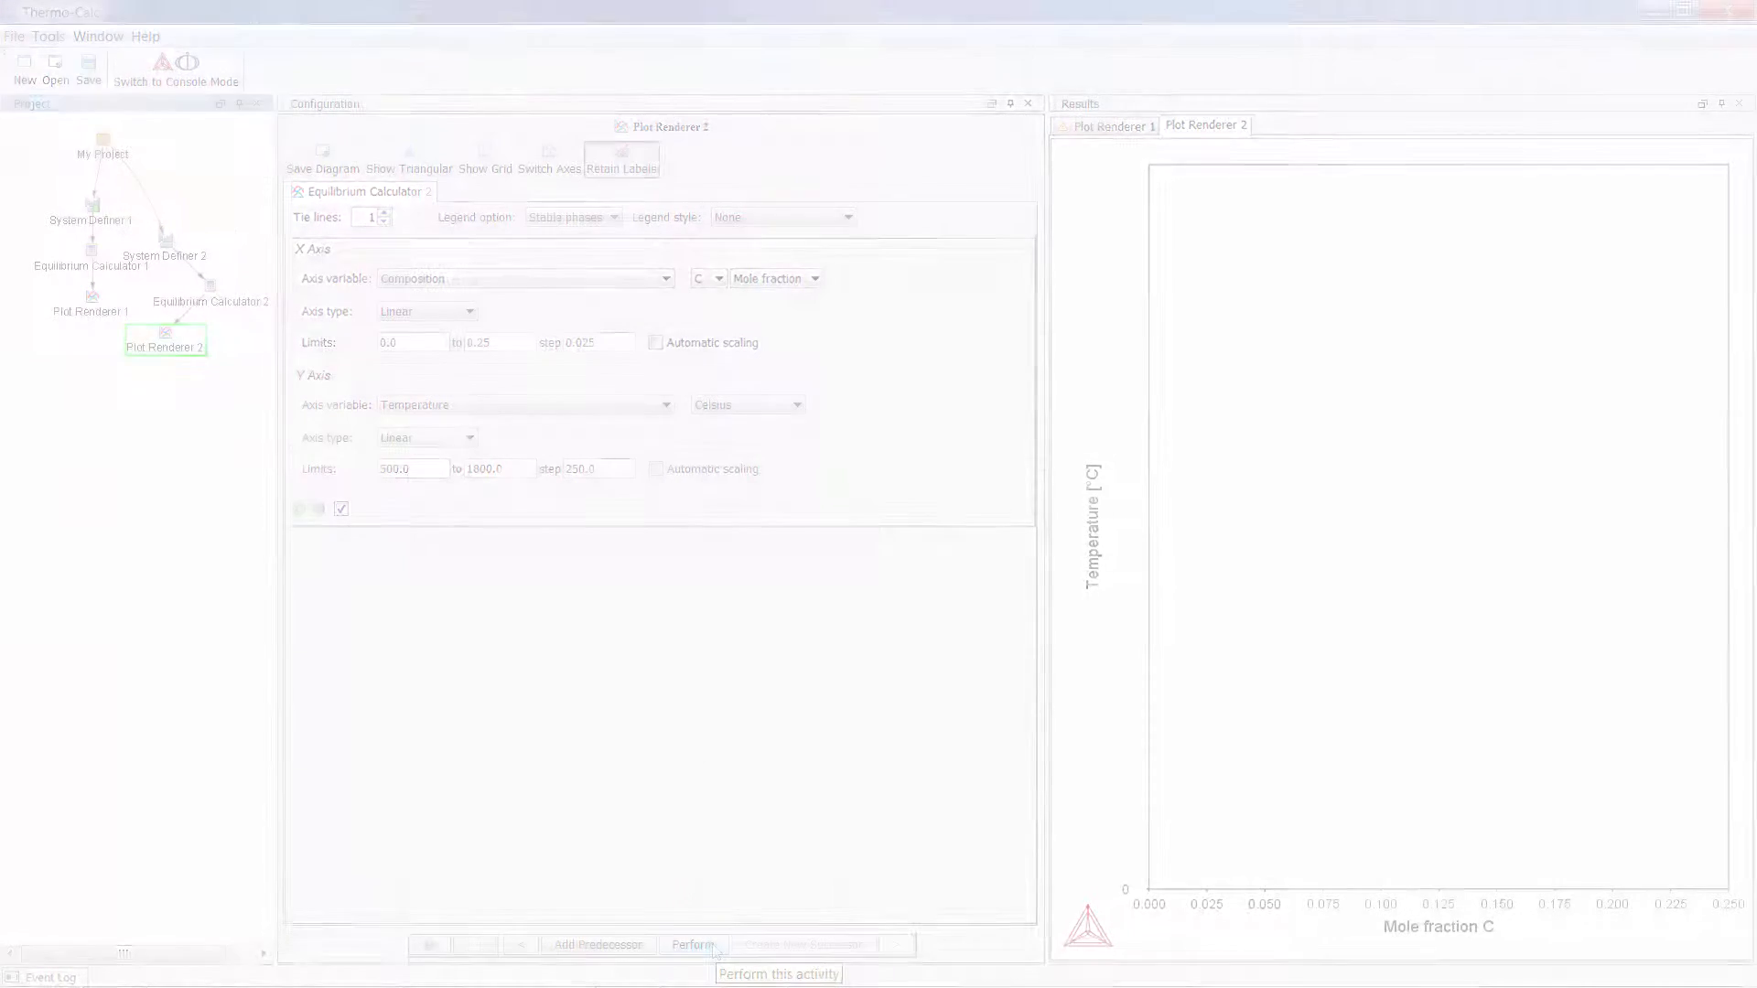
{"action": "left_click", "coordinate": [692, 944]}
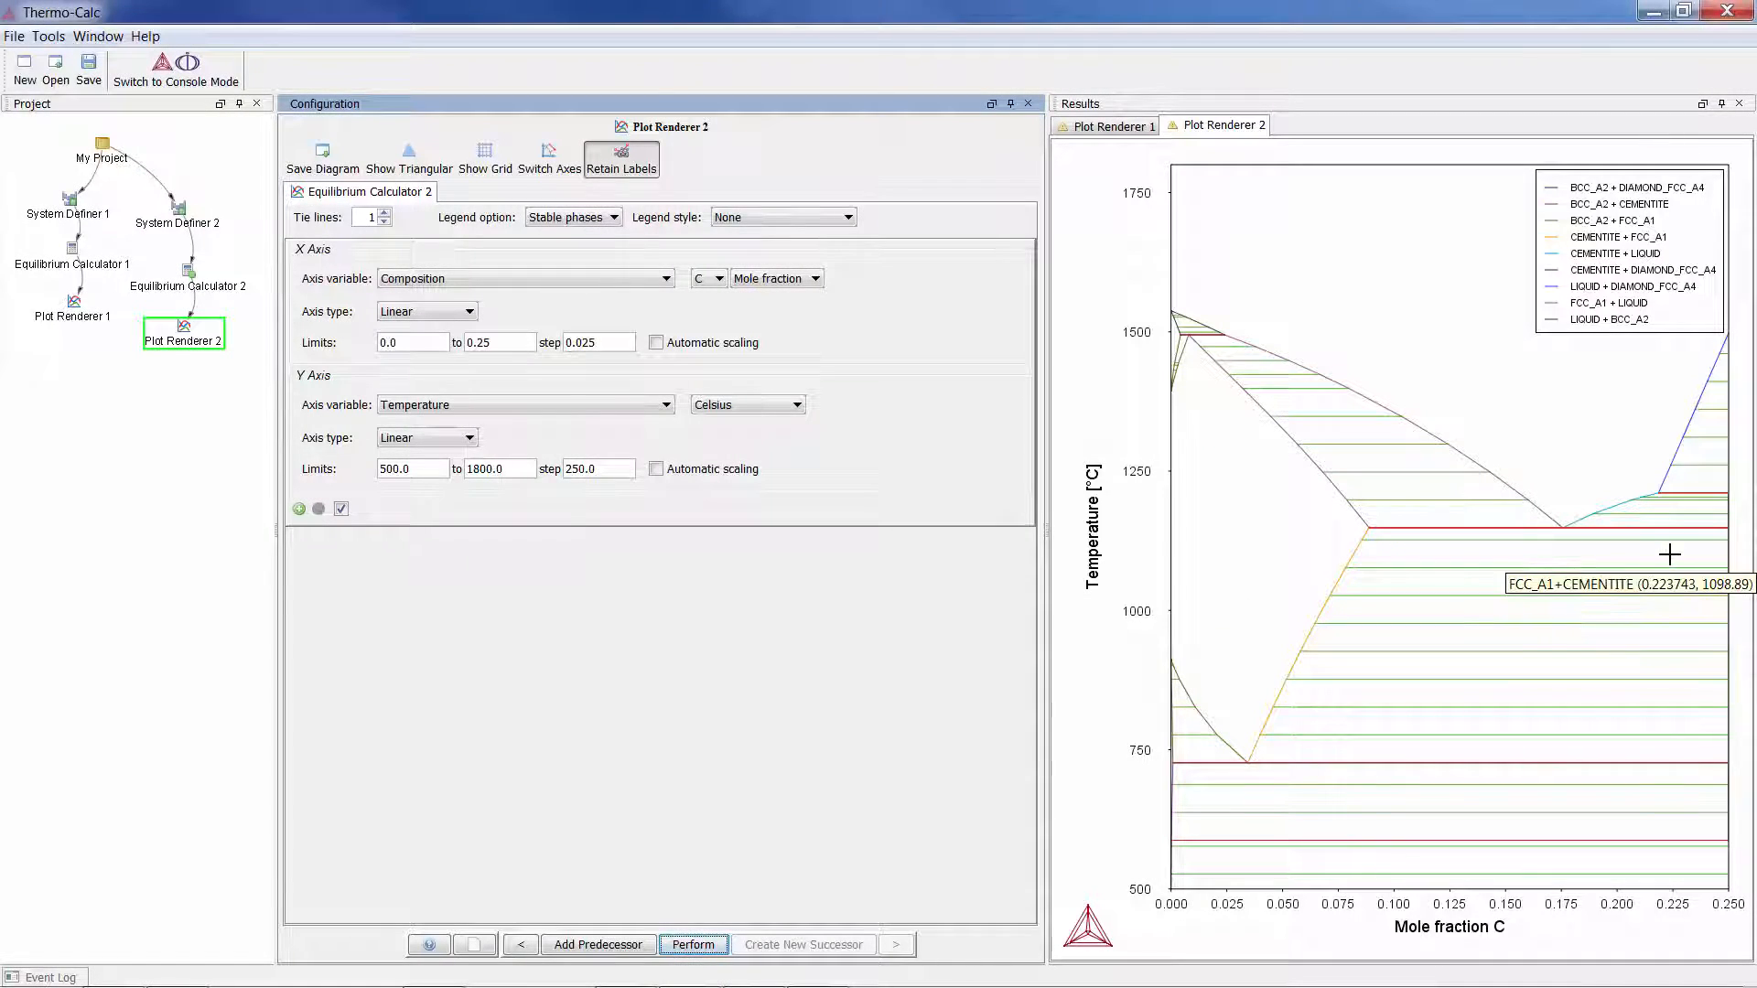
{"action": "mouse_move", "coordinate": [1668, 554]}
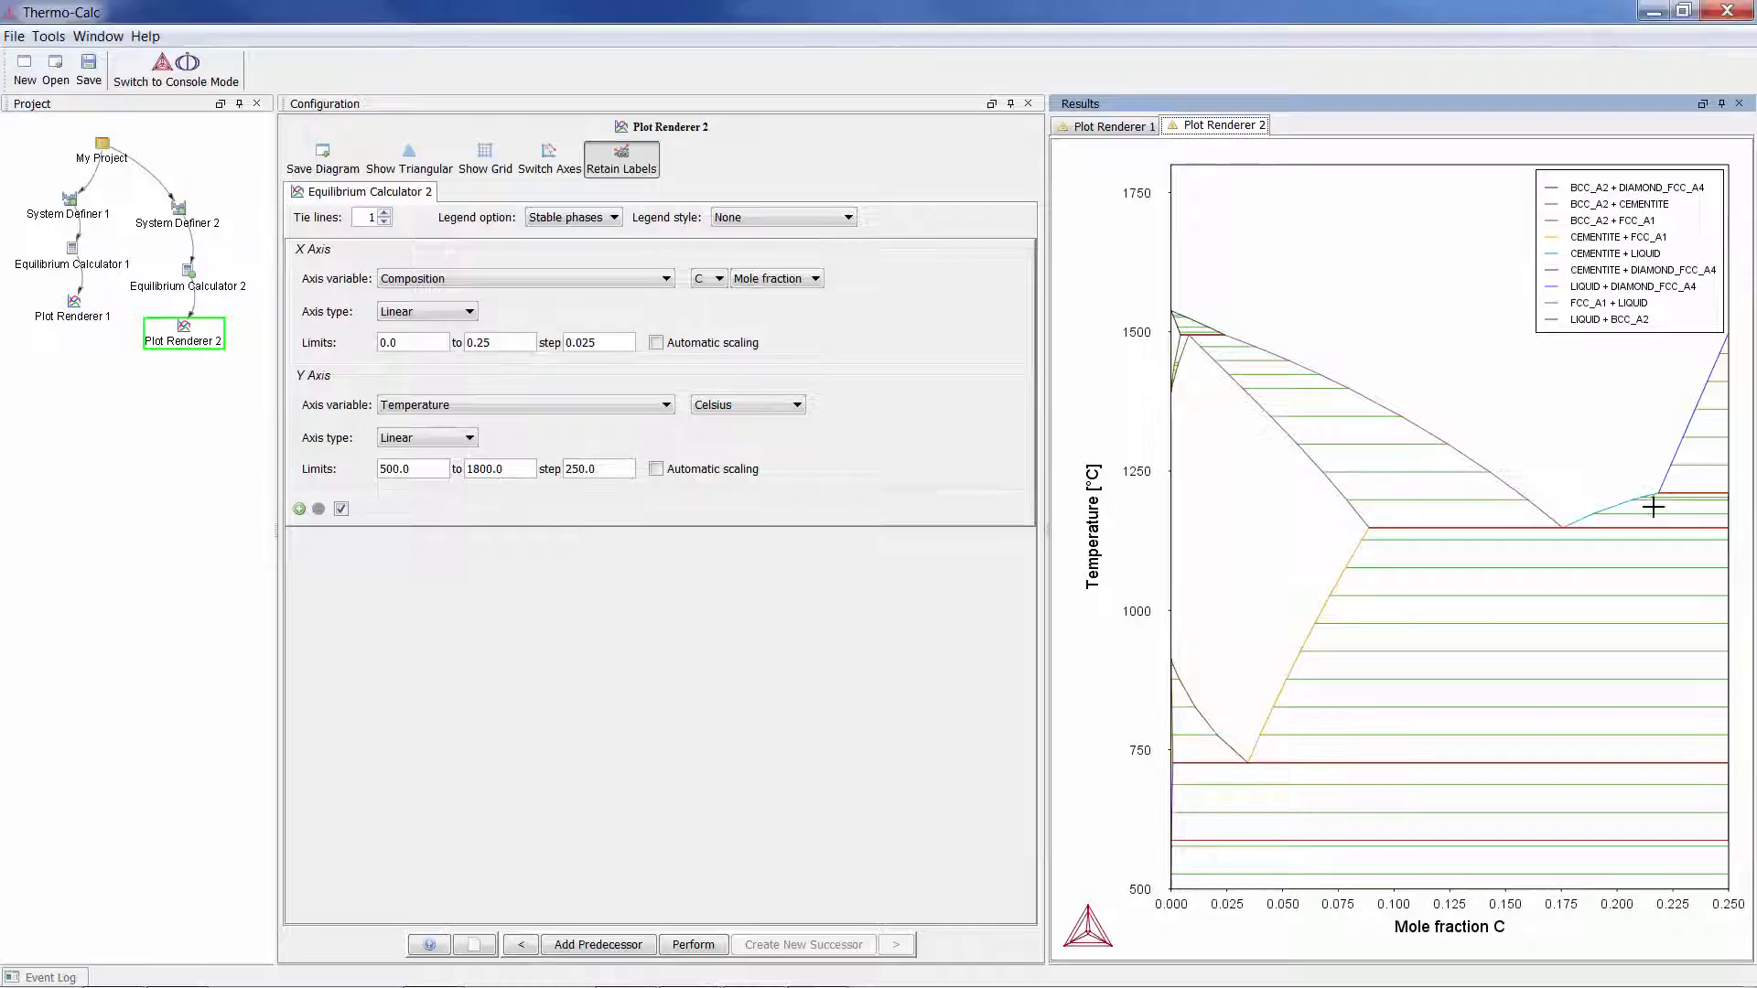
{"action": "mouse_move", "coordinate": [1660, 547]}
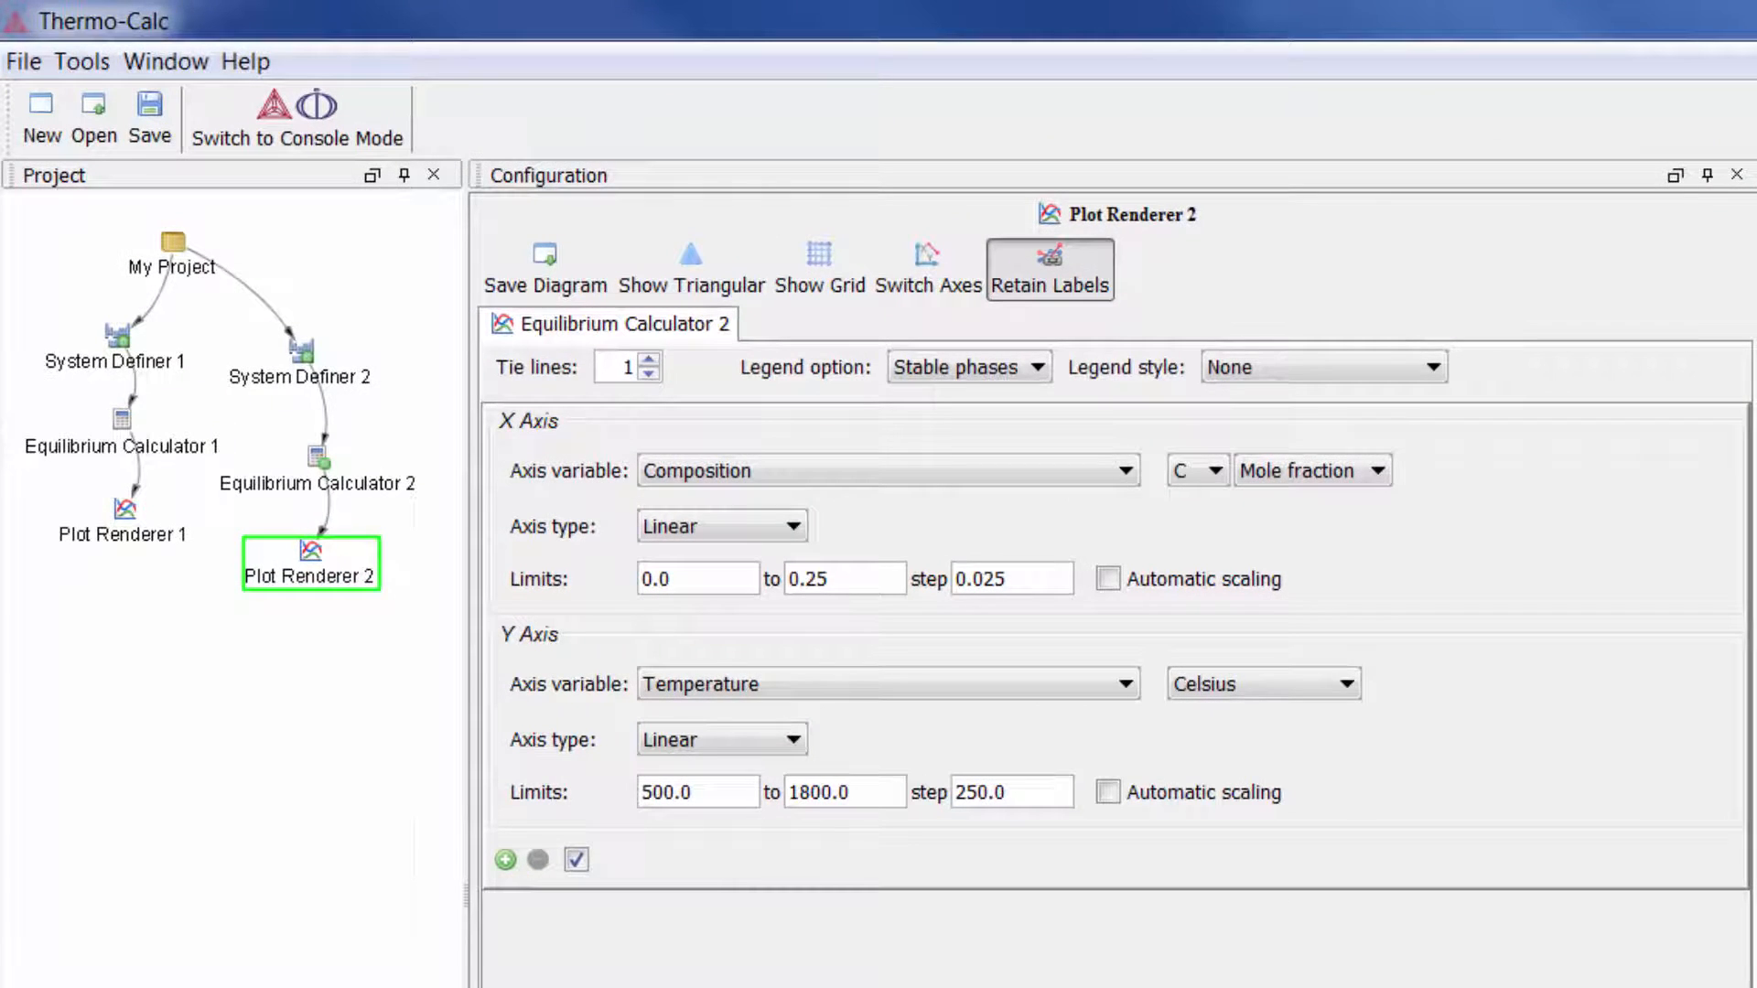
- Add Equilibrium Calculator 2 as a second predecessor of Plot Renderer 1
{"action": "left_click", "coordinate": [123, 523]}
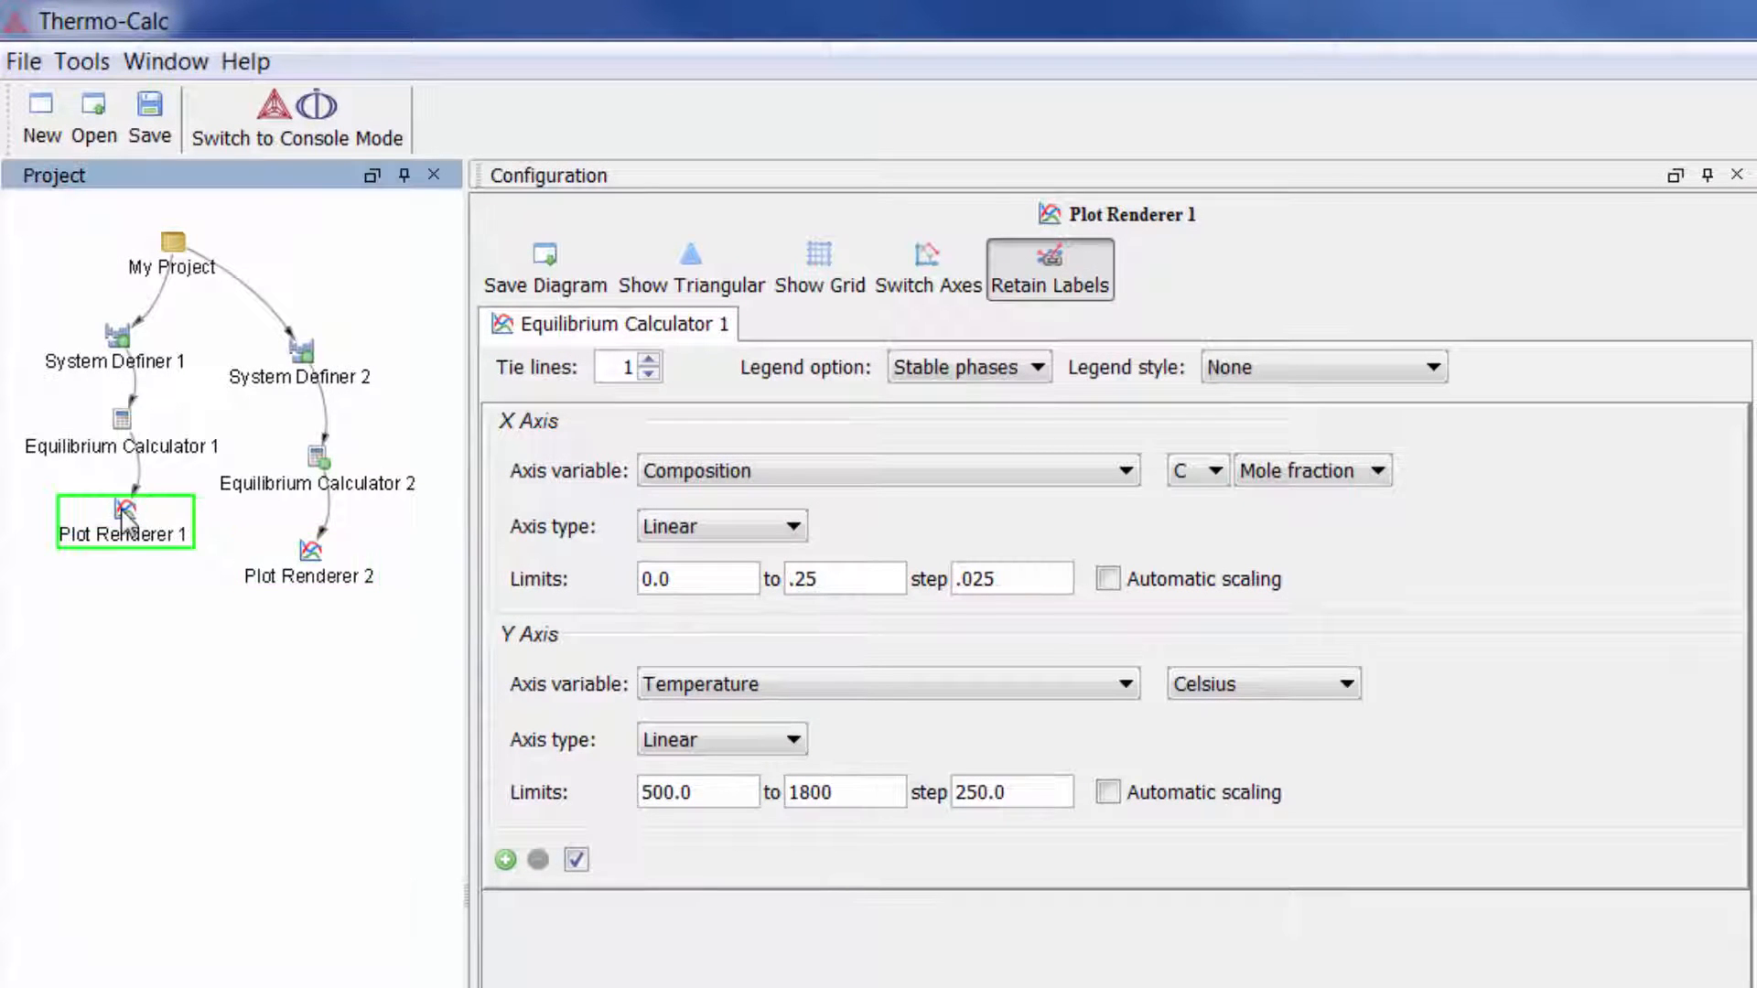
{"action": "right_click", "coordinate": [125, 515]}
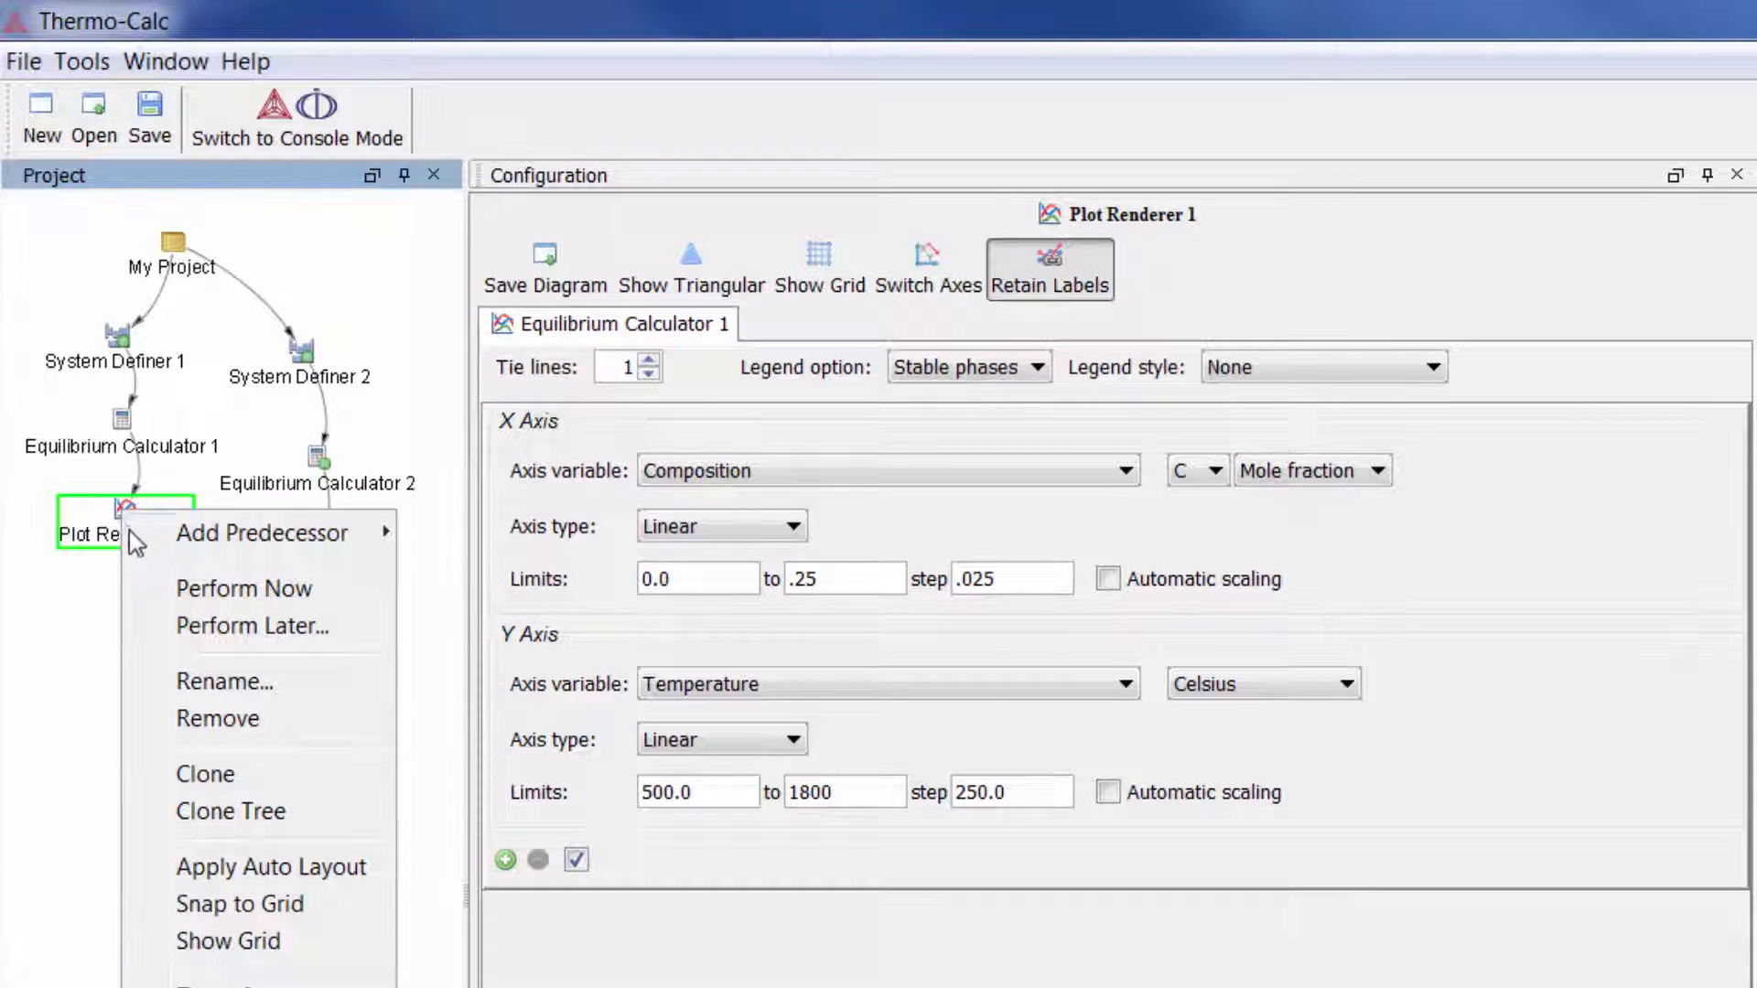
{"action": "mouse_move", "coordinate": [263, 532]}
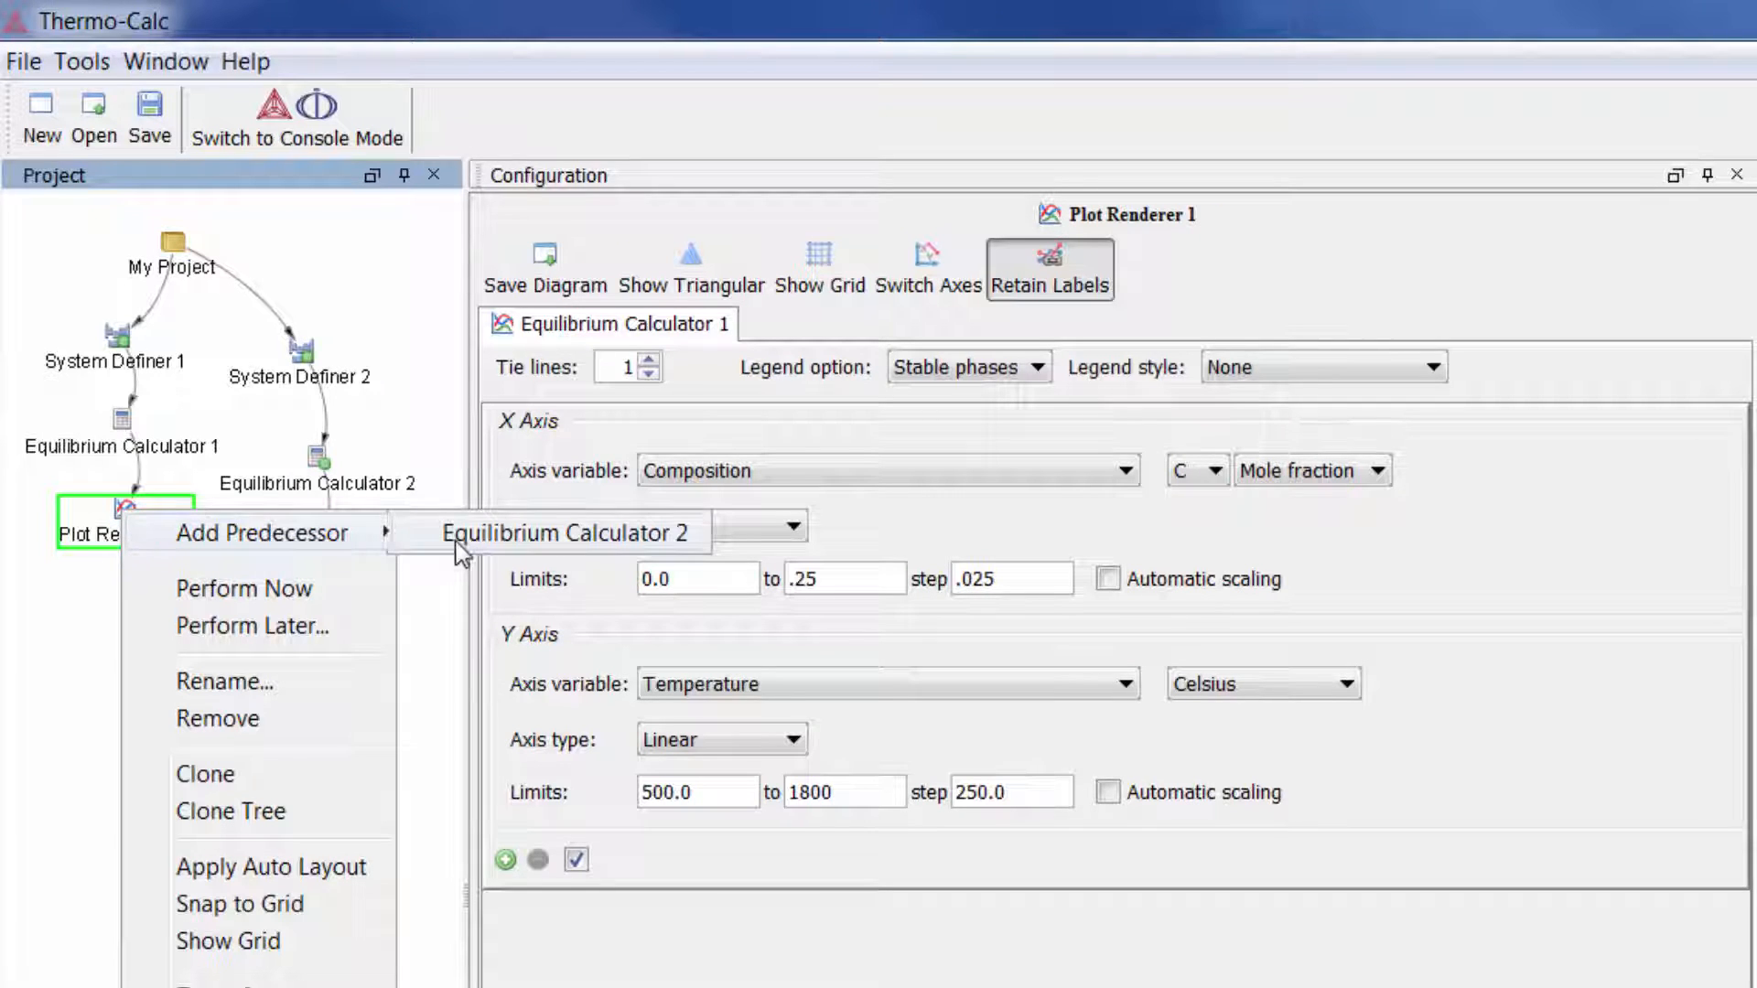
{"action": "mouse_move", "coordinate": [440, 547]}
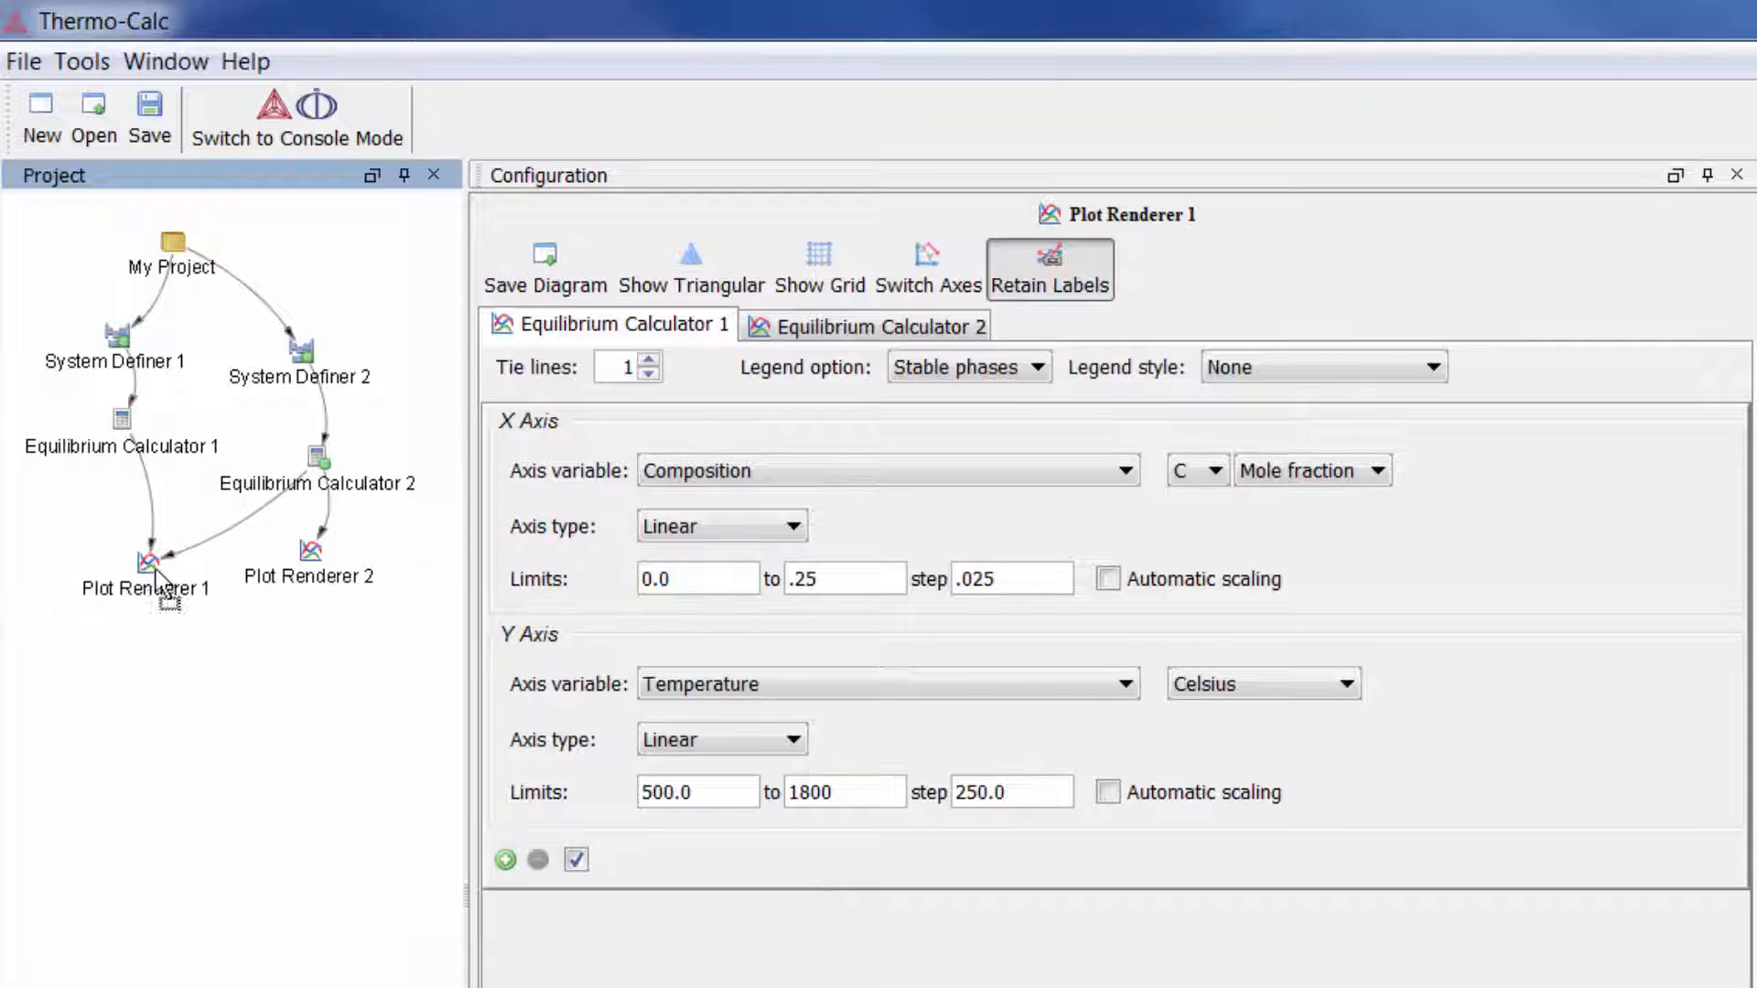
{"action": "left_click", "coordinate": [144, 573]}
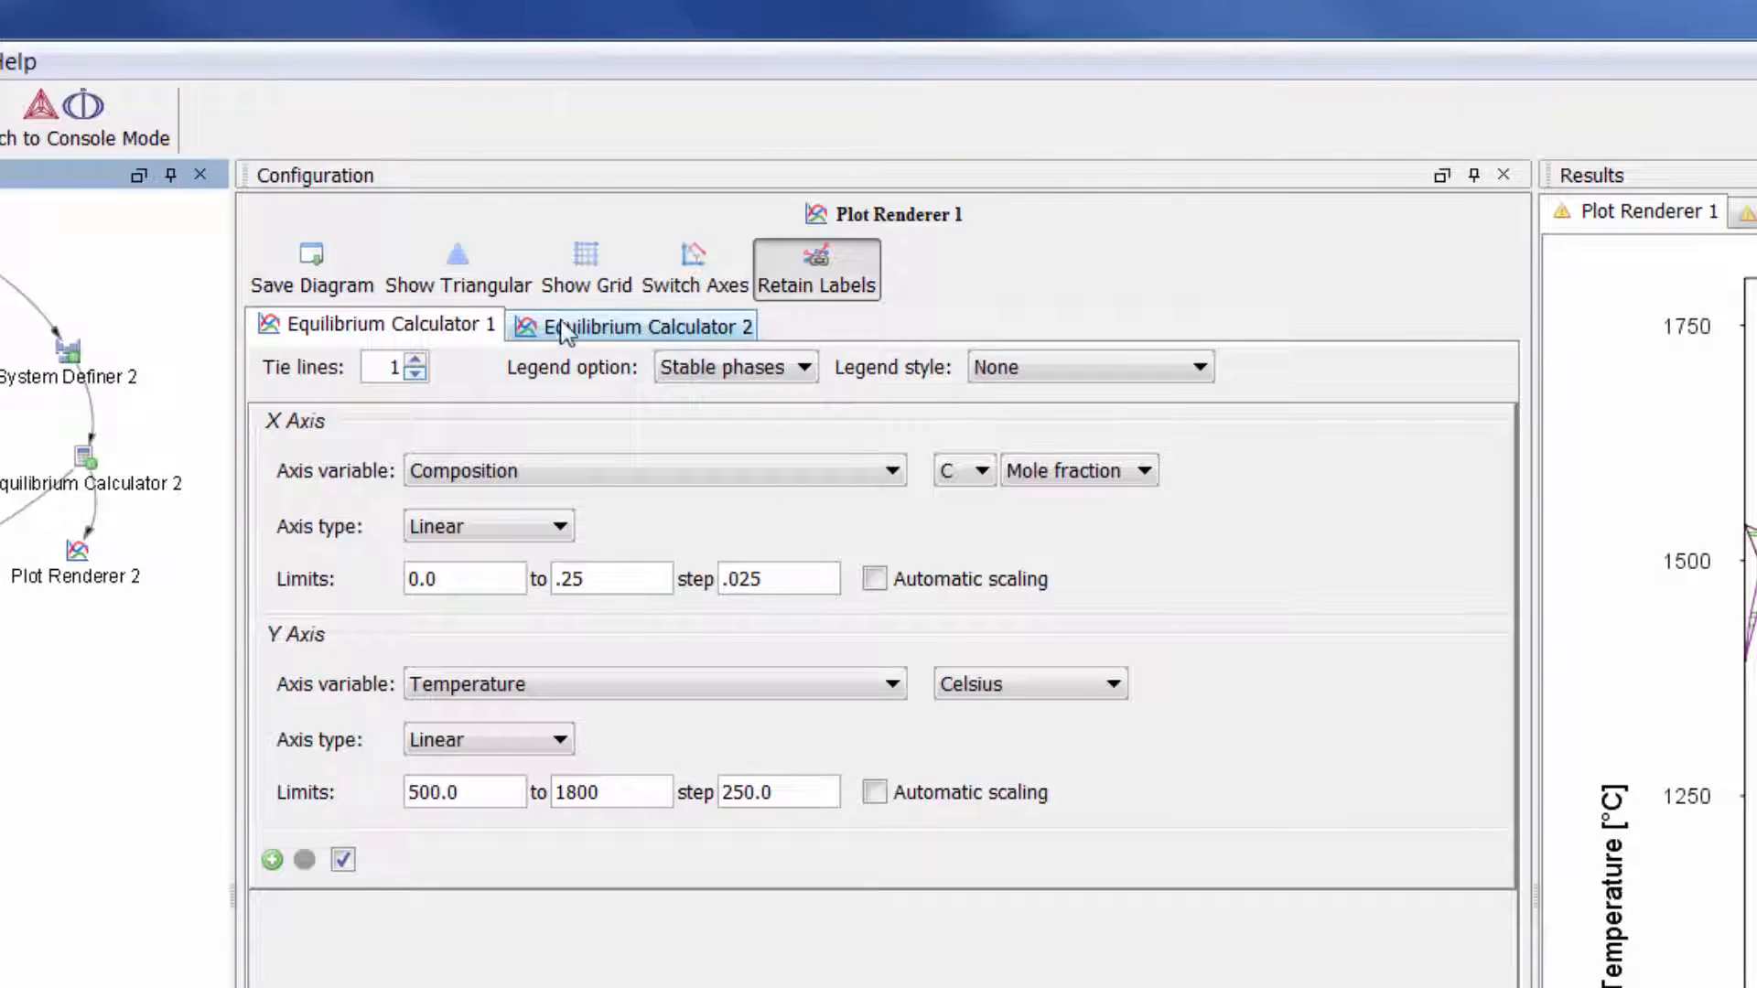
- Set Equilibrium Calculator 2's composition axis to mole fraction C with manual limits 0–0.25
{"action": "left_click", "coordinate": [386, 325]}
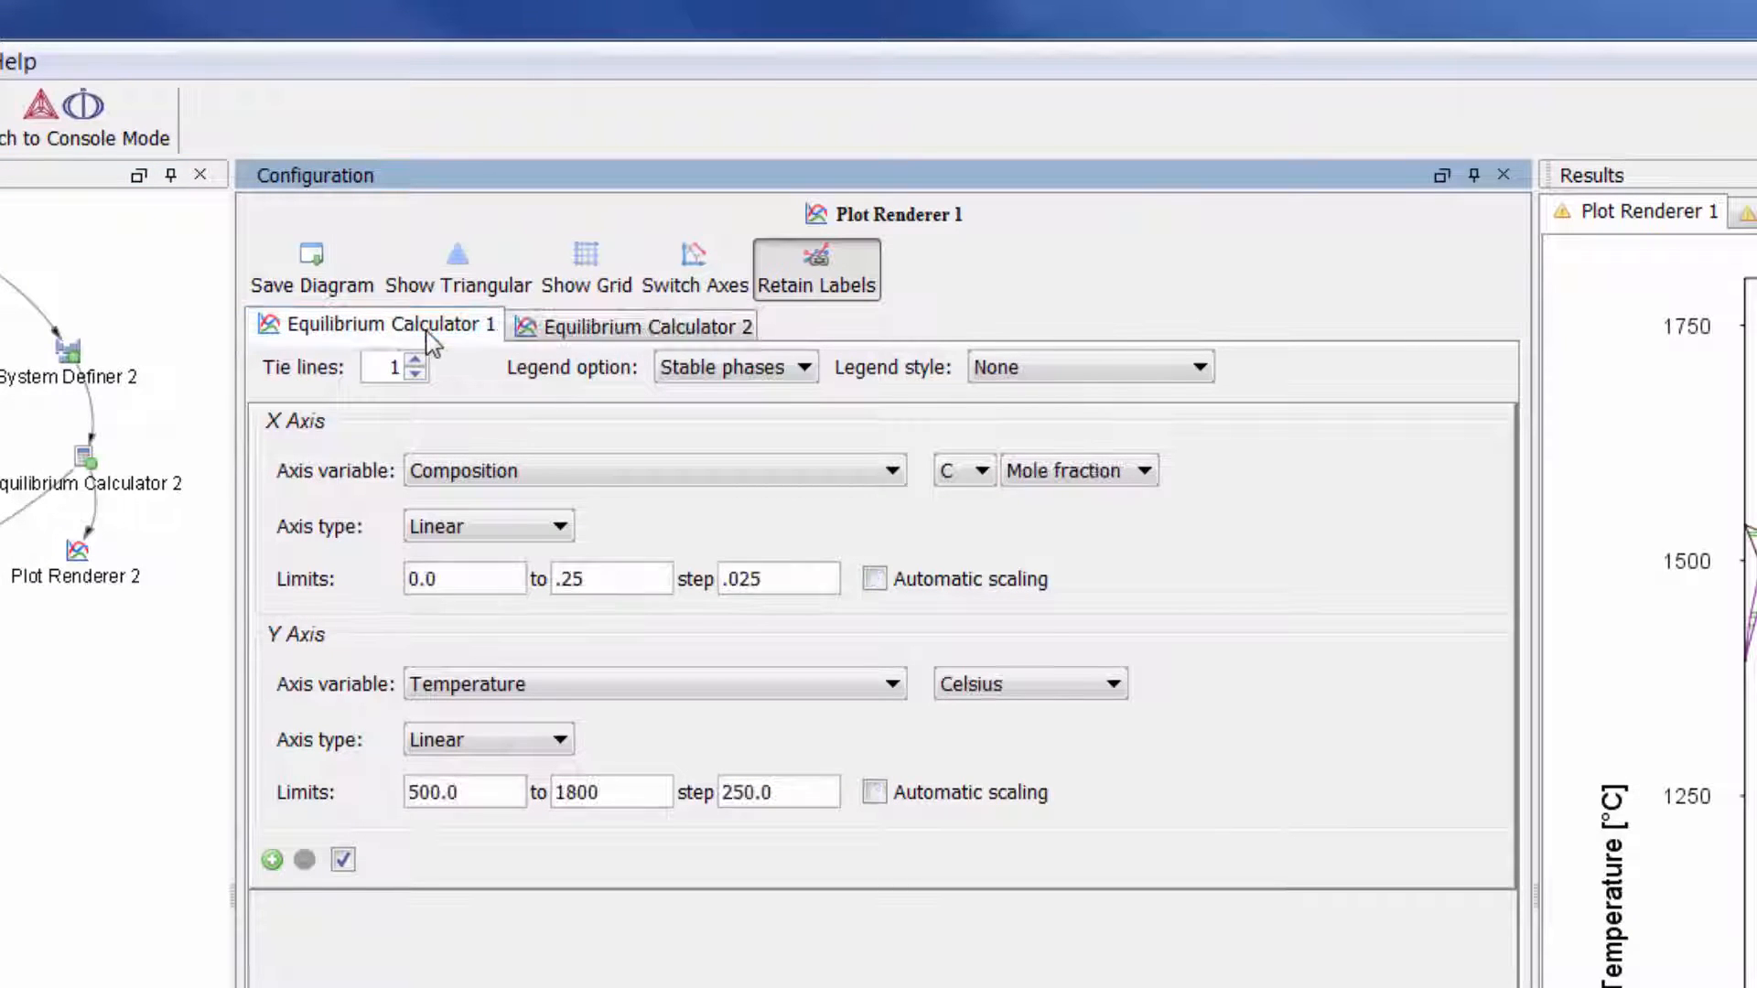
{"action": "left_click", "coordinate": [647, 325]}
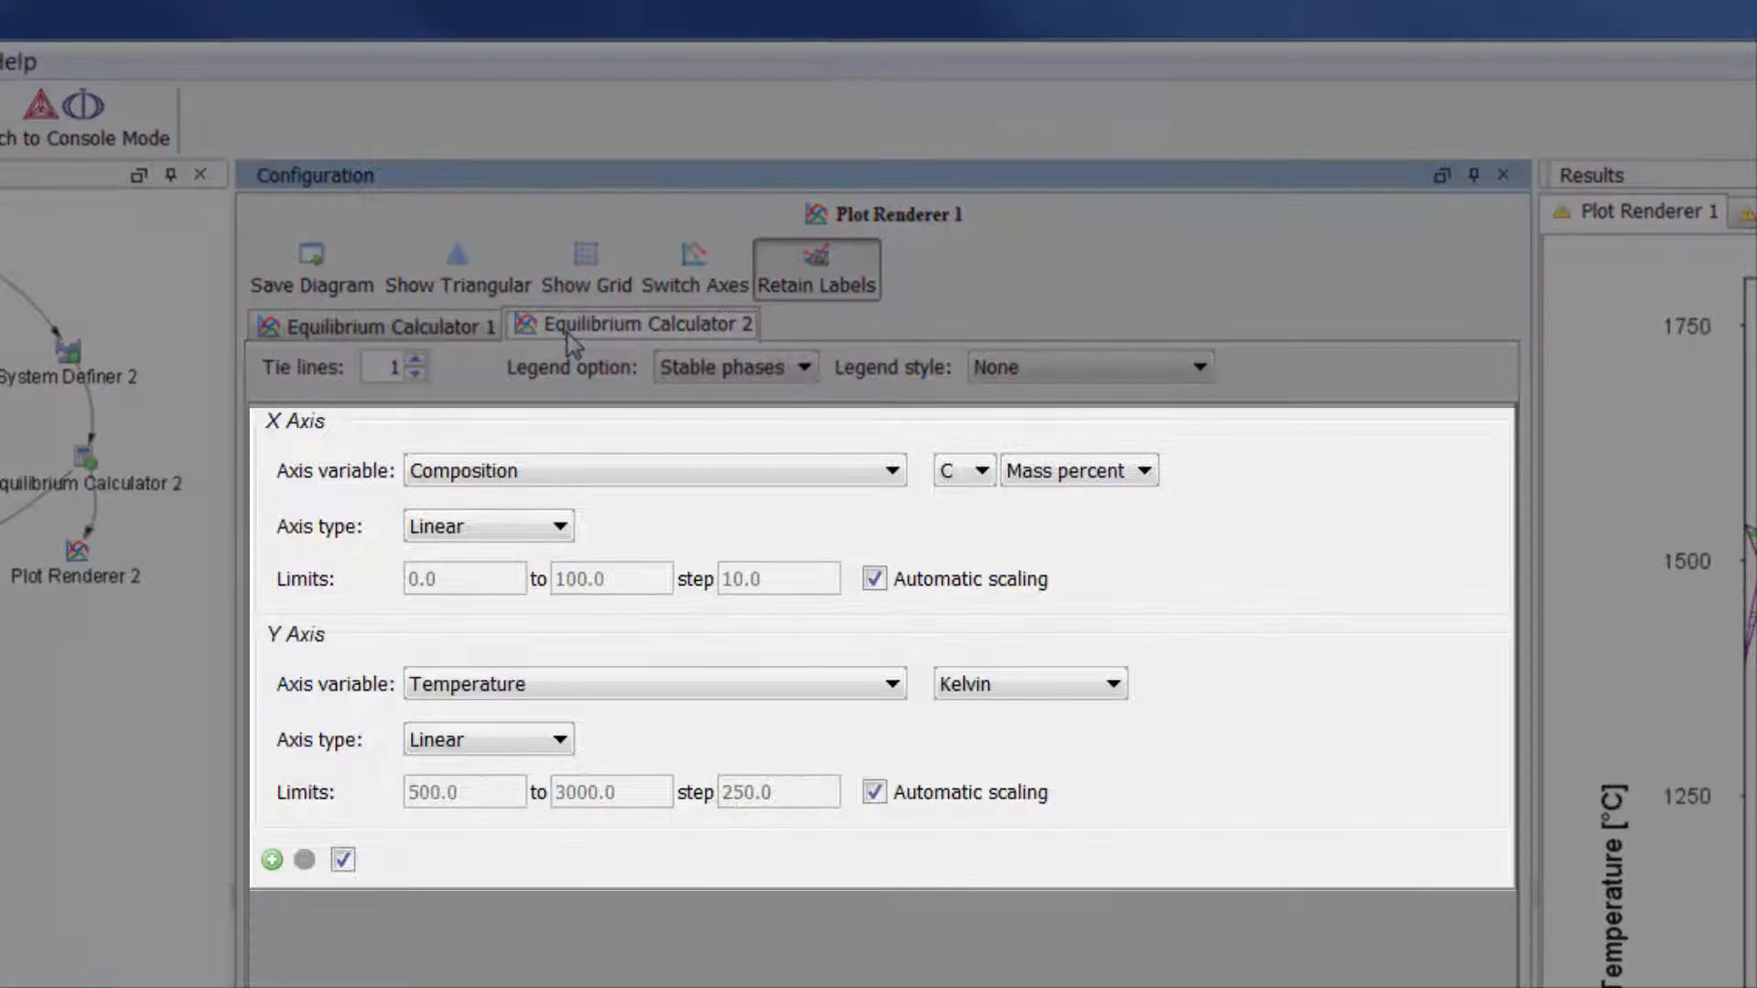
{"action": "left_click", "coordinate": [1143, 469]}
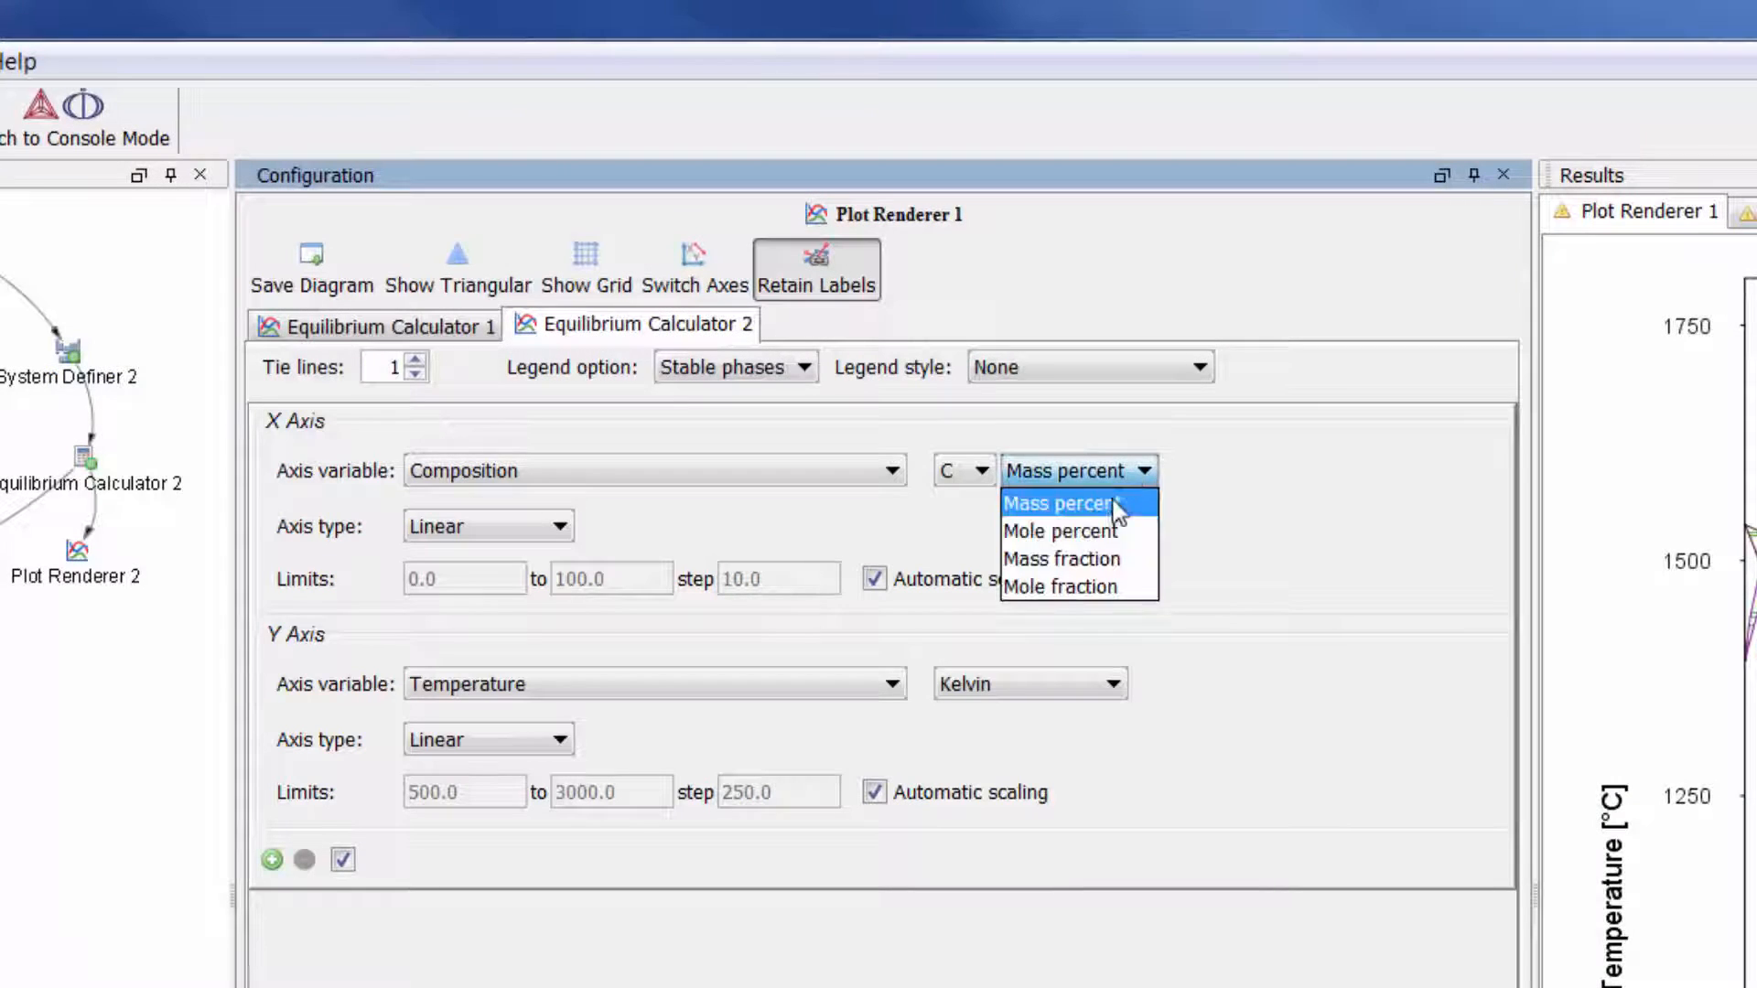
{"action": "left_click", "coordinate": [1061, 586]}
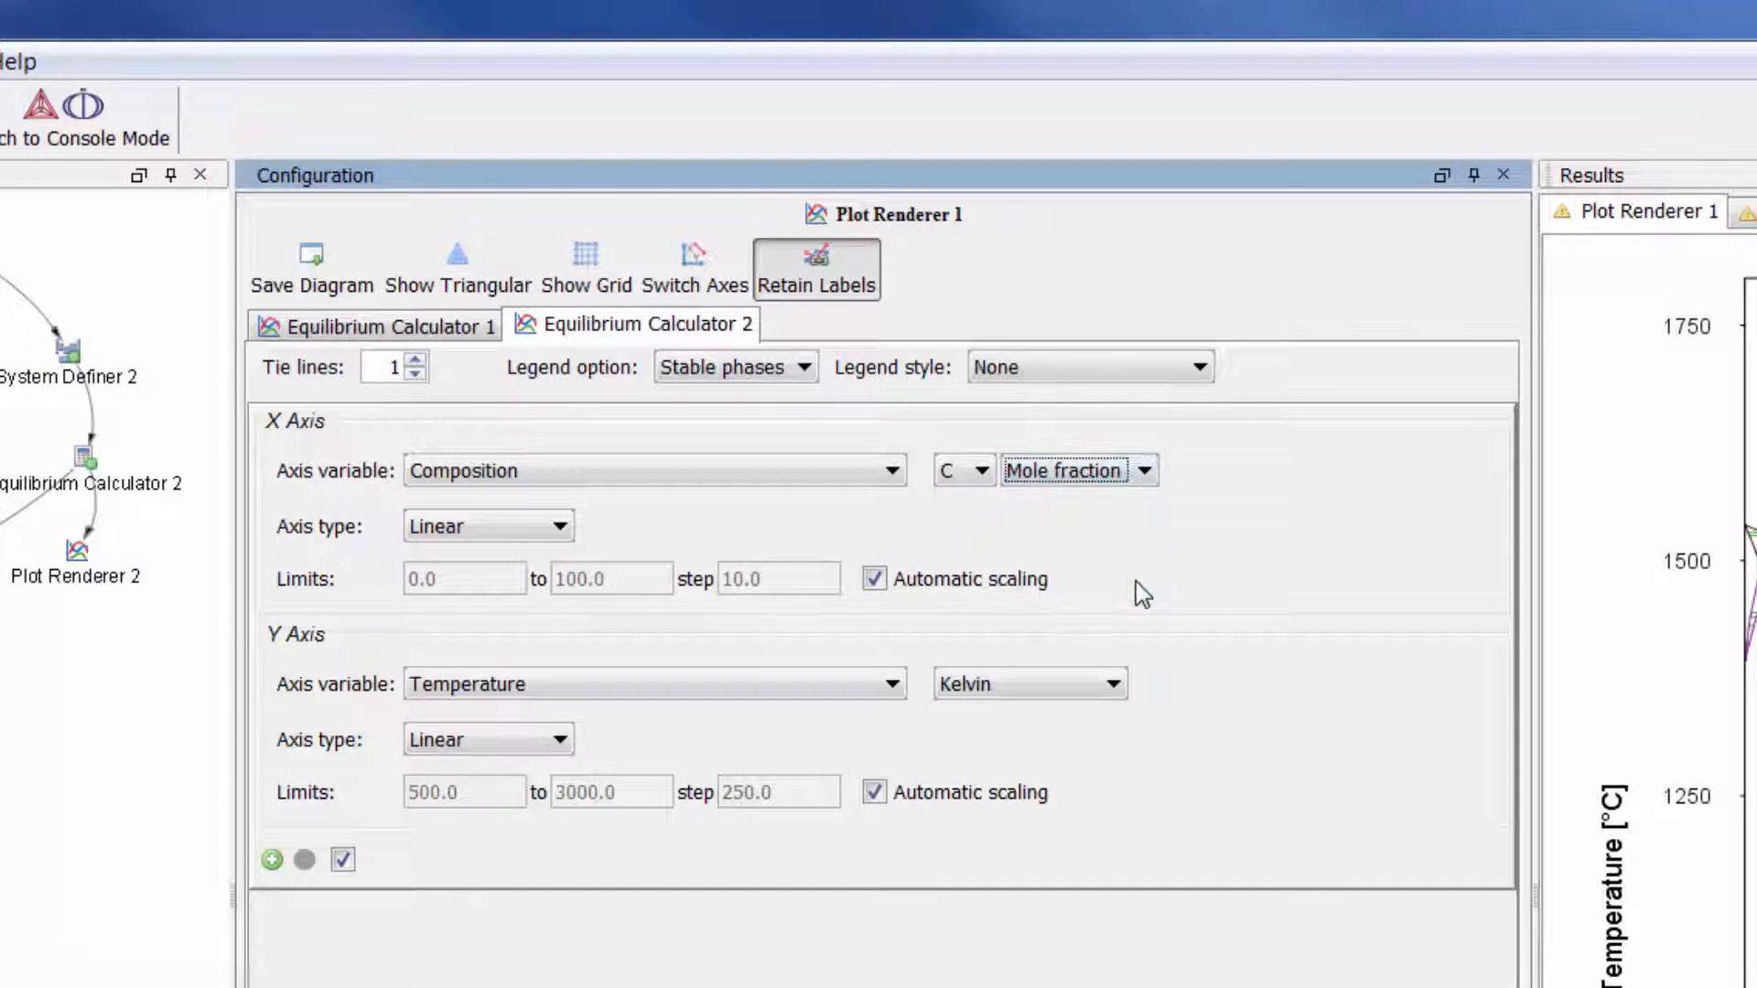
{"action": "left_click", "coordinate": [875, 579]}
{"action": "type", "text": "."}
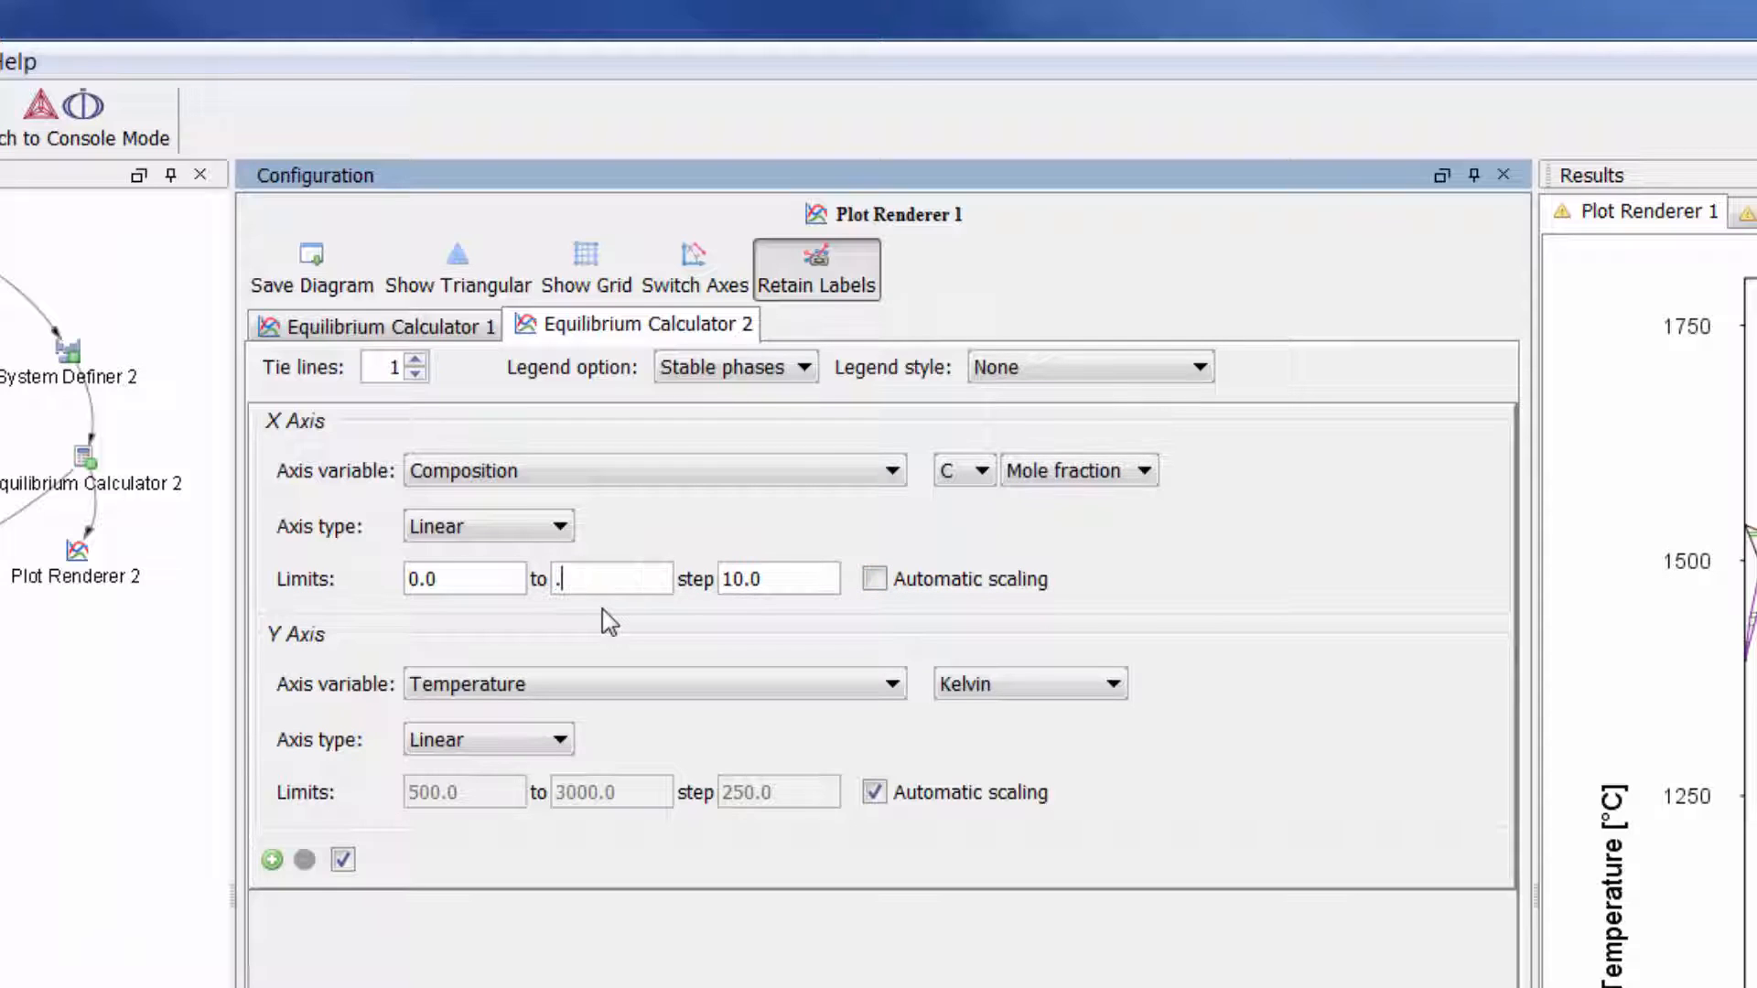
{"action": "type", "text": "25"}
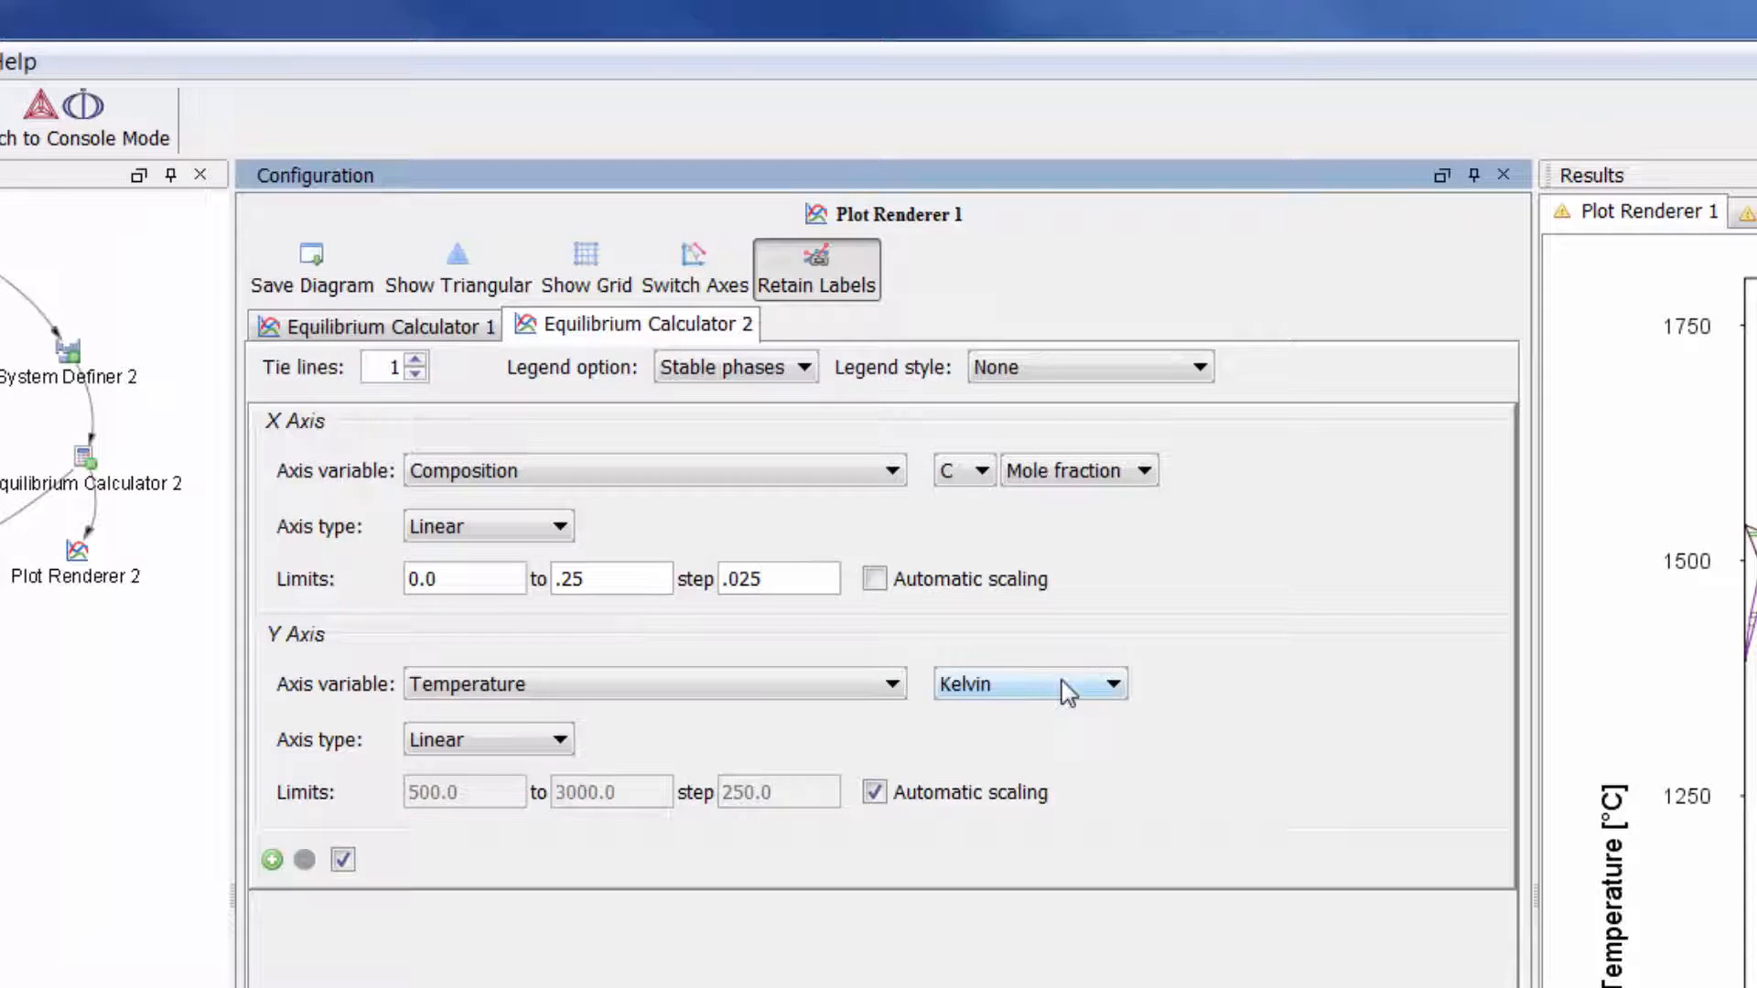
- Set Calculator 2's temperature to Celsius, 500–1800 manually, and plot the overlaid diagrams
{"action": "left_click", "coordinate": [1029, 684]}
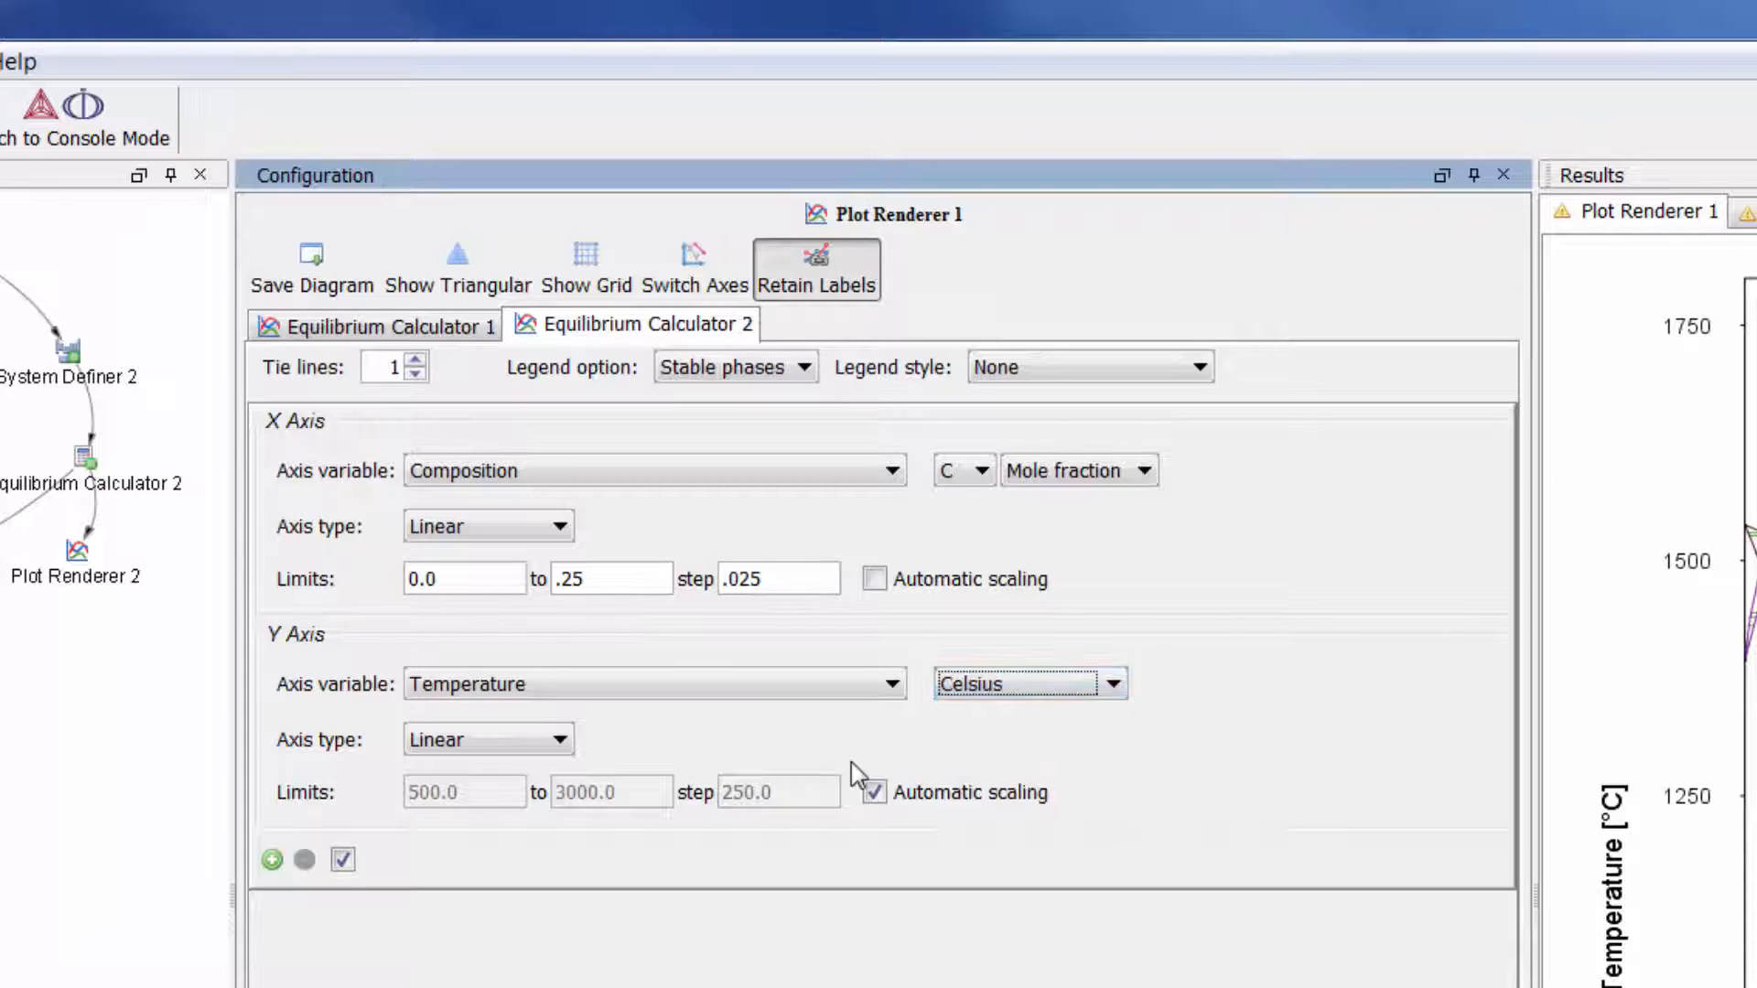
{"action": "left_click", "coordinate": [875, 793]}
{"action": "type", "text": "1"}
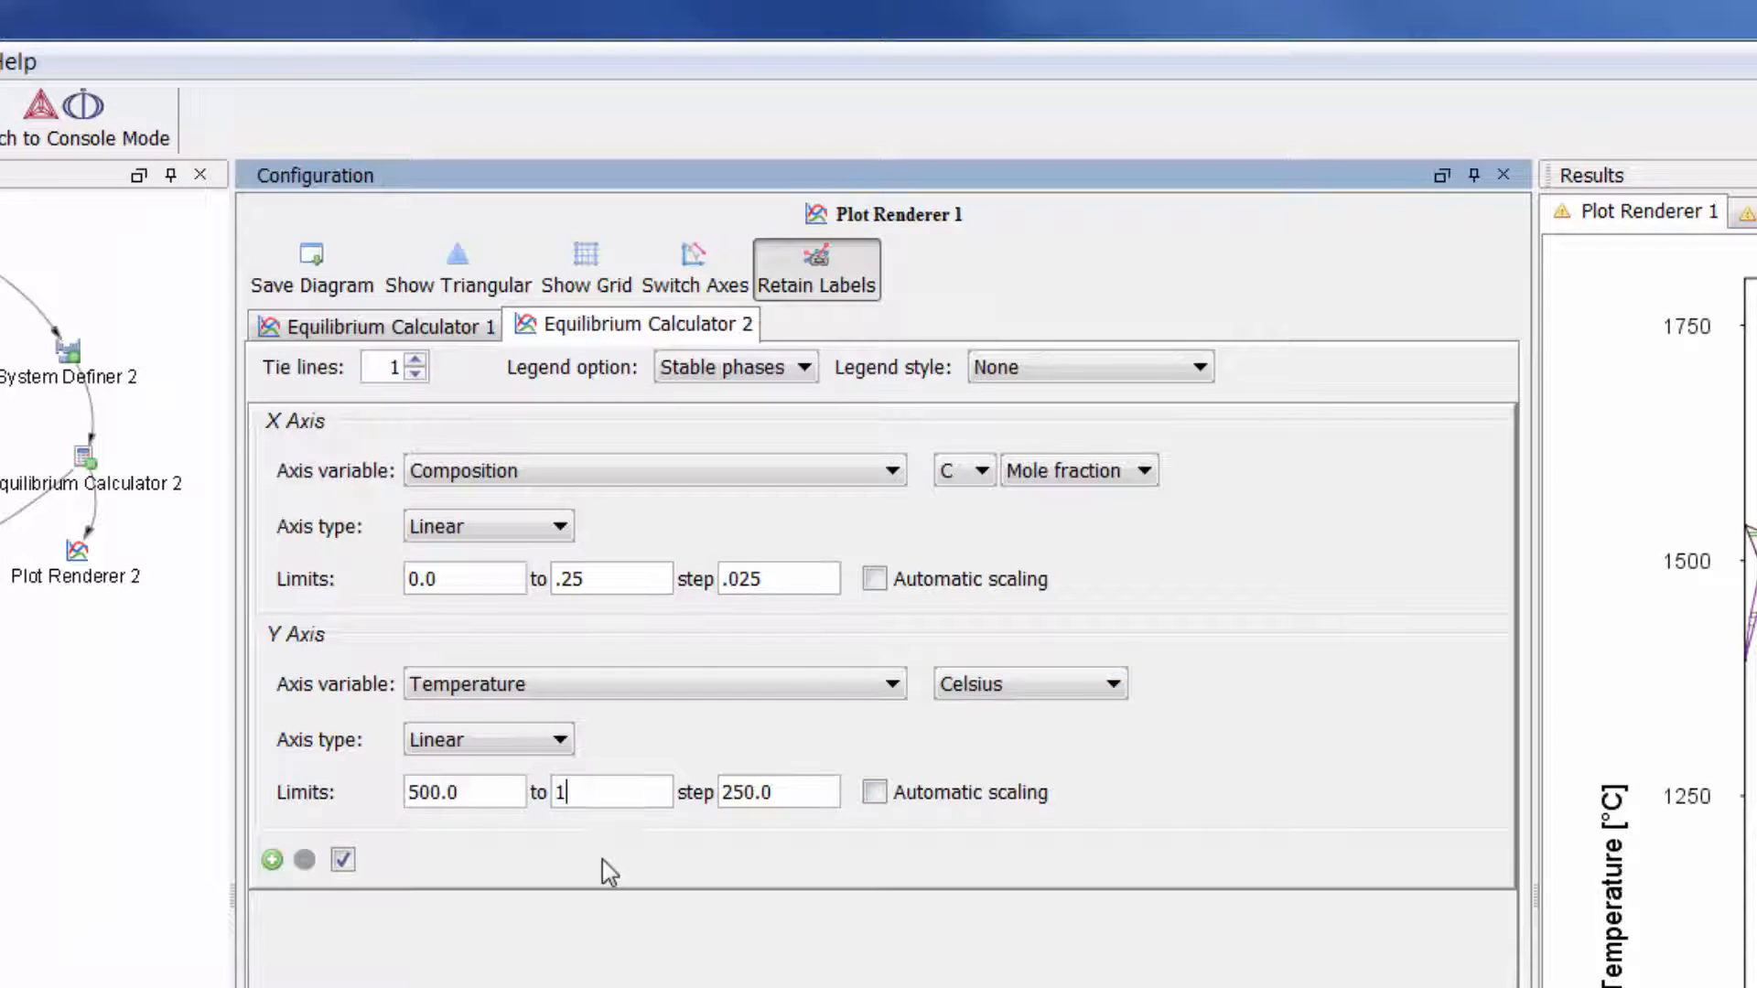
{"action": "type", "text": "800"}
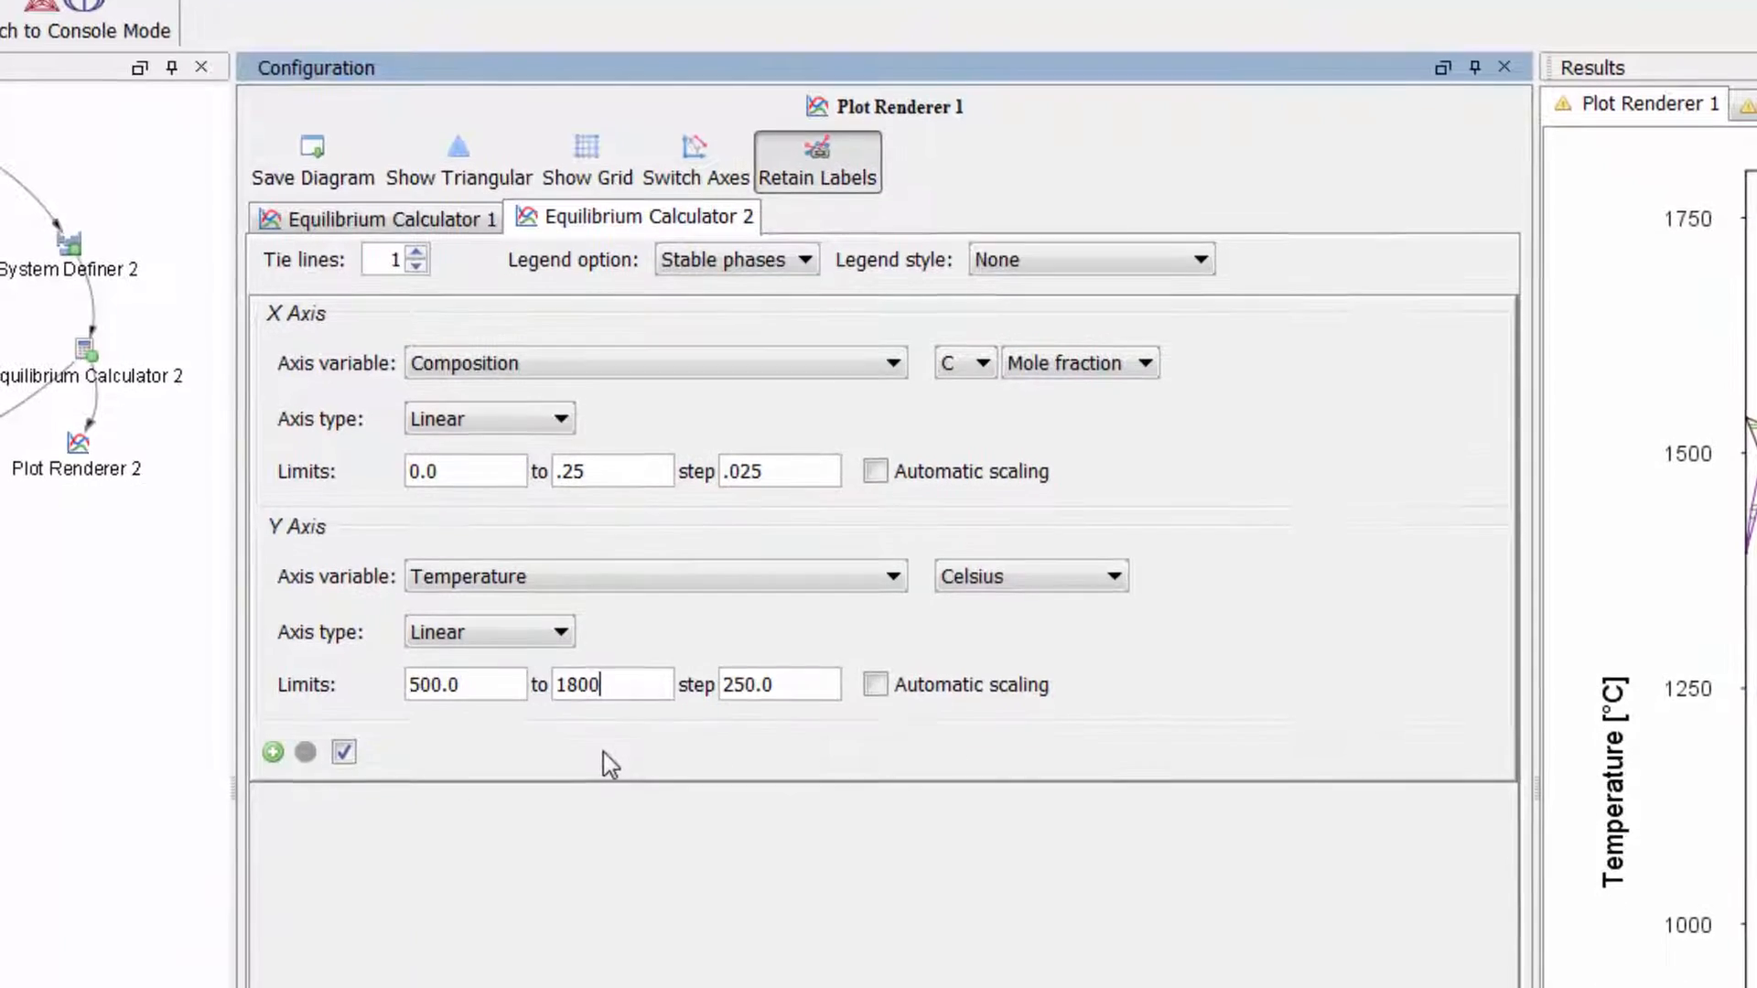
{"action": "scroll", "scroll_direction": "down", "scroll_amount": 3}
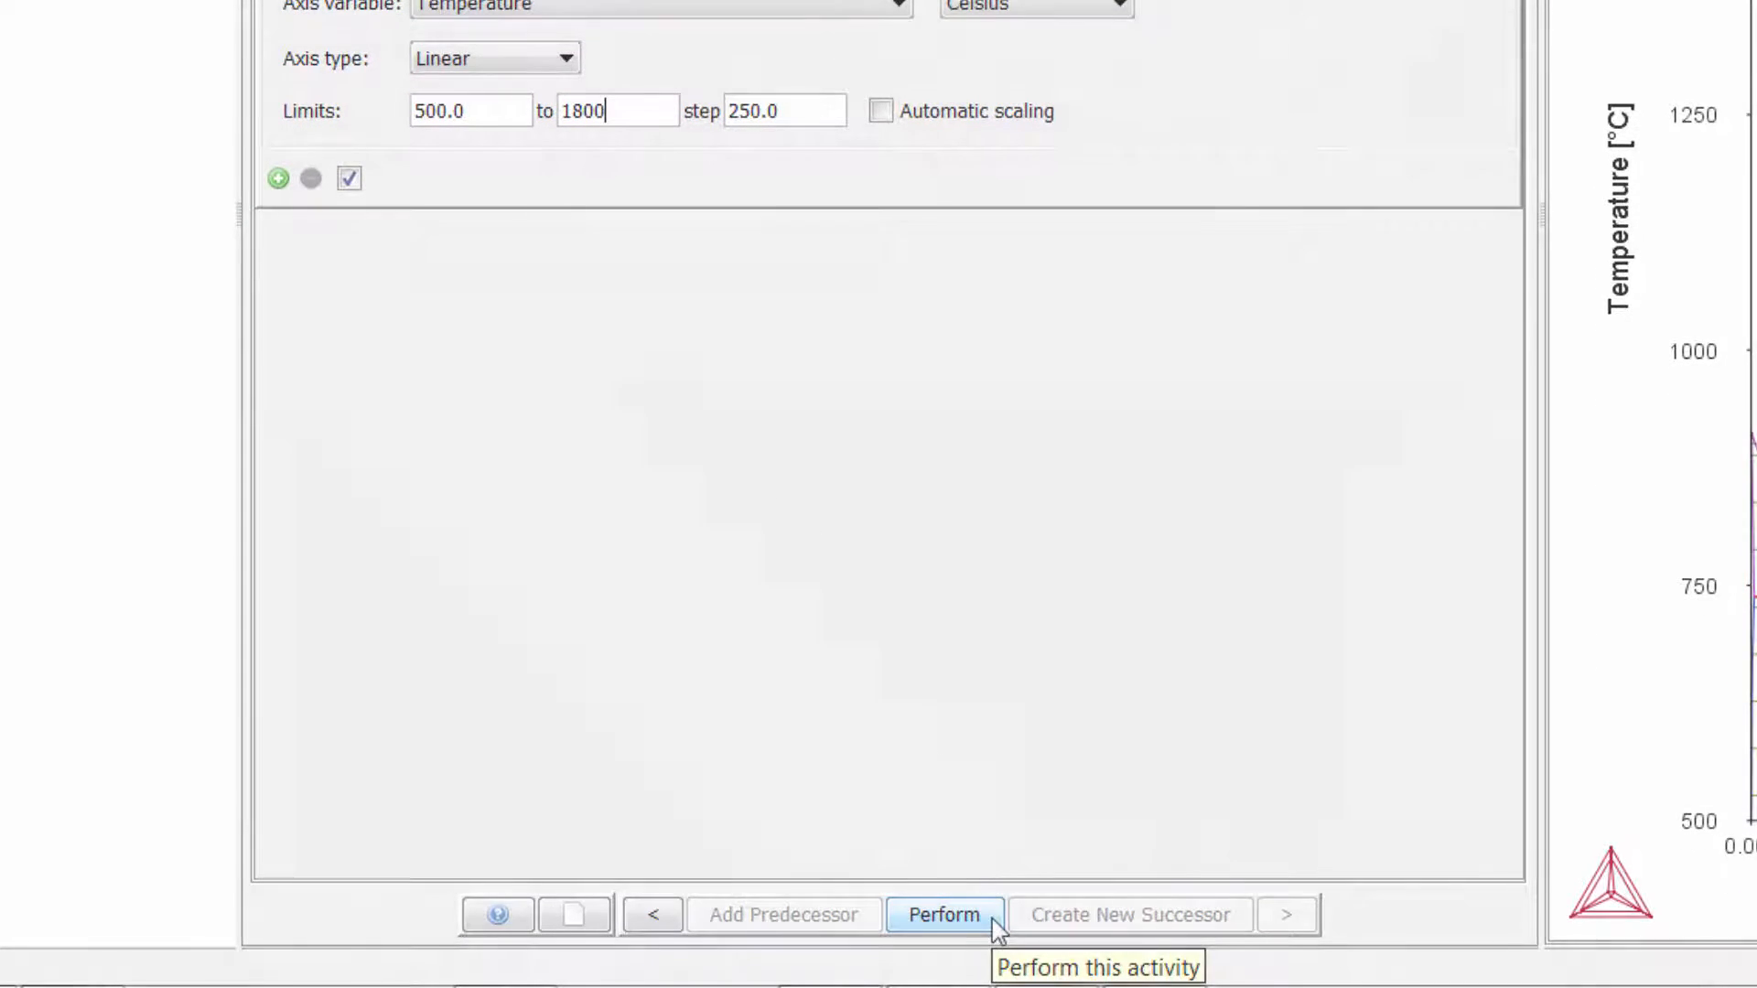
{"action": "left_click", "coordinate": [943, 915]}
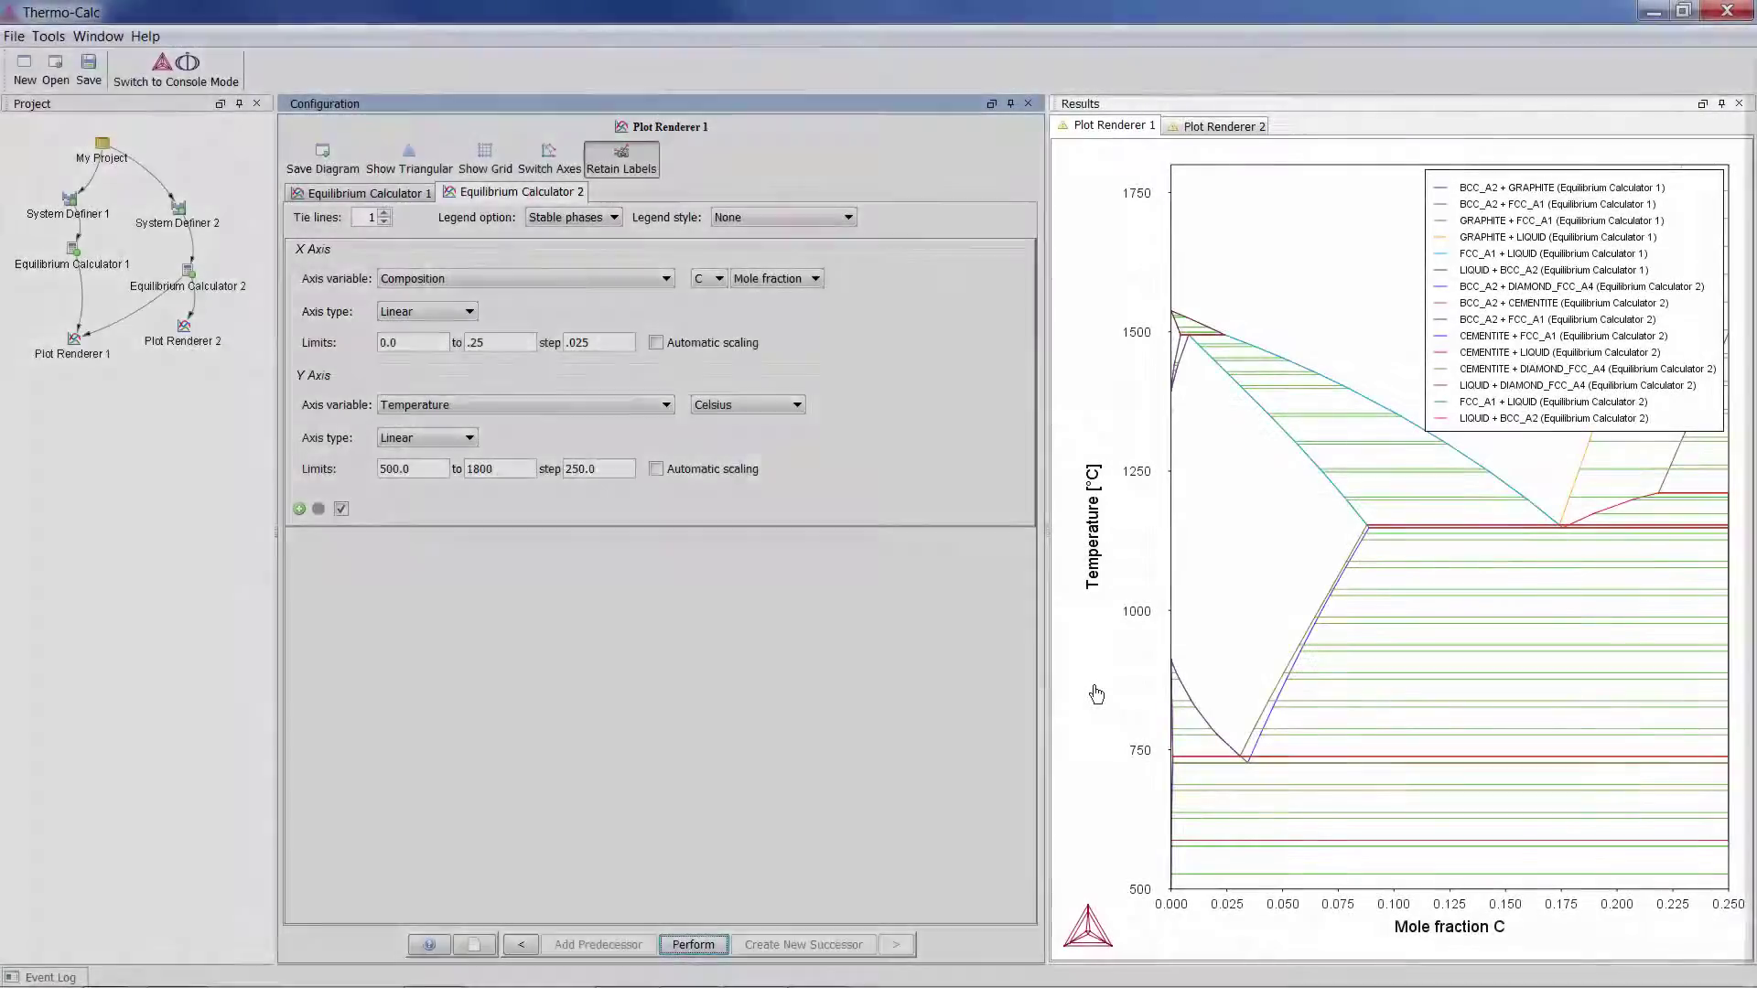
{"action": "mouse_move", "coordinate": [1309, 682]}
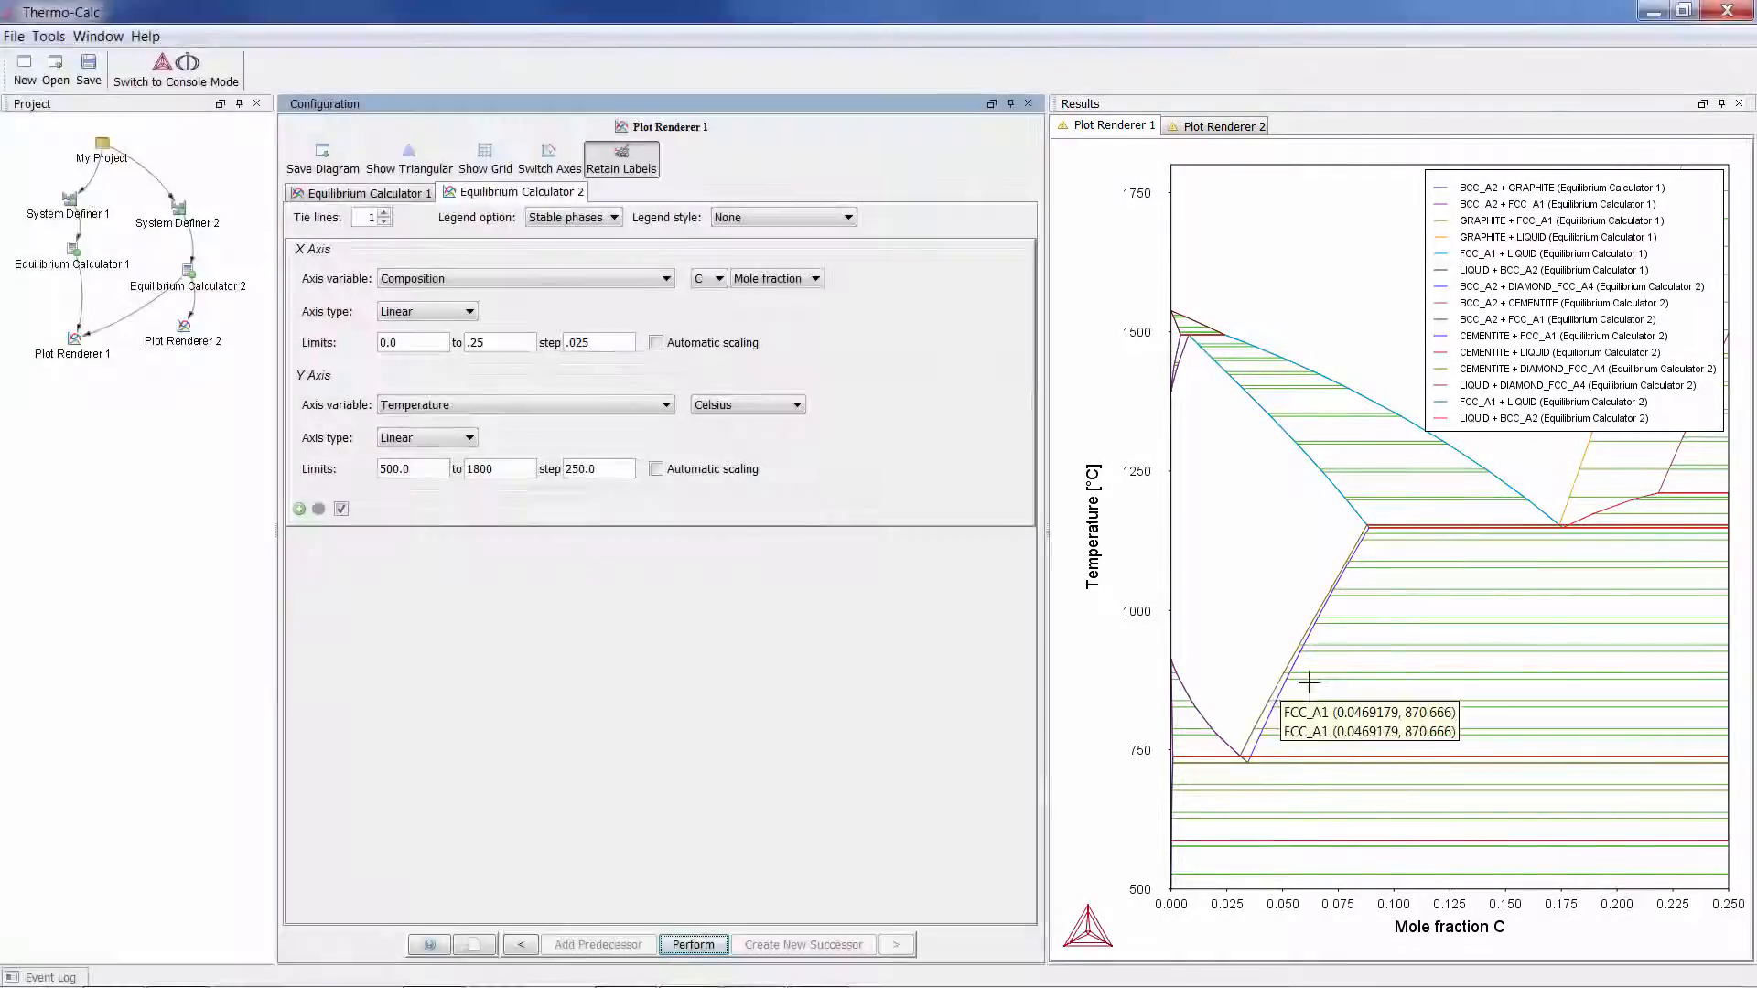